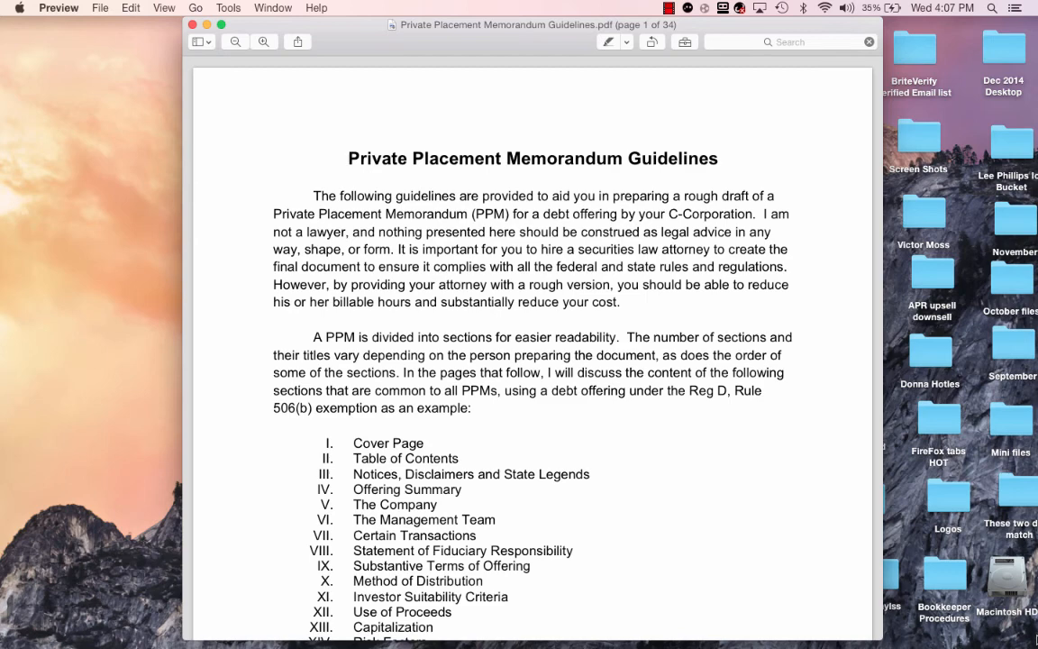
scroll(down, 3)
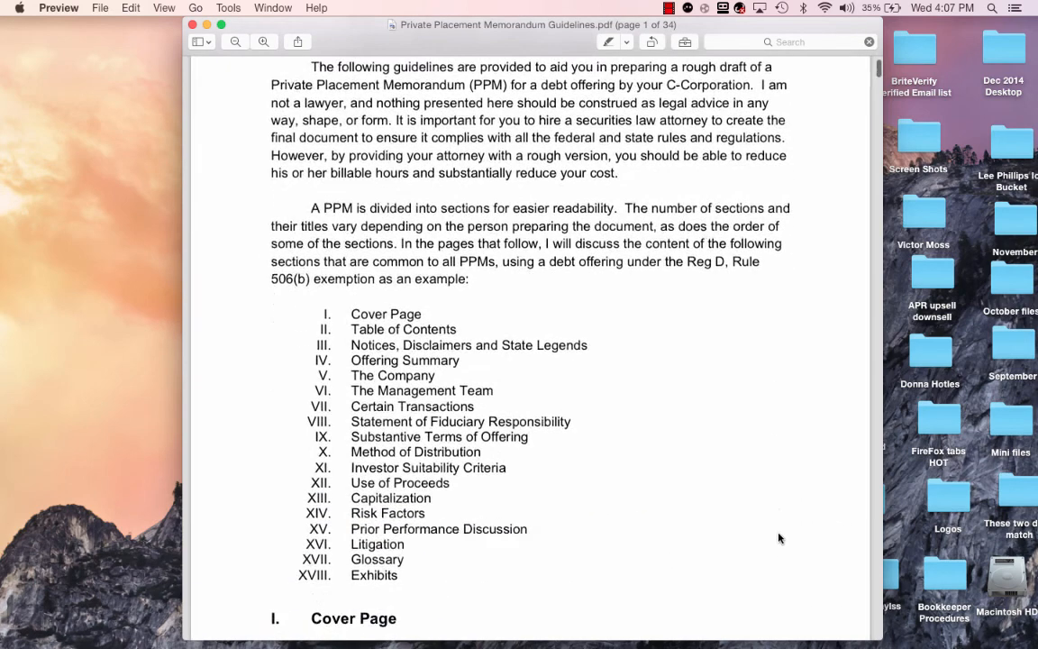
scroll(down, 3)
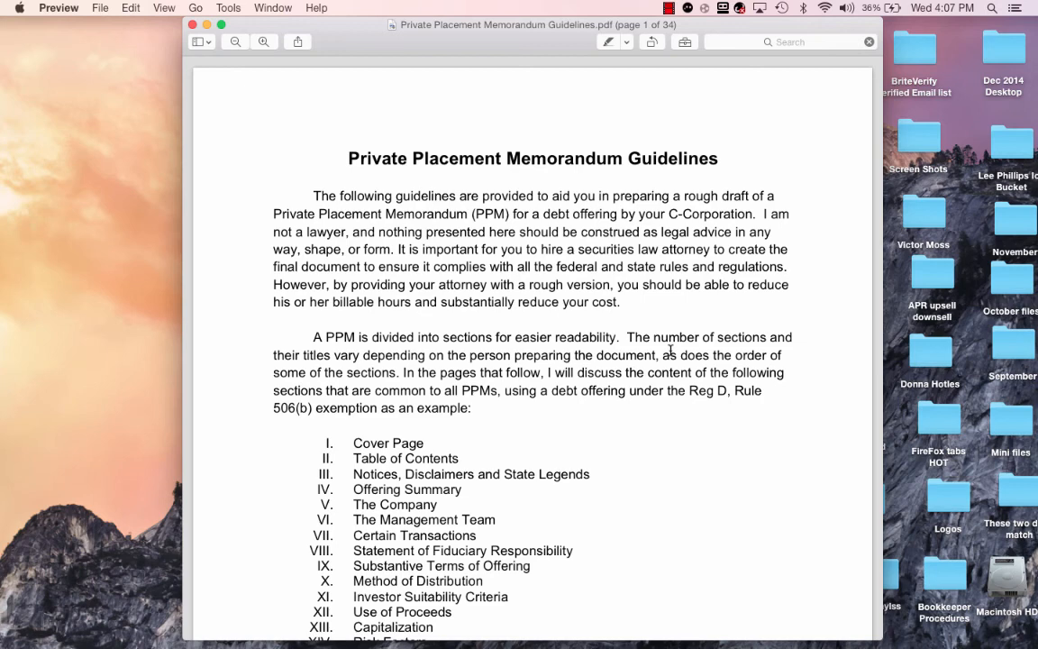
mouse_move(661, 273)
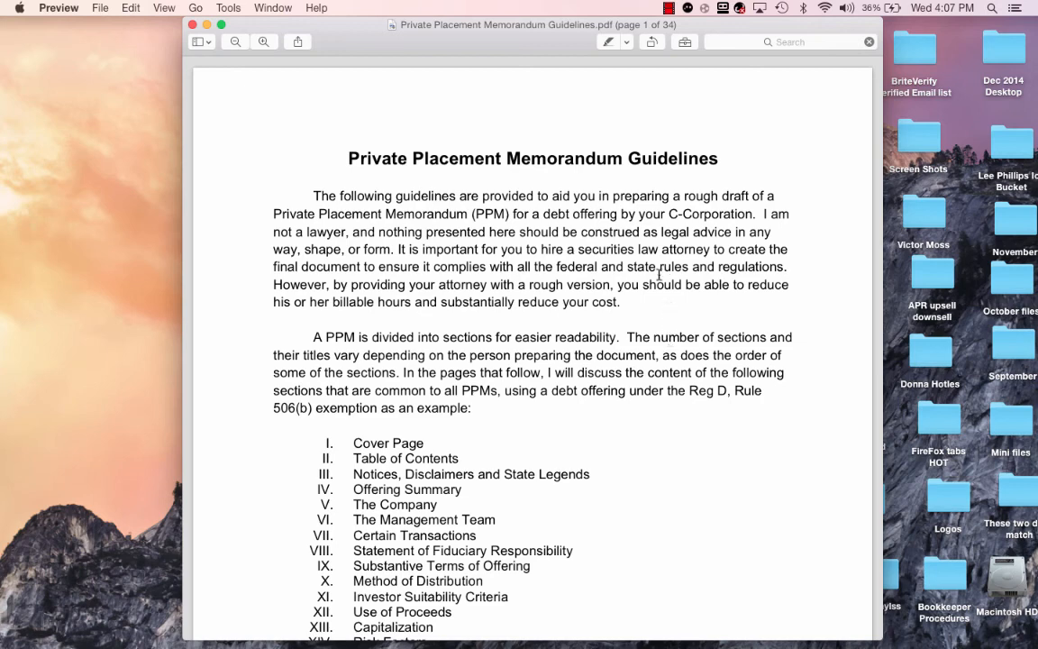
mouse_move(676, 304)
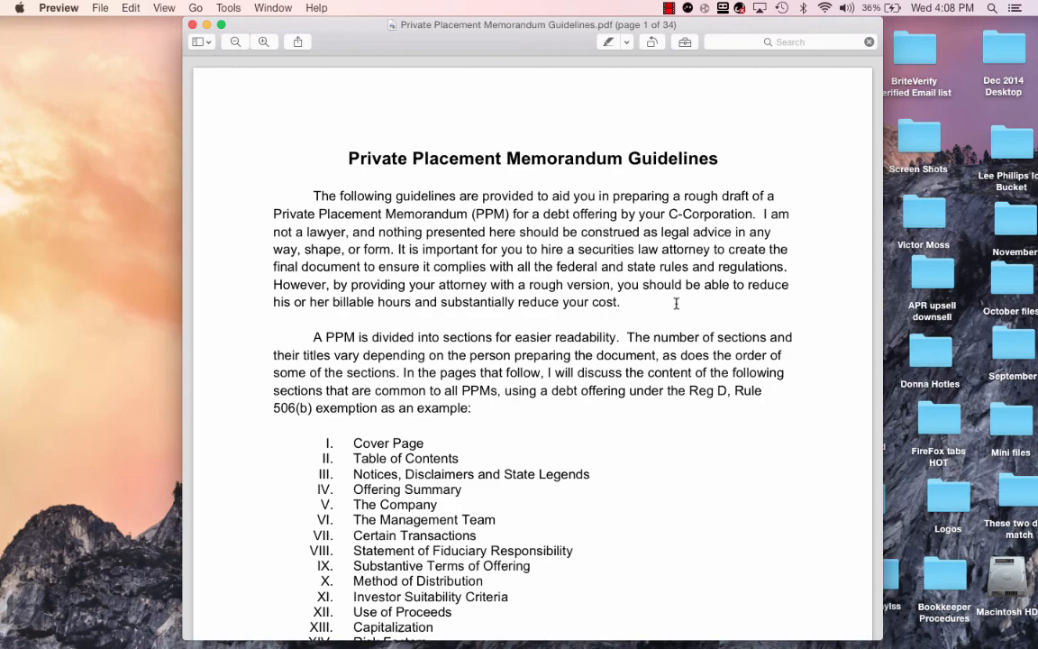
scroll(down, 3)
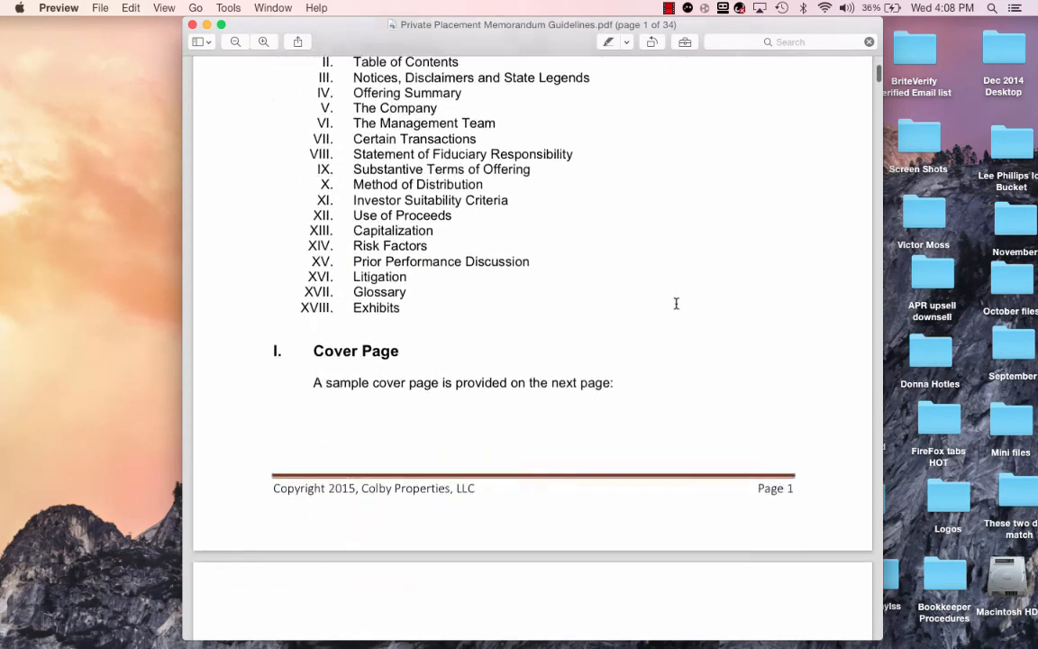
scroll(down, 3)
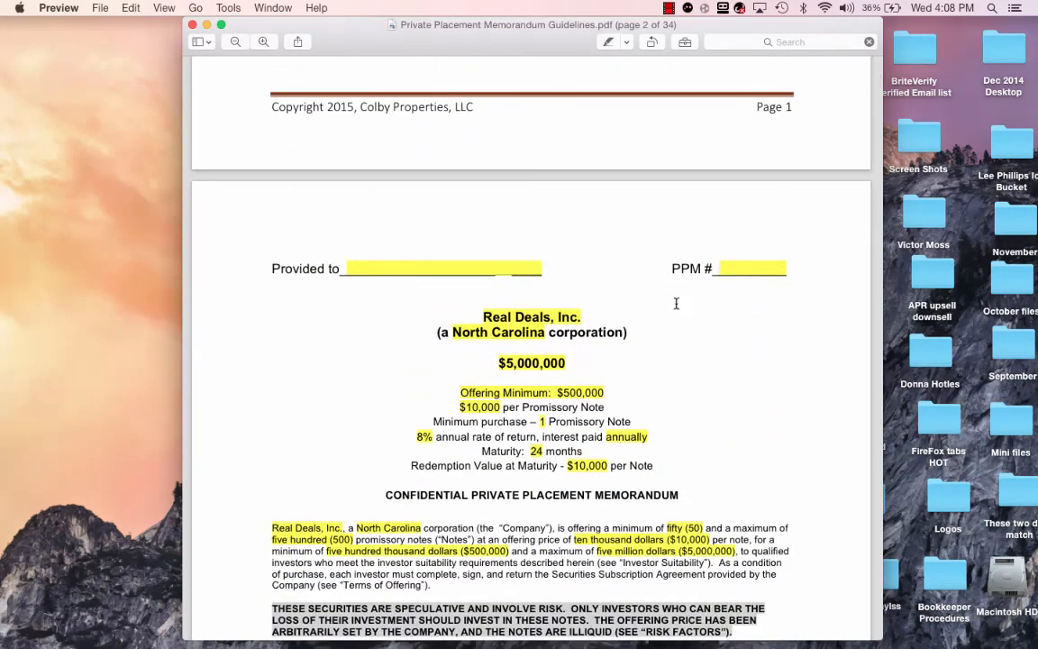
scroll(down, 3)
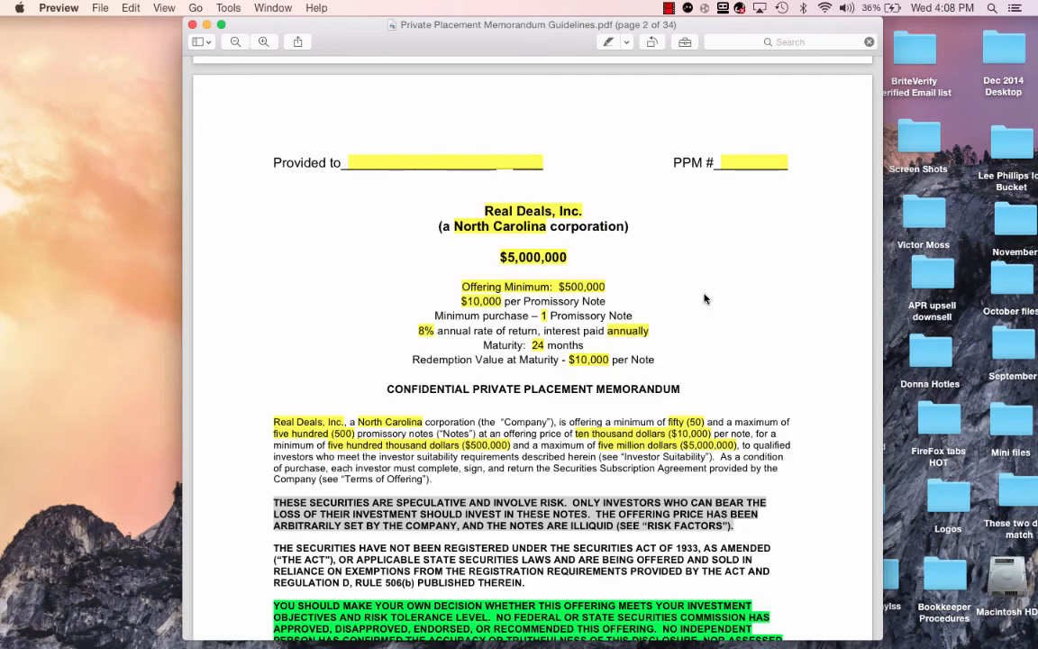
scroll(down, 3)
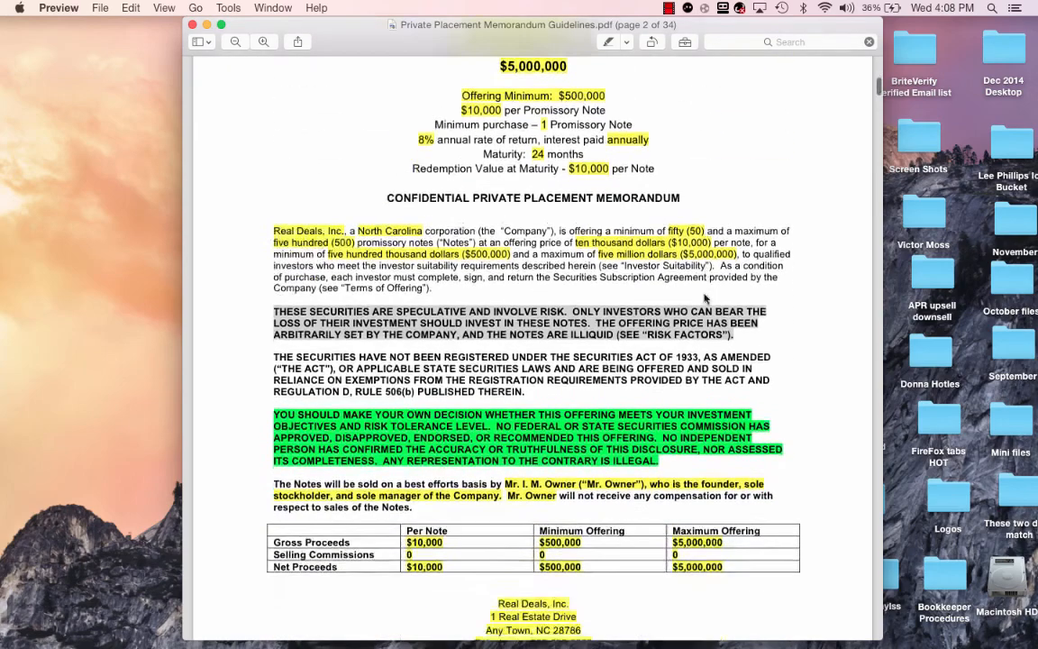
scroll(down, 3)
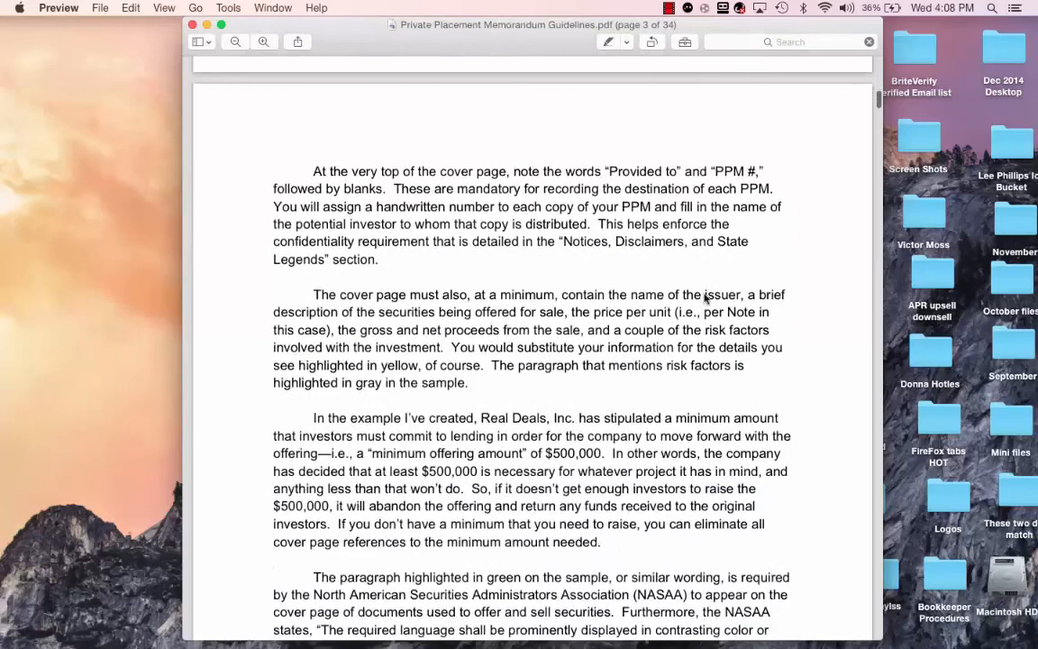
scroll(down, 3)
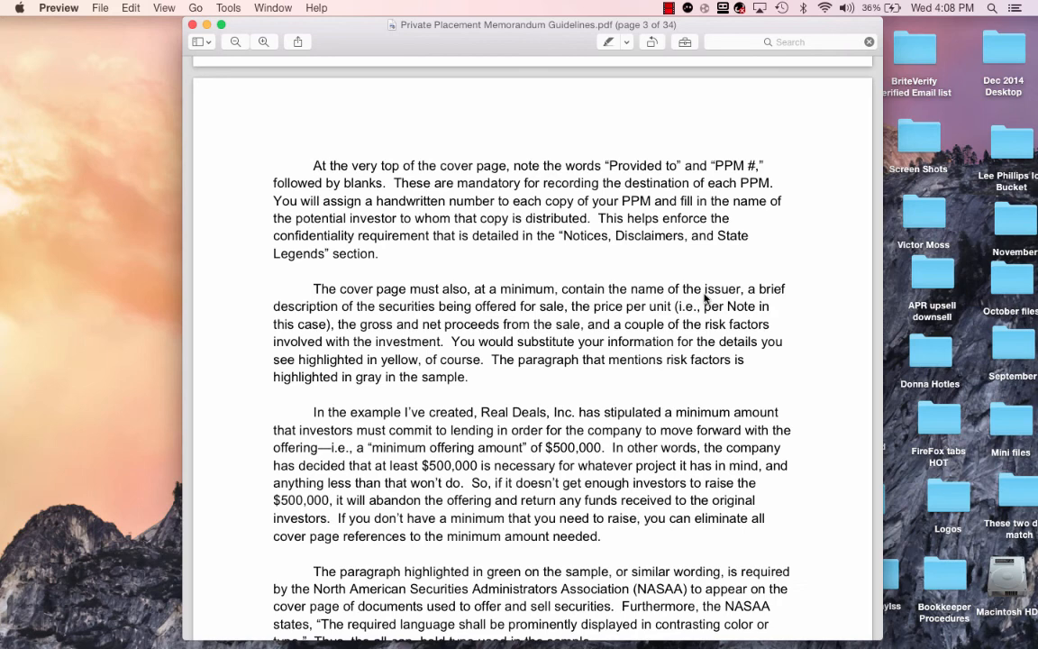
mouse_move(525, 398)
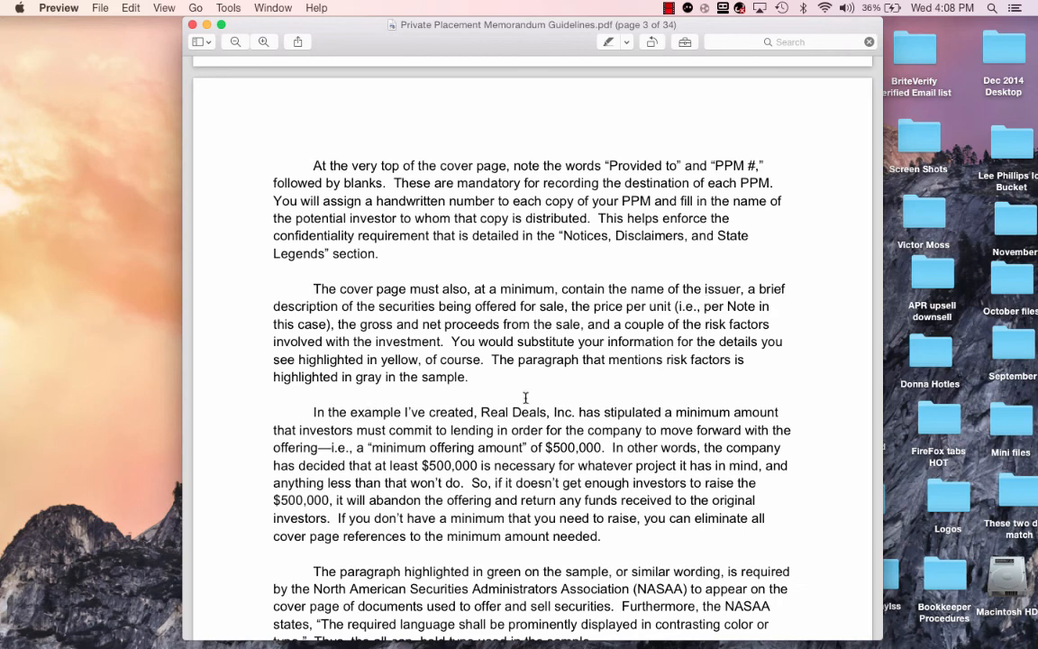
mouse_move(547, 360)
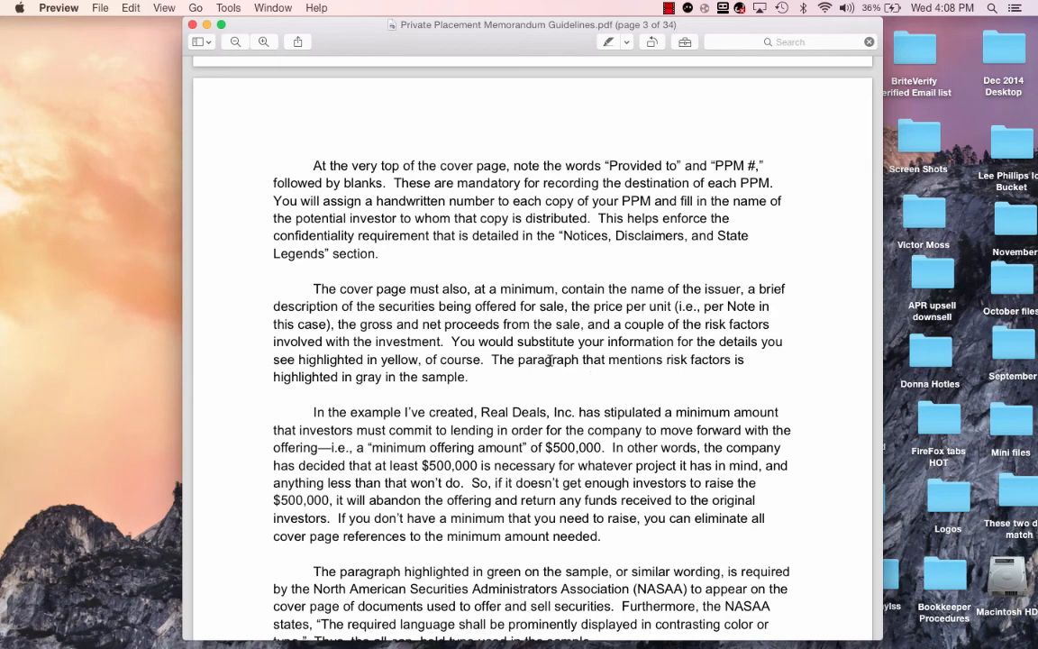
scroll(down, 3)
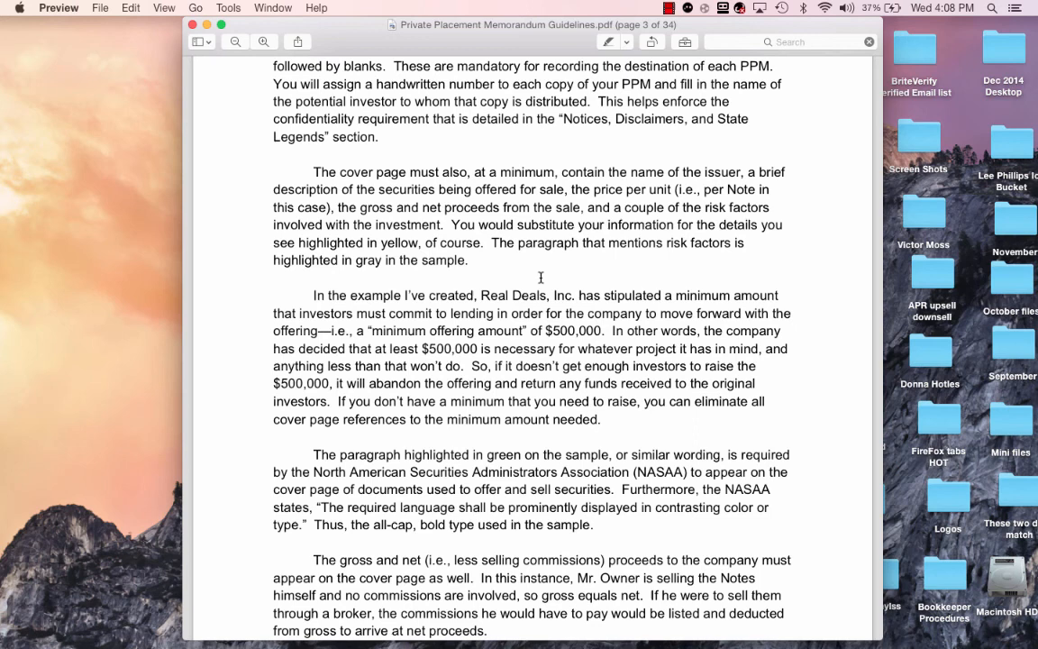
mouse_move(648, 259)
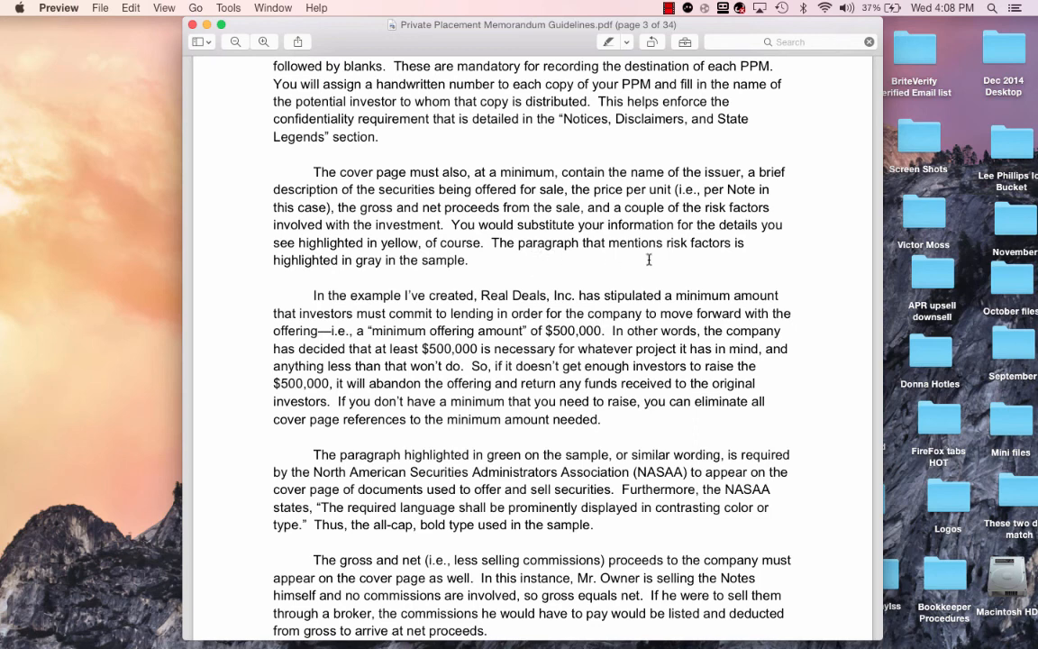
mouse_move(402, 259)
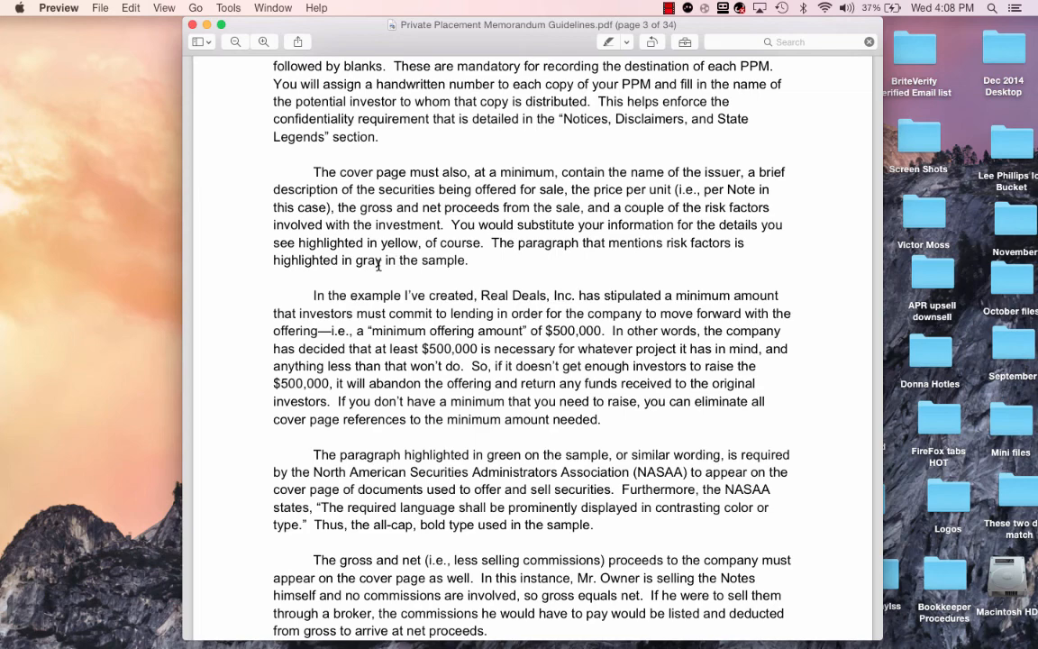
scroll(down, 3)
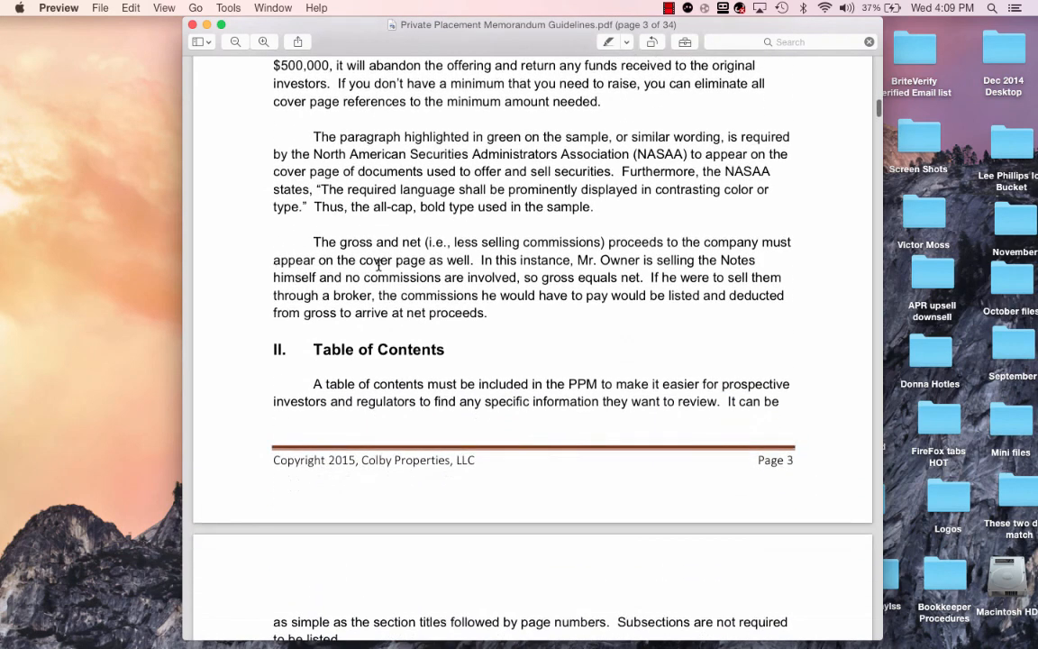
scroll(down, 3)
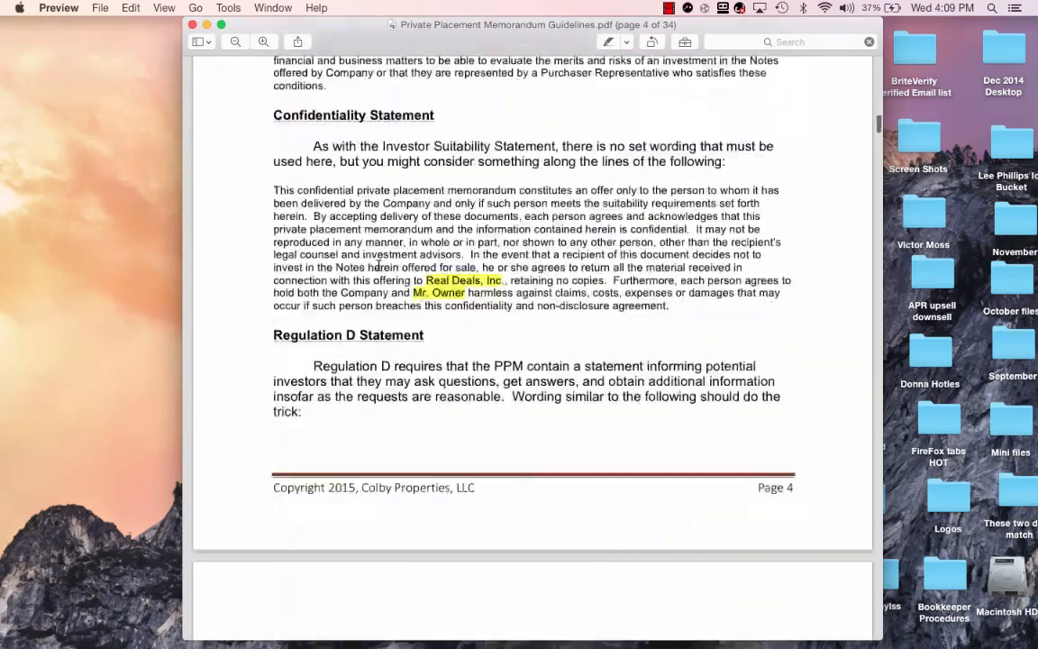
scroll(down, 3)
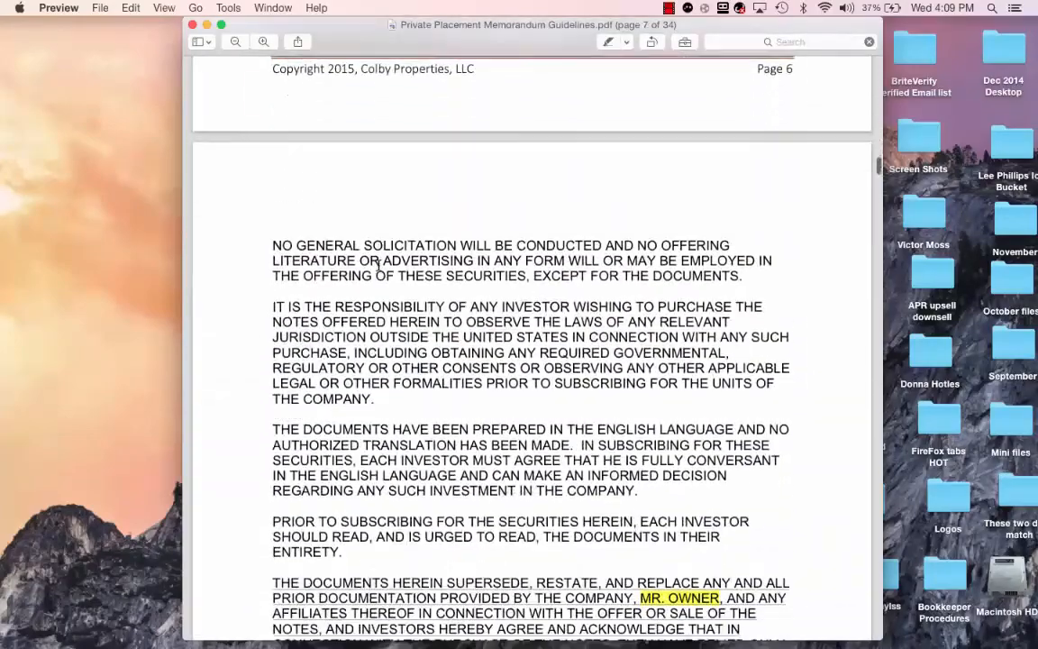
scroll(down, 3)
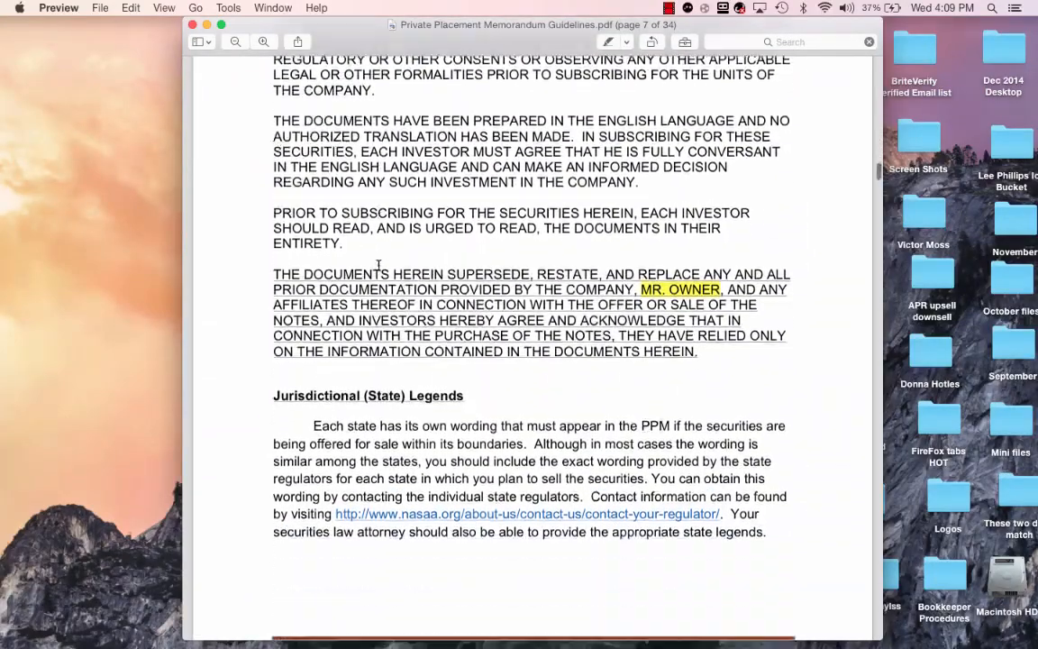
scroll(down, 3)
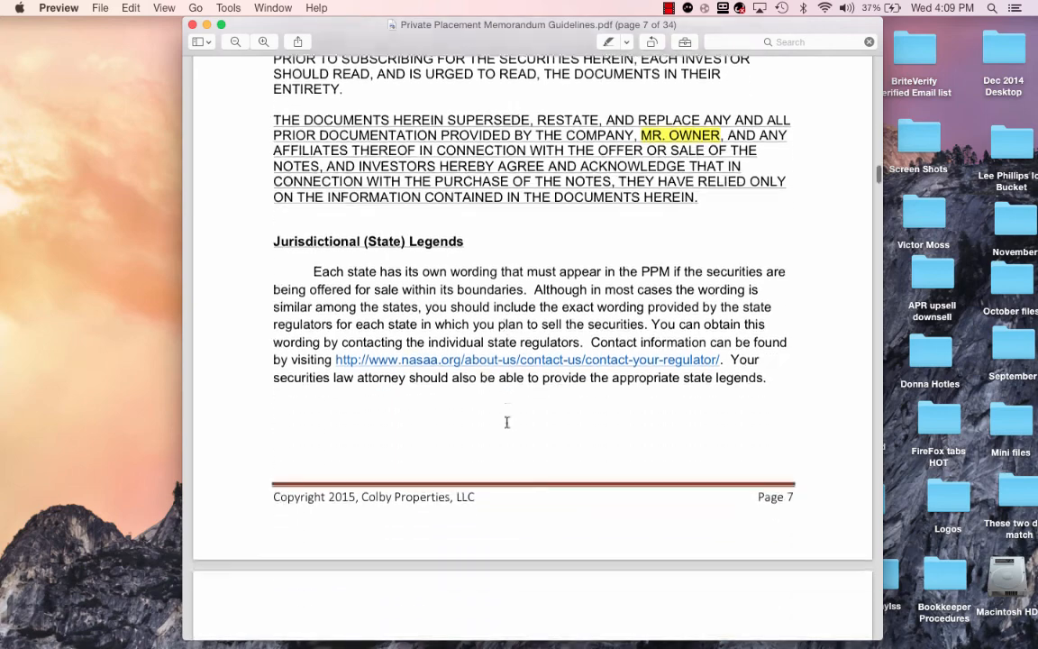
scroll(down, 3)
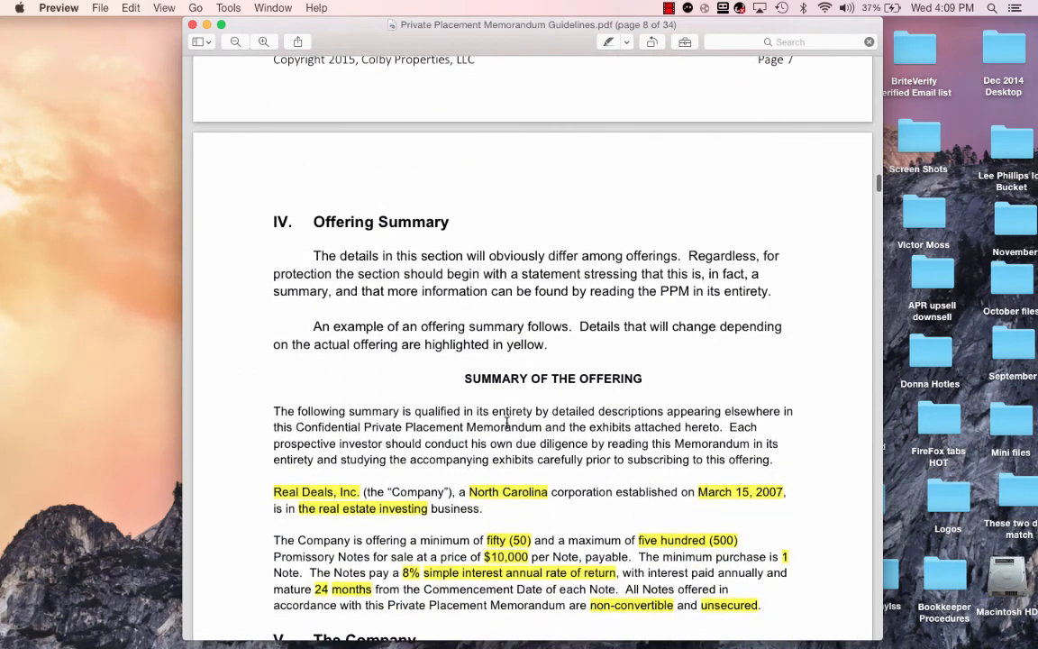
scroll(down, 3)
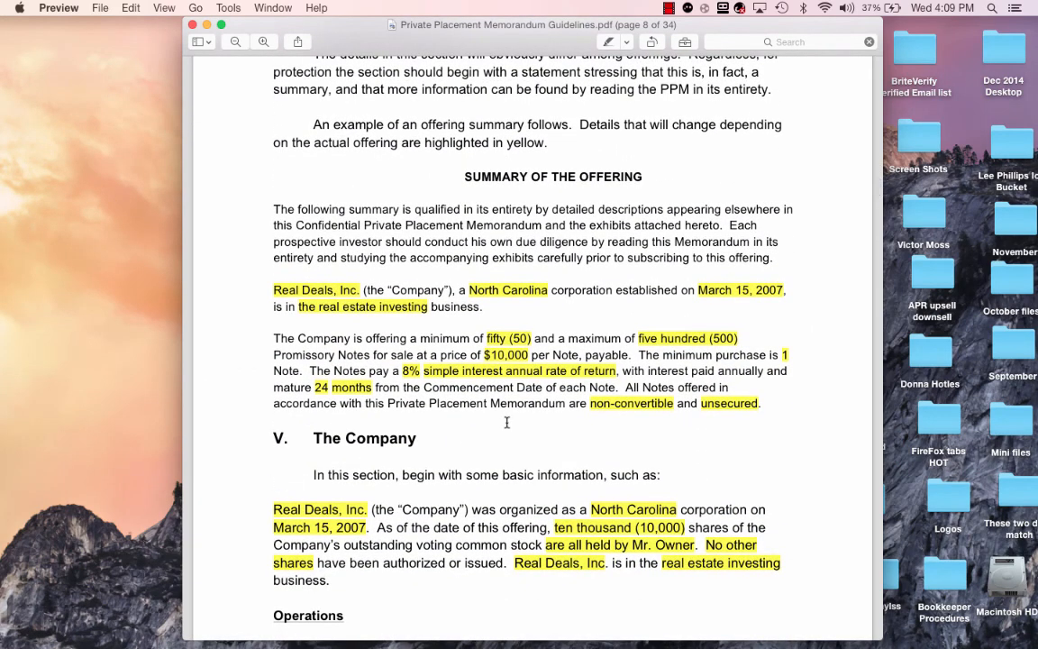
mouse_move(546, 282)
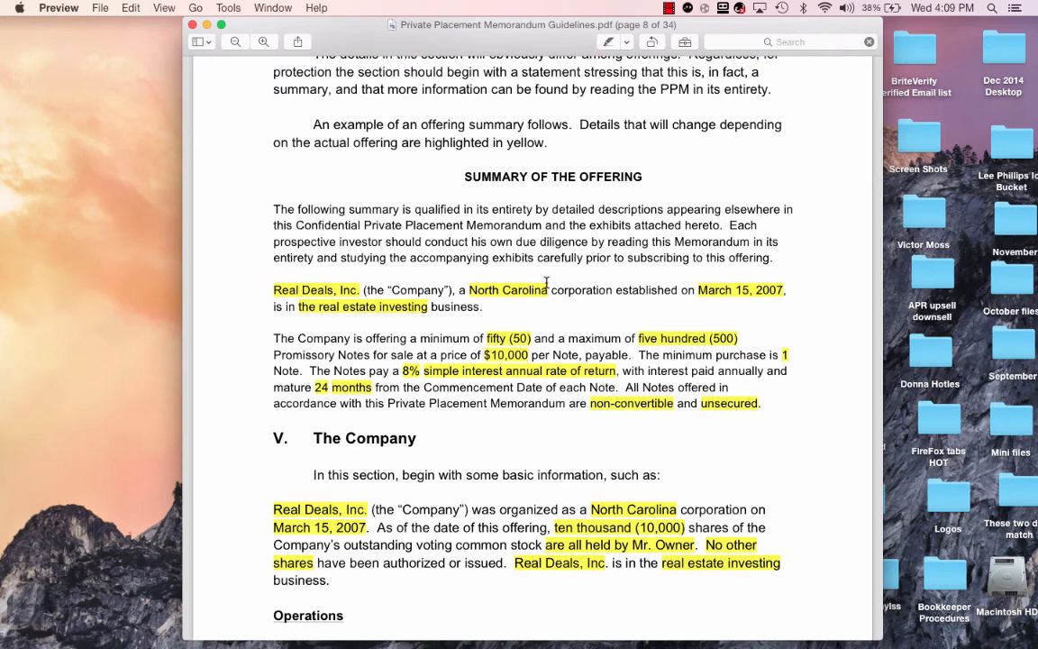
scroll(down, 3)
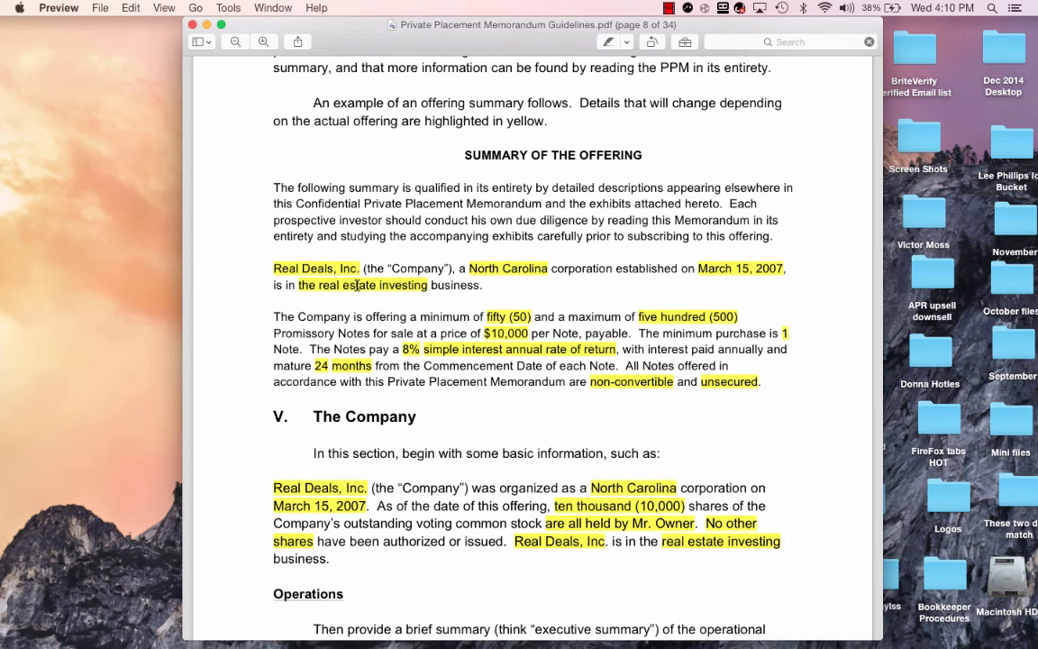
mouse_move(364, 285)
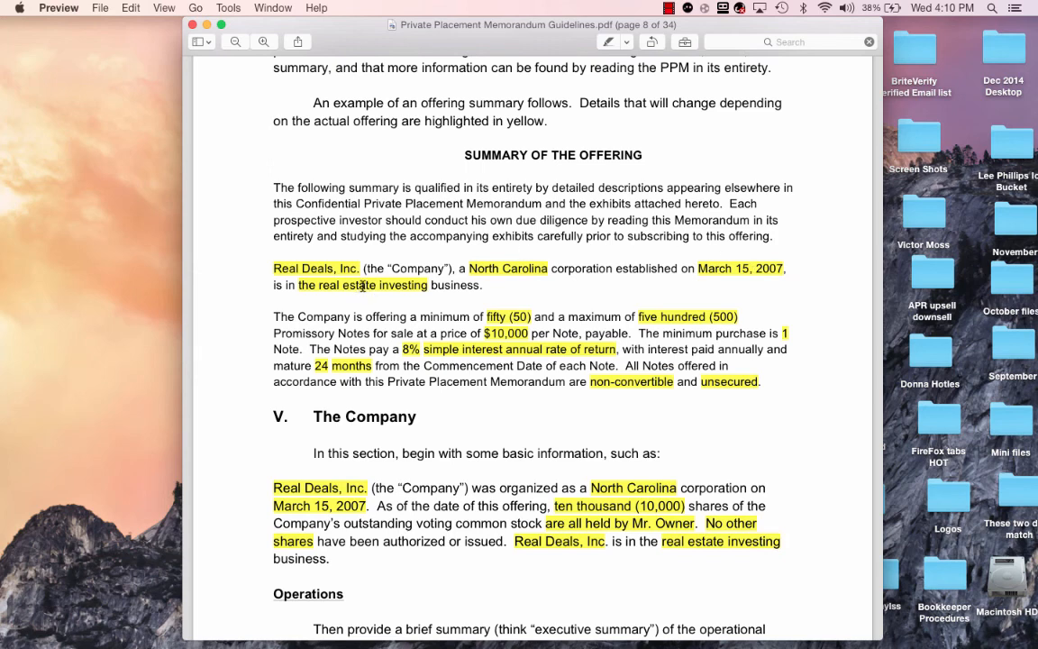
mouse_move(426, 287)
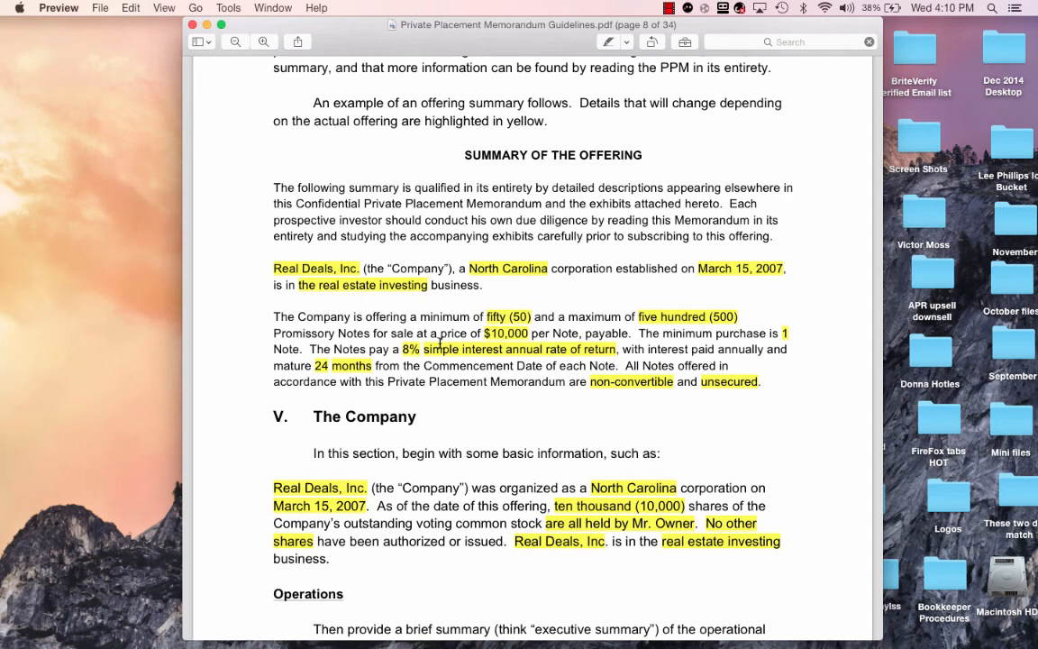
mouse_move(502, 386)
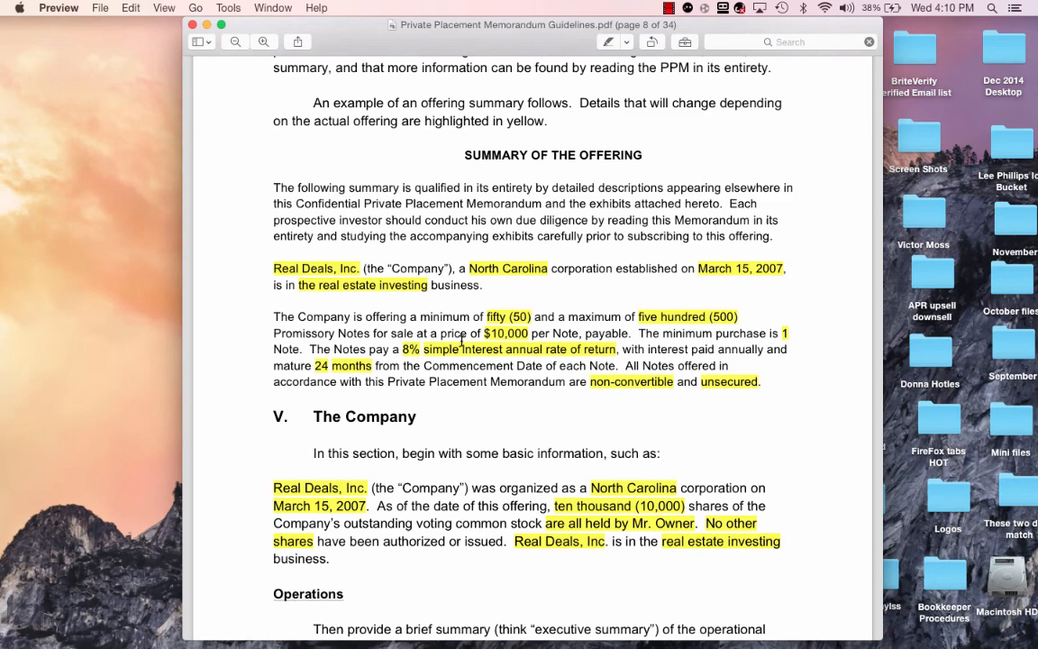
scroll(down, 3)
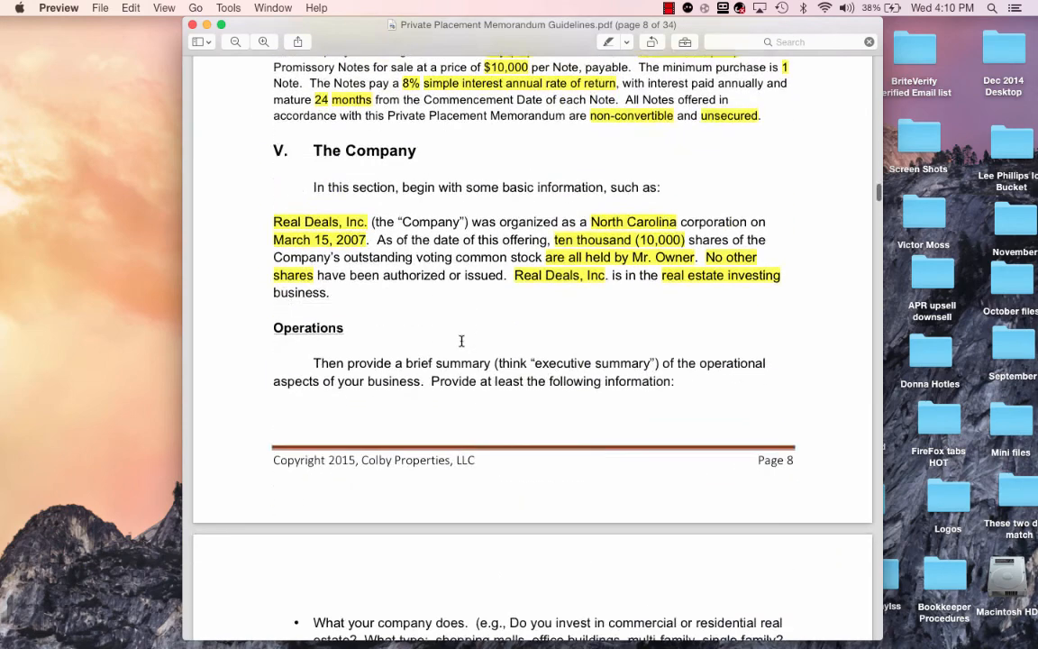
scroll(down, 3)
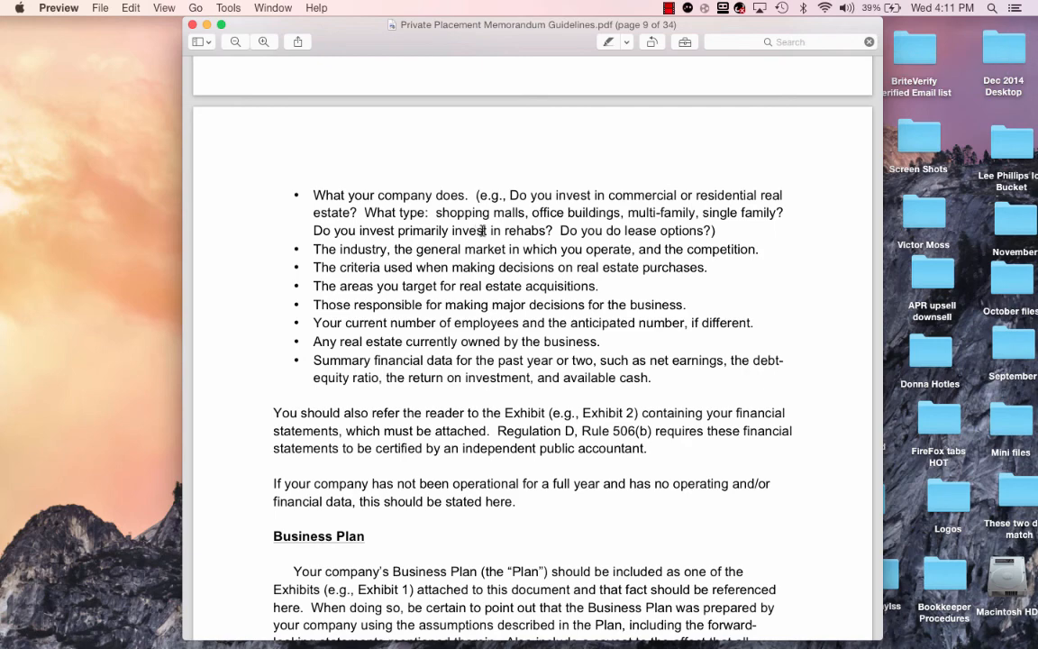
mouse_move(451, 382)
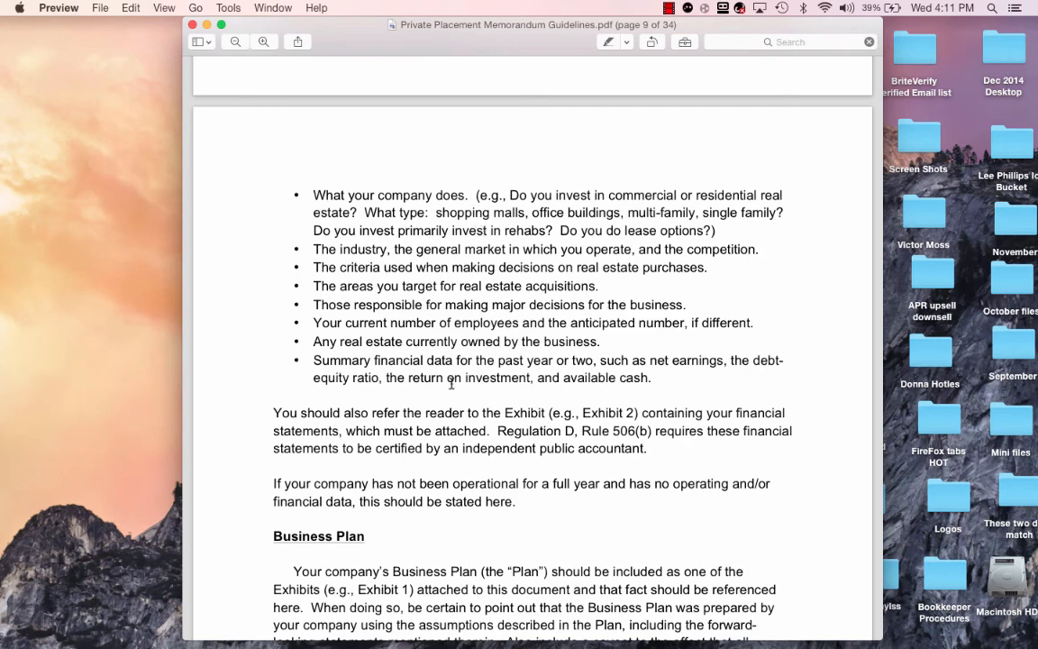
scroll(down, 3)
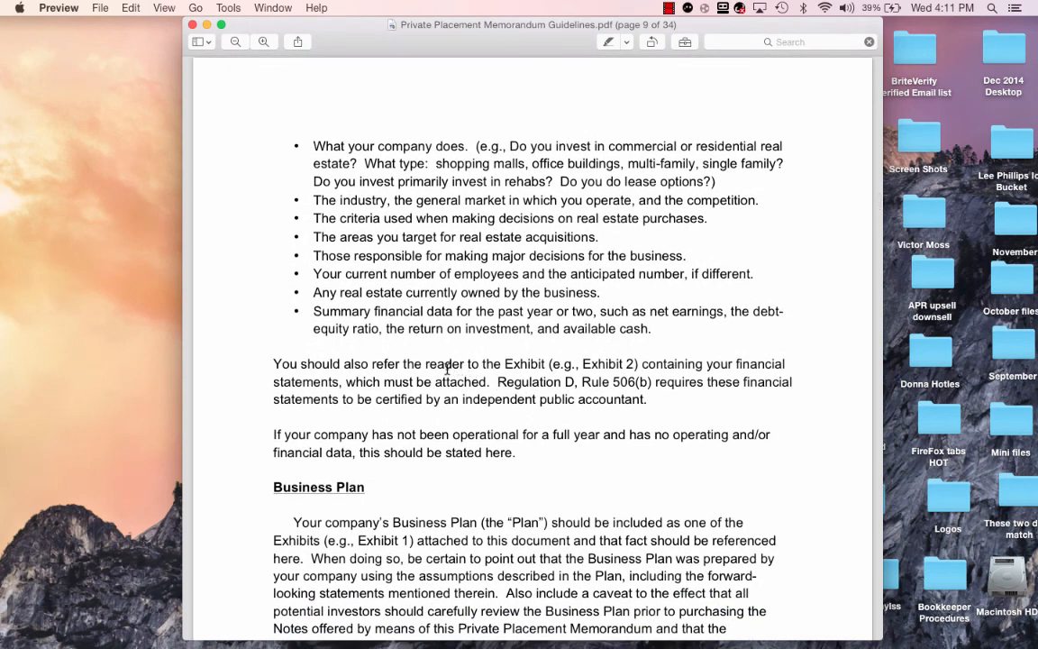
mouse_move(300, 401)
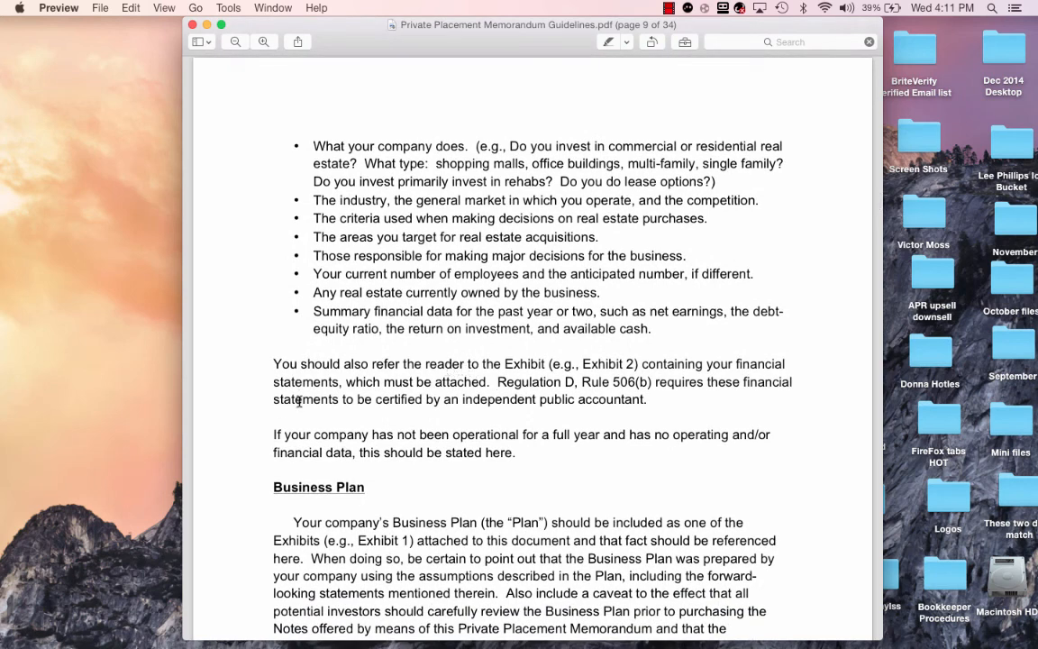
mouse_move(410, 407)
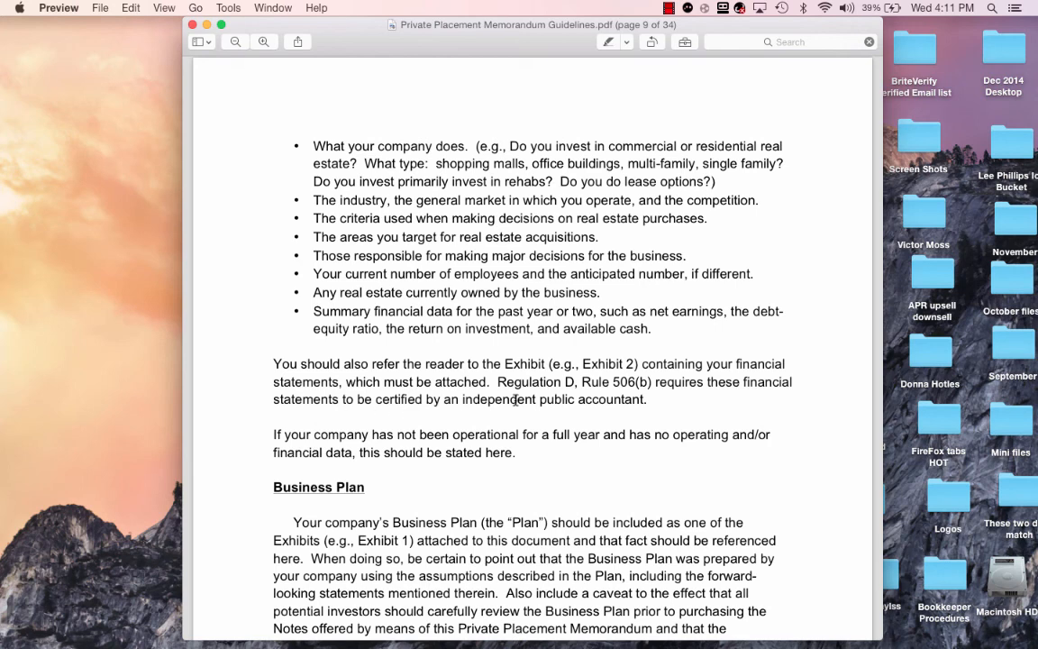
scroll(down, 3)
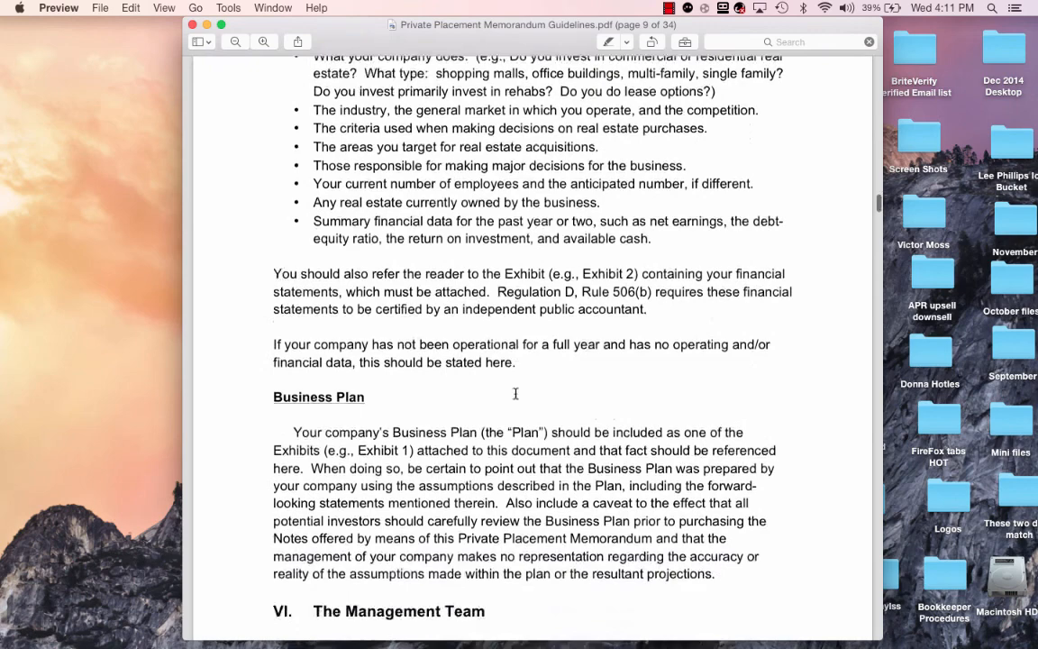
scroll(down, 3)
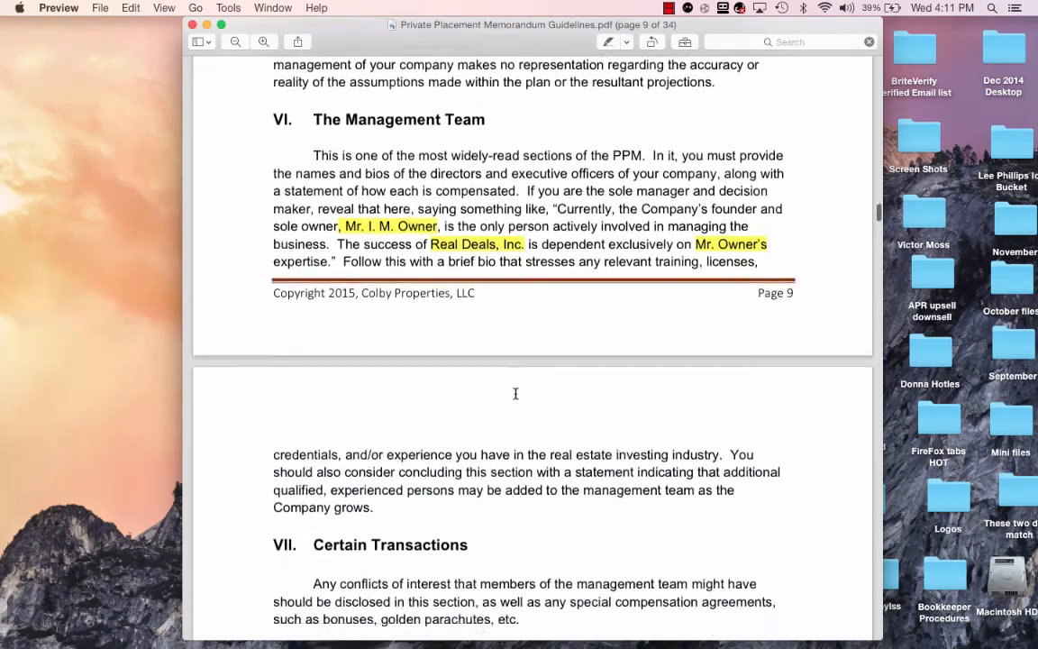
scroll(down, 3)
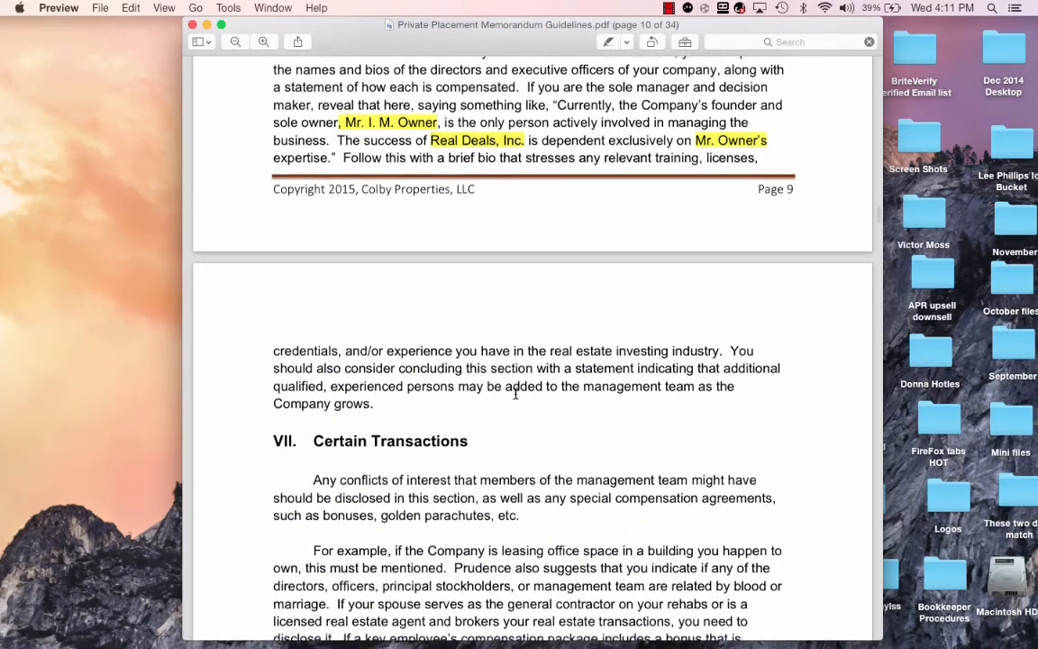
scroll(down, 3)
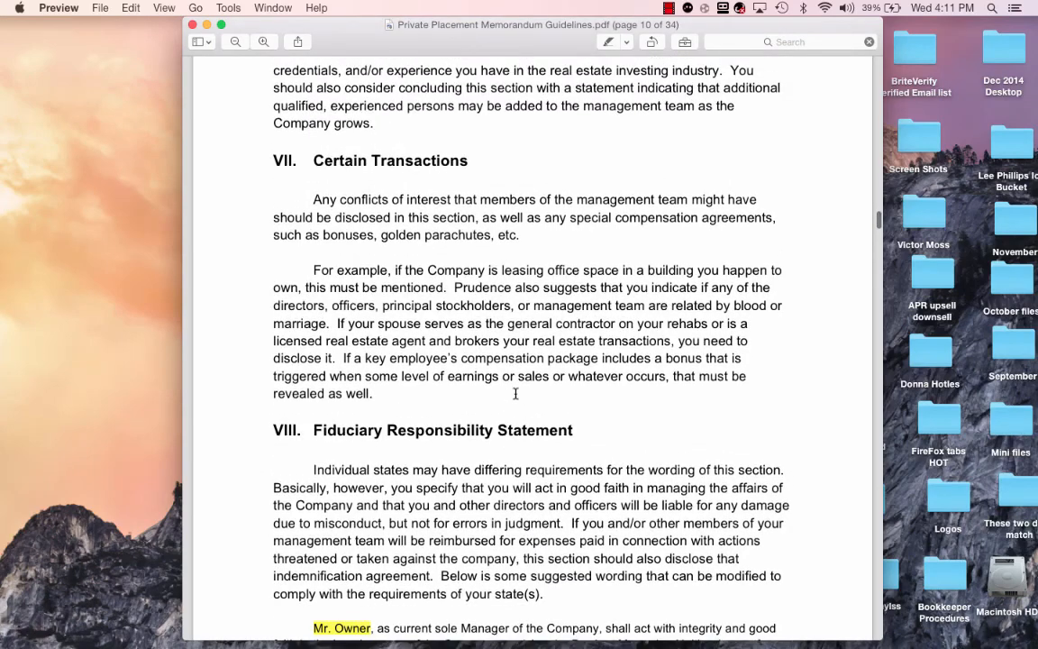
scroll(down, 3)
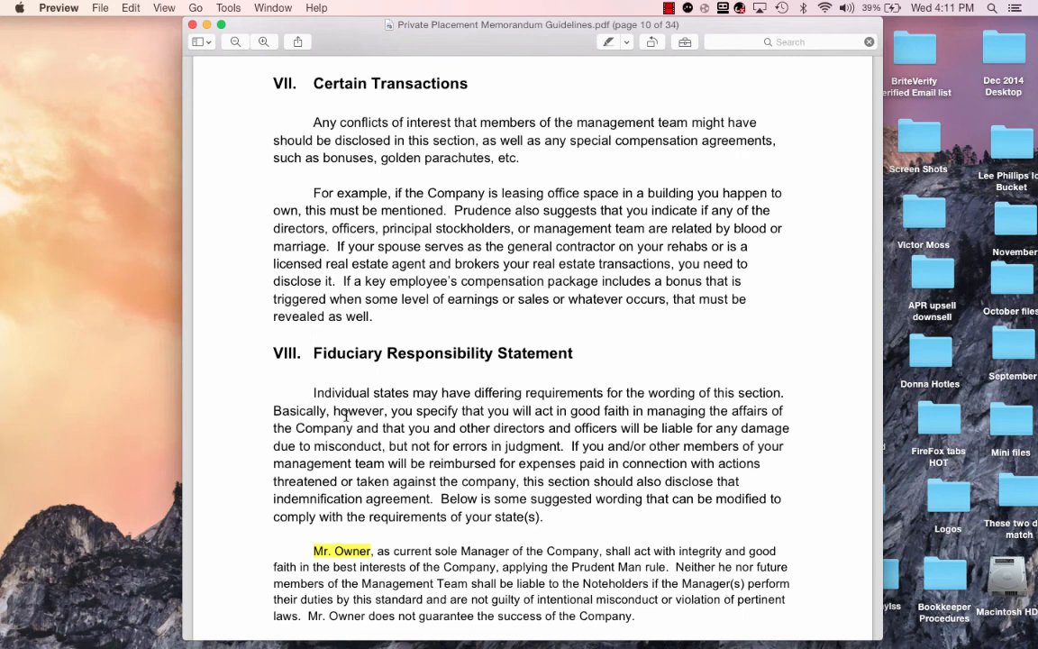
mouse_move(440, 414)
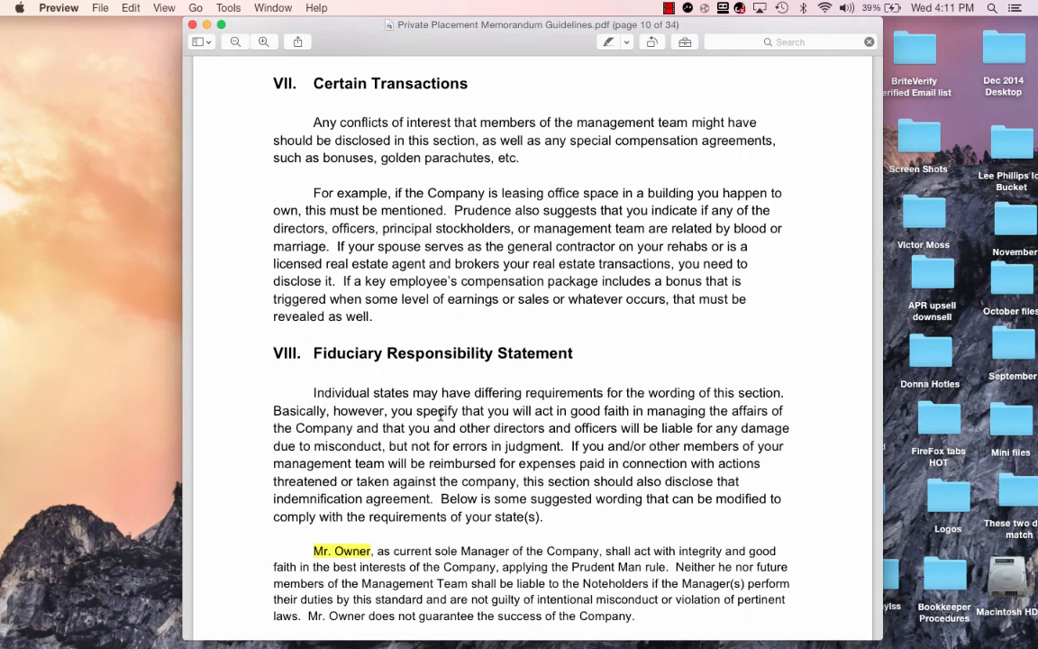
mouse_move(680, 426)
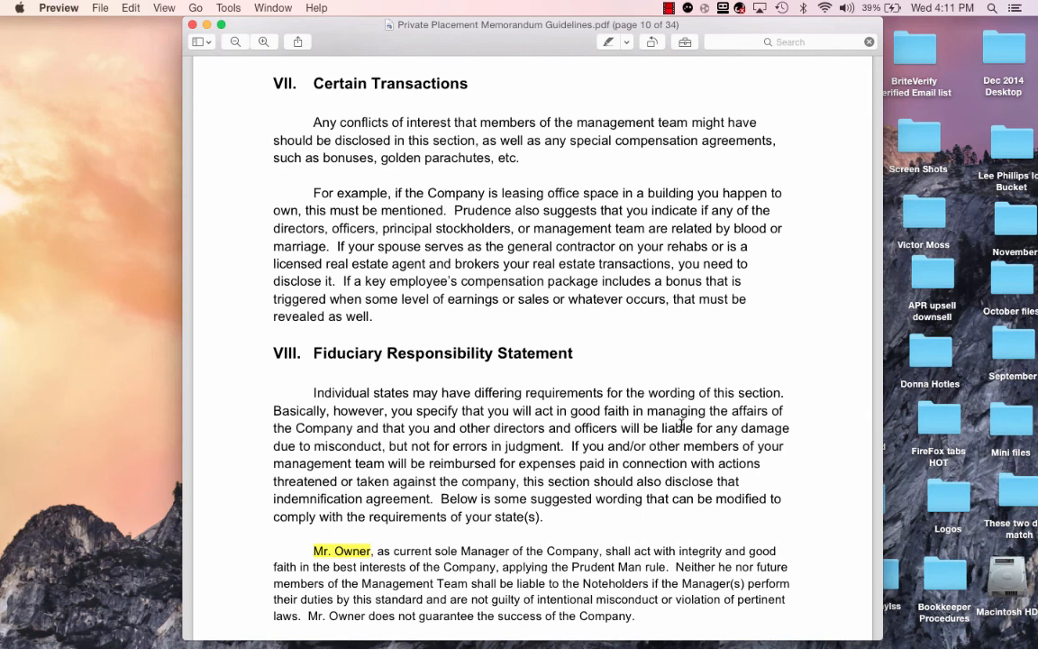
mouse_move(374, 435)
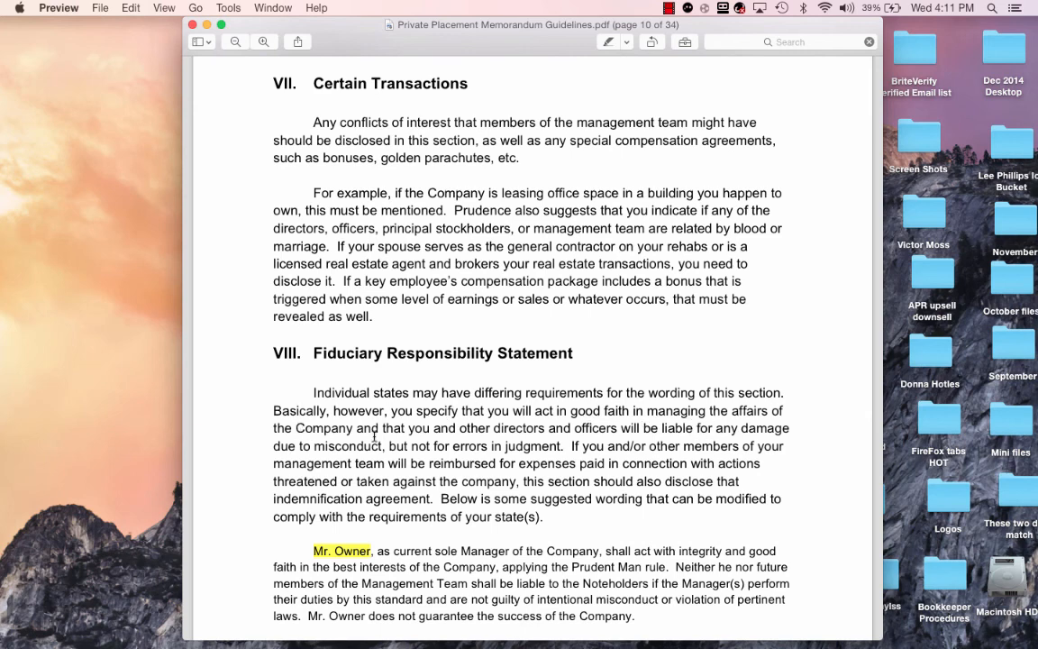
mouse_move(428, 431)
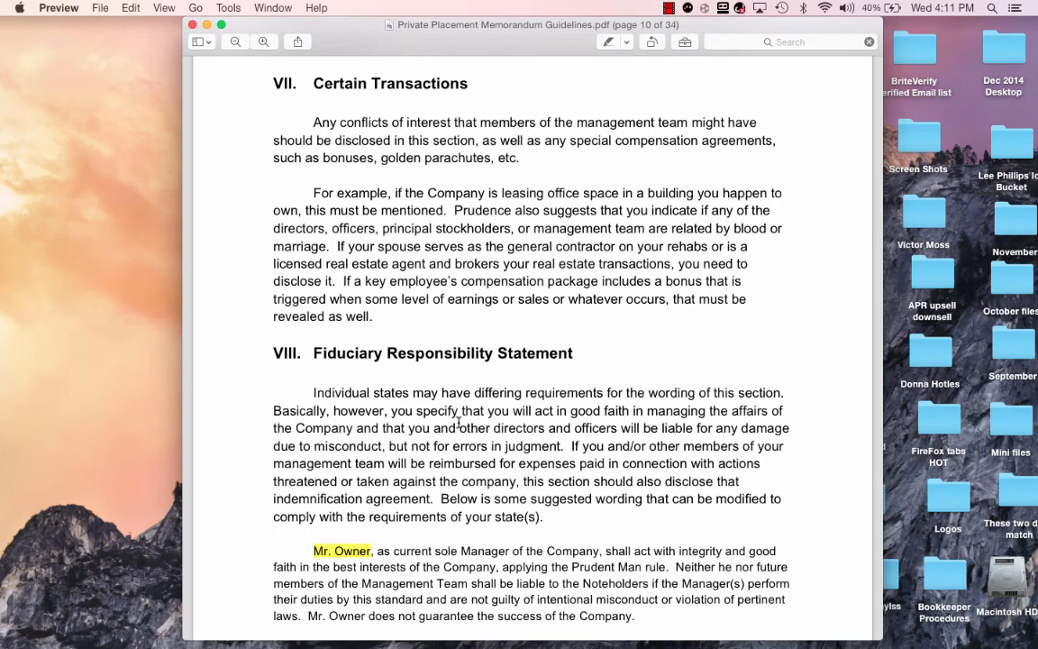
scroll(down, 3)
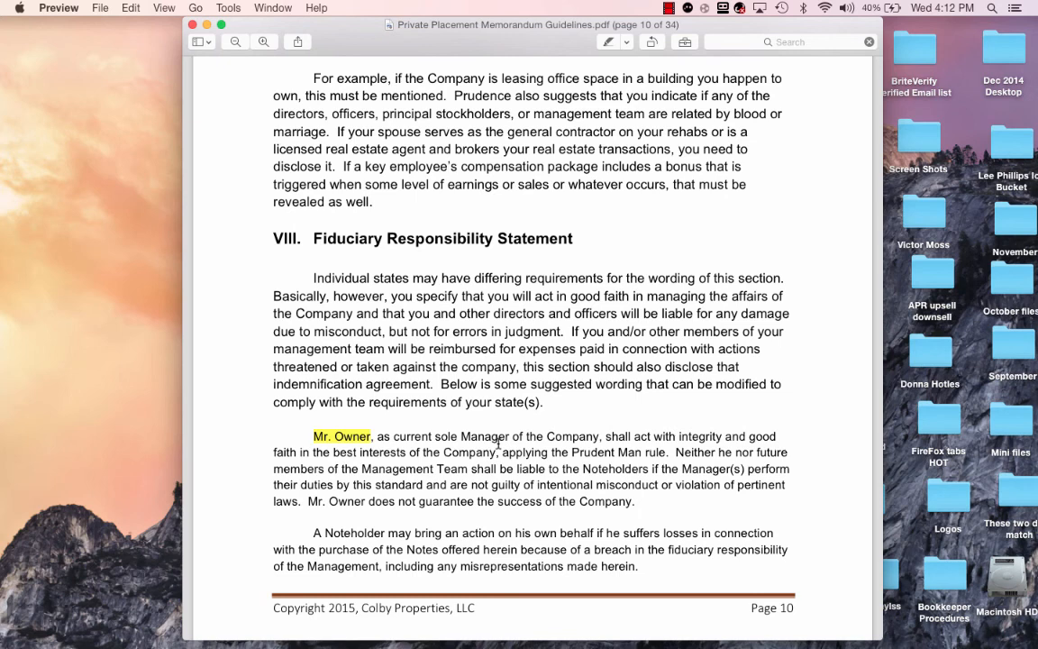
scroll(down, 3)
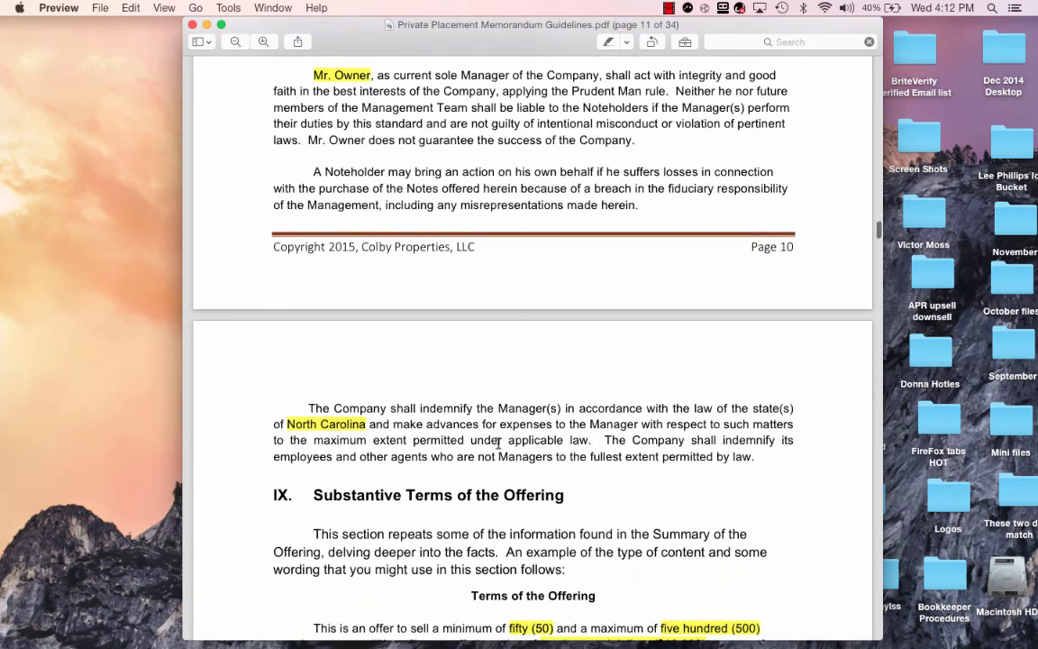
scroll(down, 3)
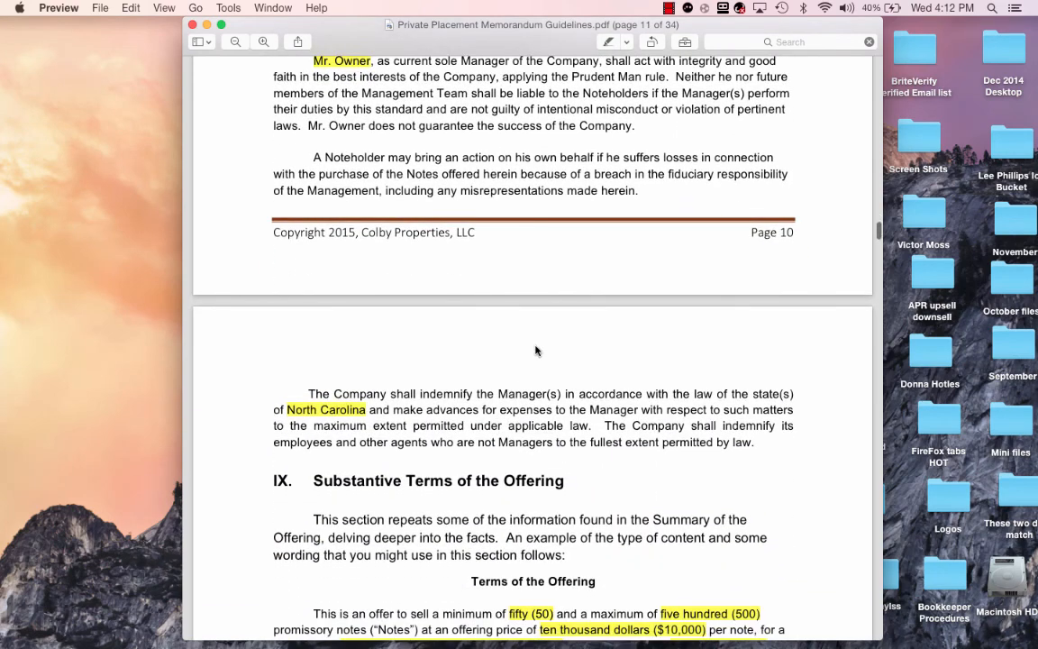
mouse_move(526, 394)
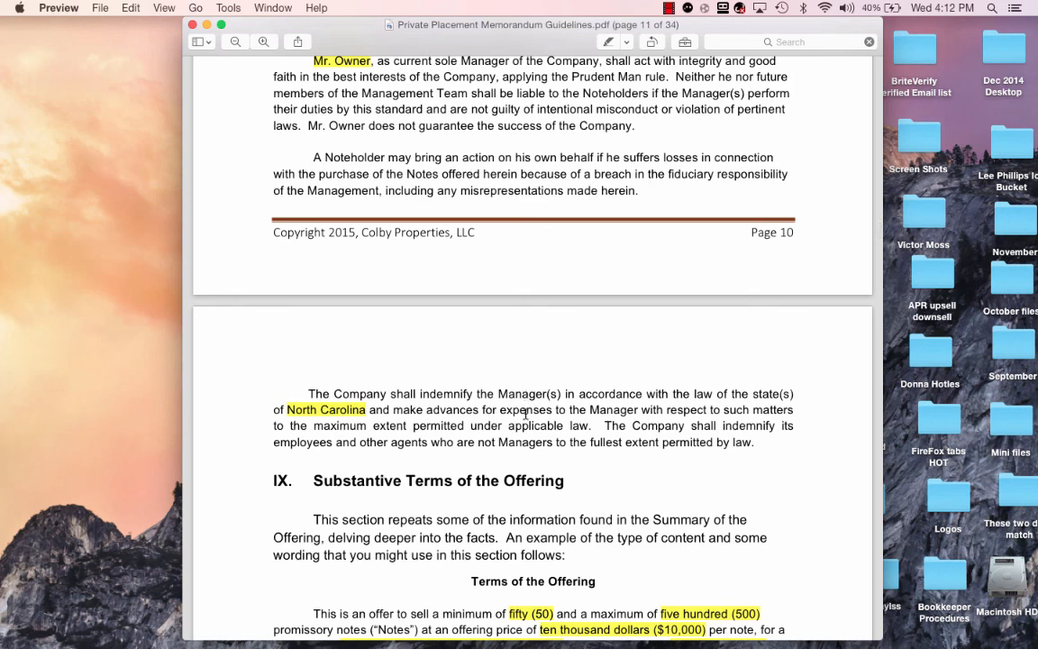
mouse_move(545, 442)
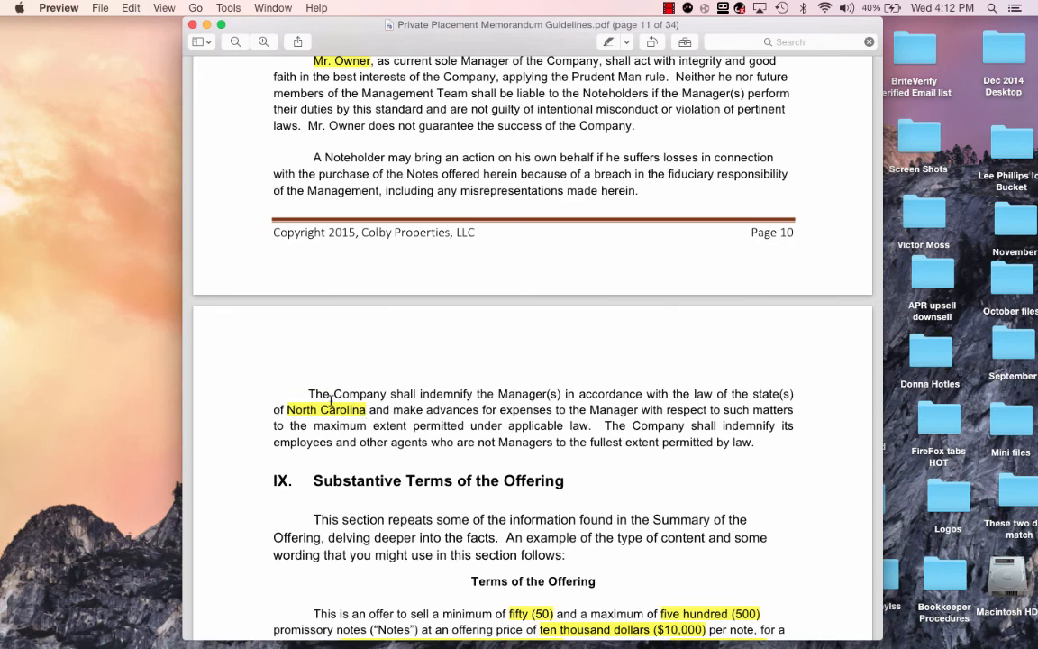
mouse_move(331, 399)
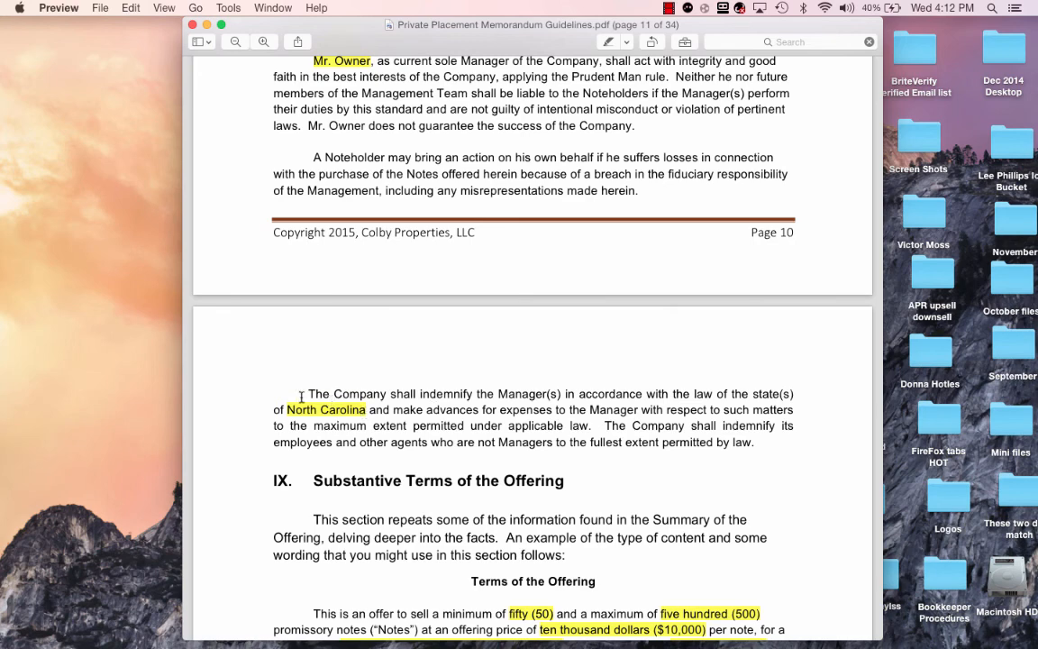
mouse_move(336, 396)
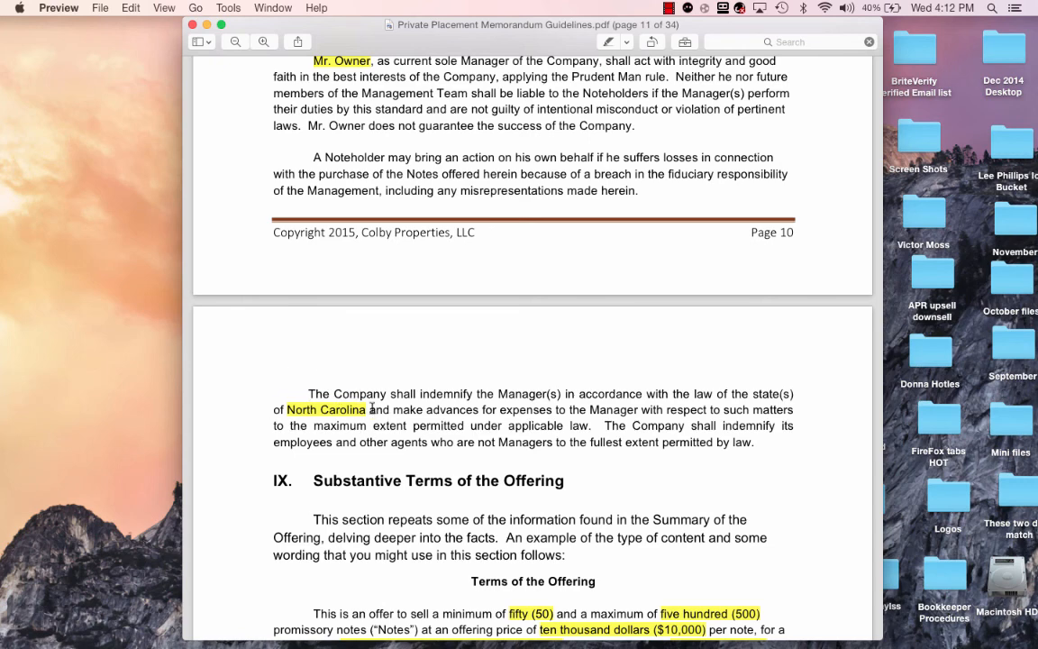
scroll(down, 3)
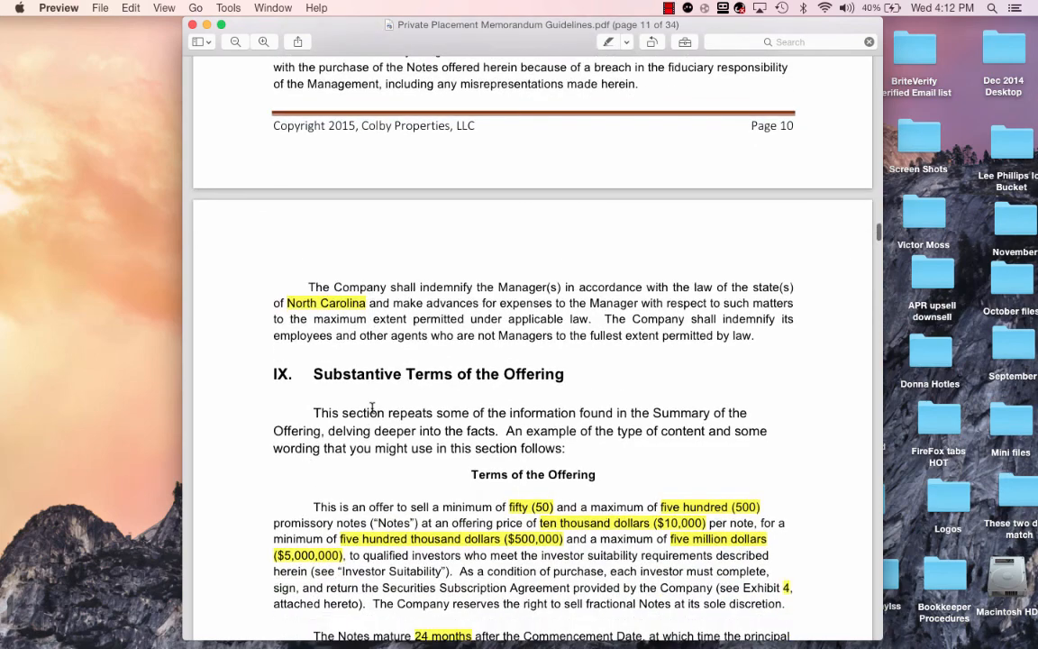
scroll(down, 3)
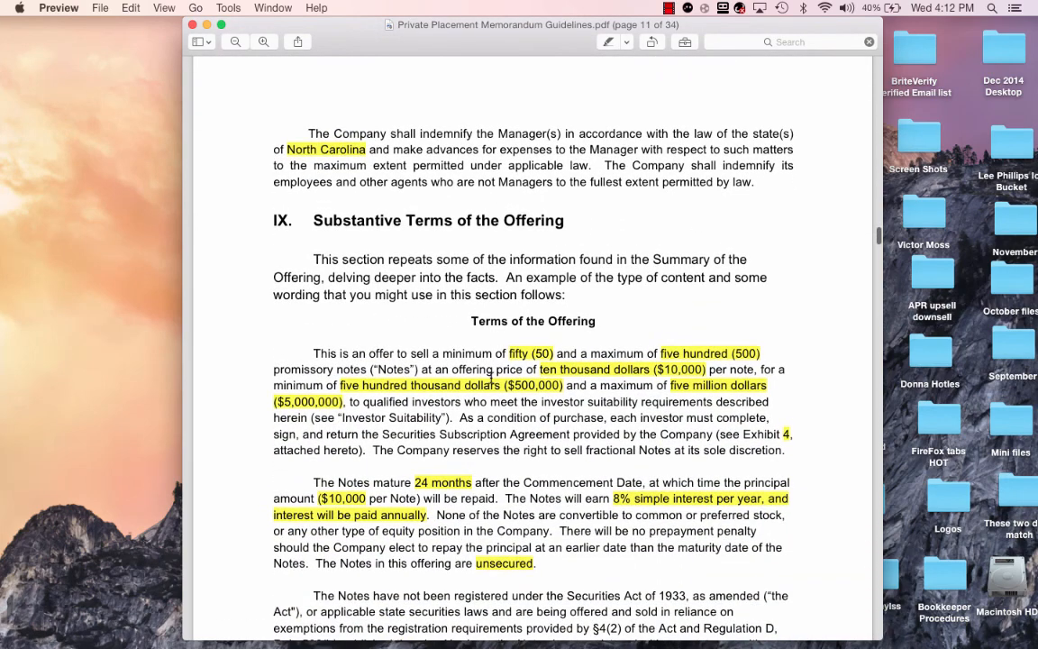
scroll(down, 3)
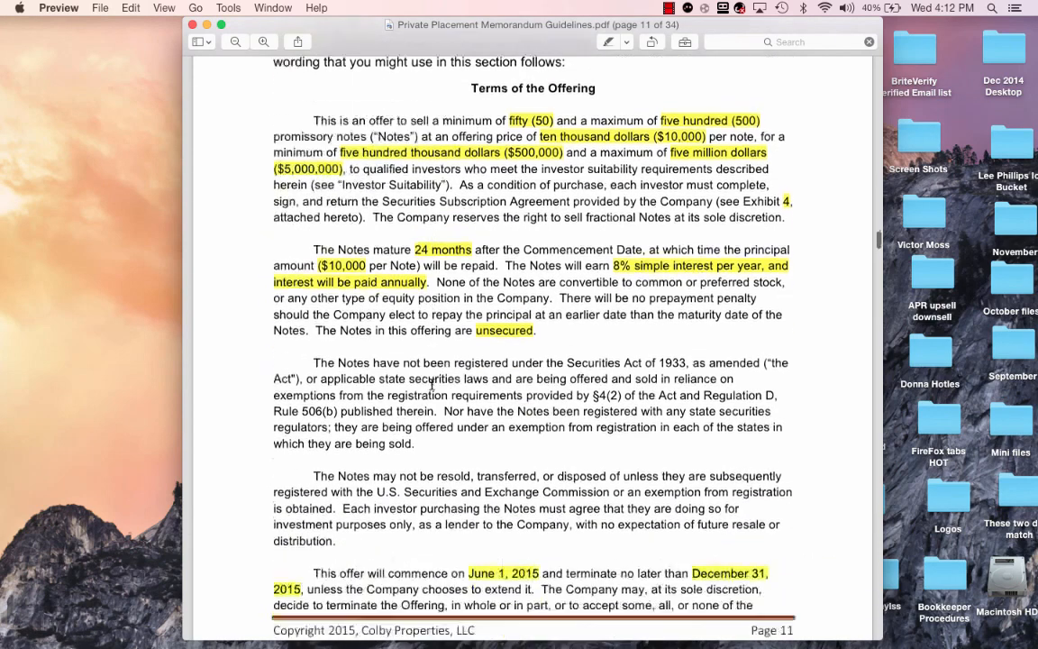
scroll(down, 3)
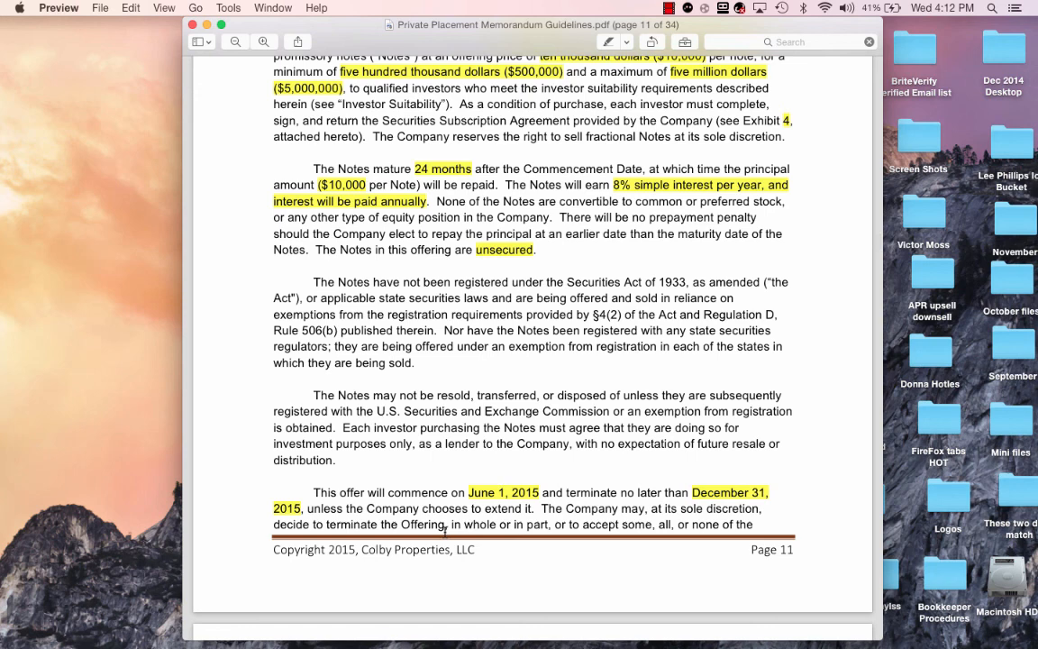
mouse_move(661, 493)
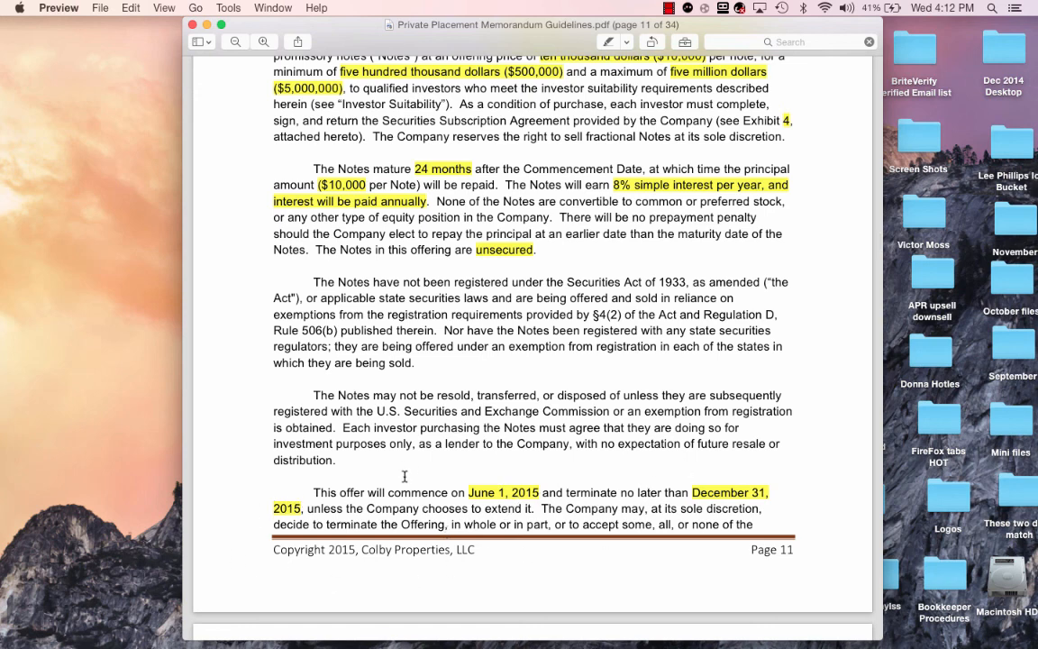
mouse_move(476, 168)
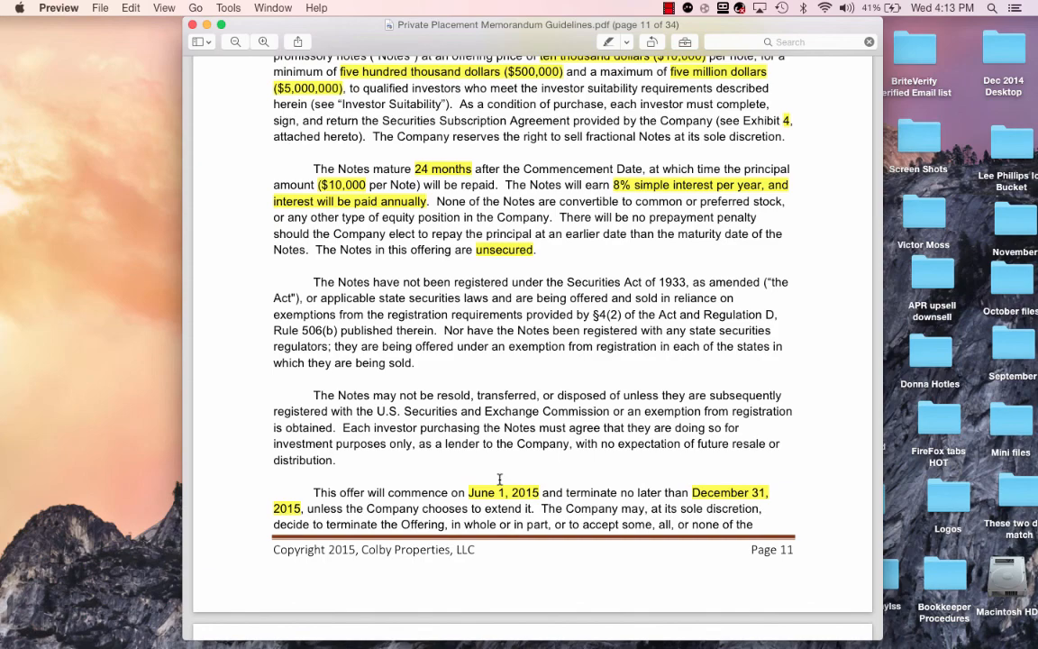
scroll(down, 3)
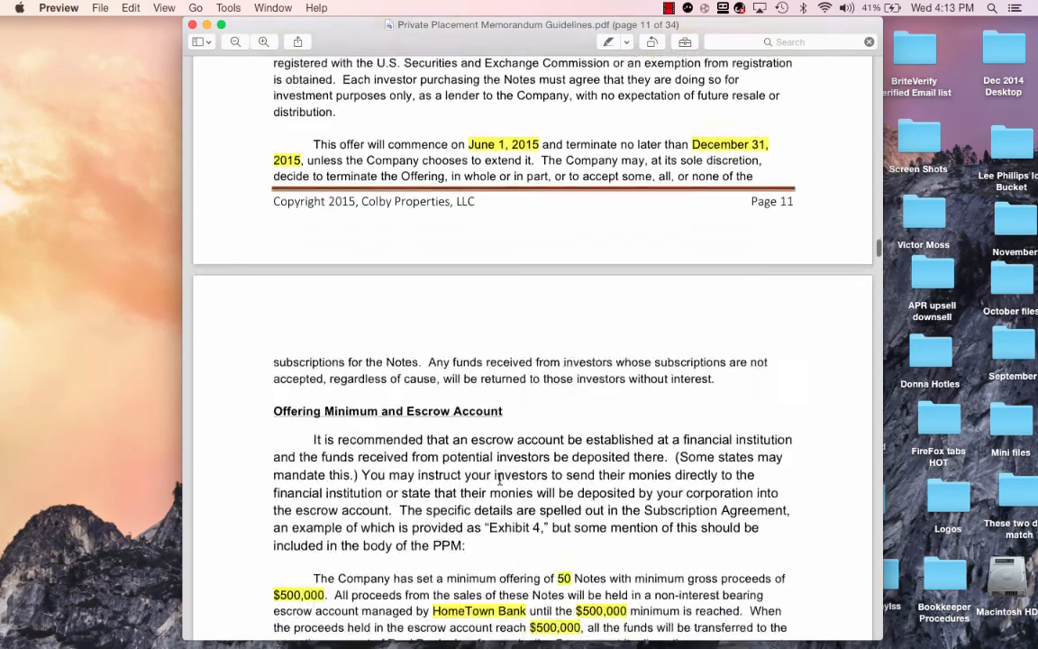
scroll(down, 3)
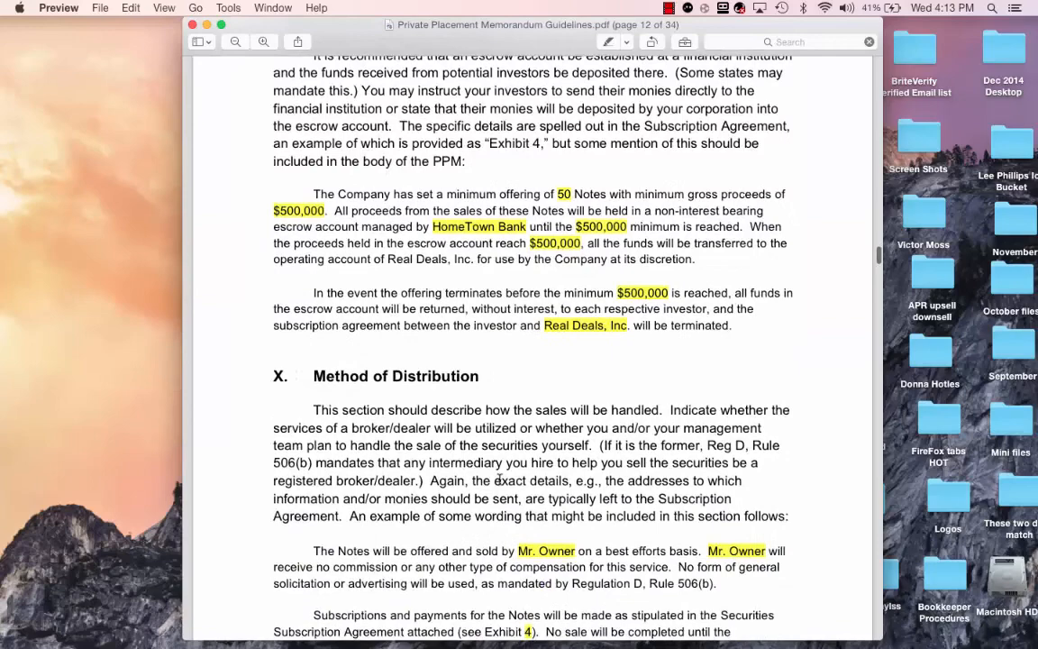
scroll(down, 3)
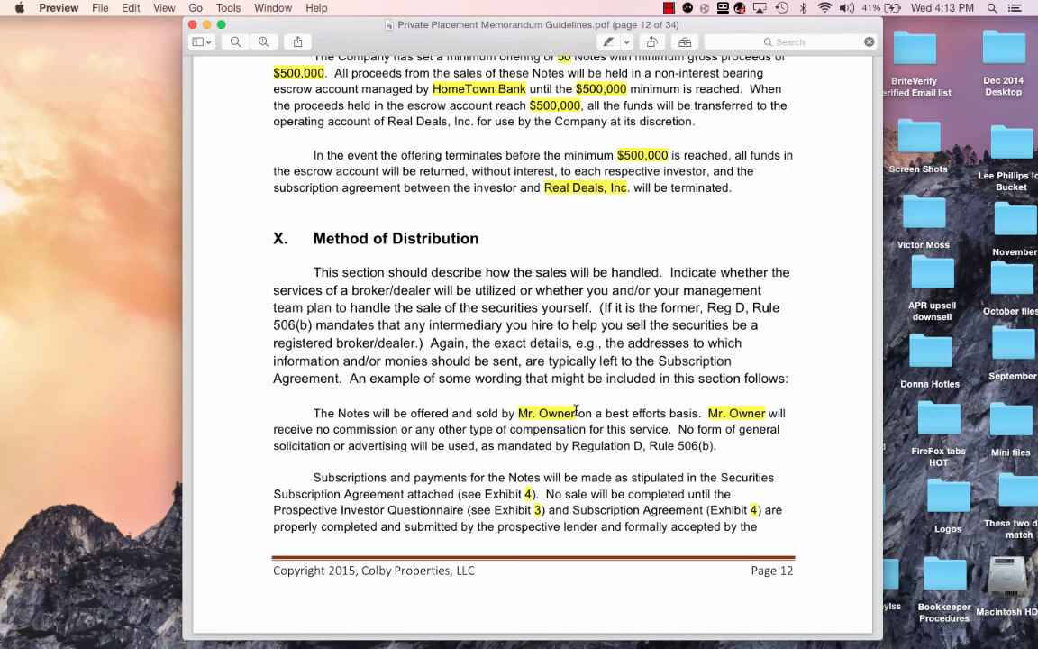
mouse_move(664, 412)
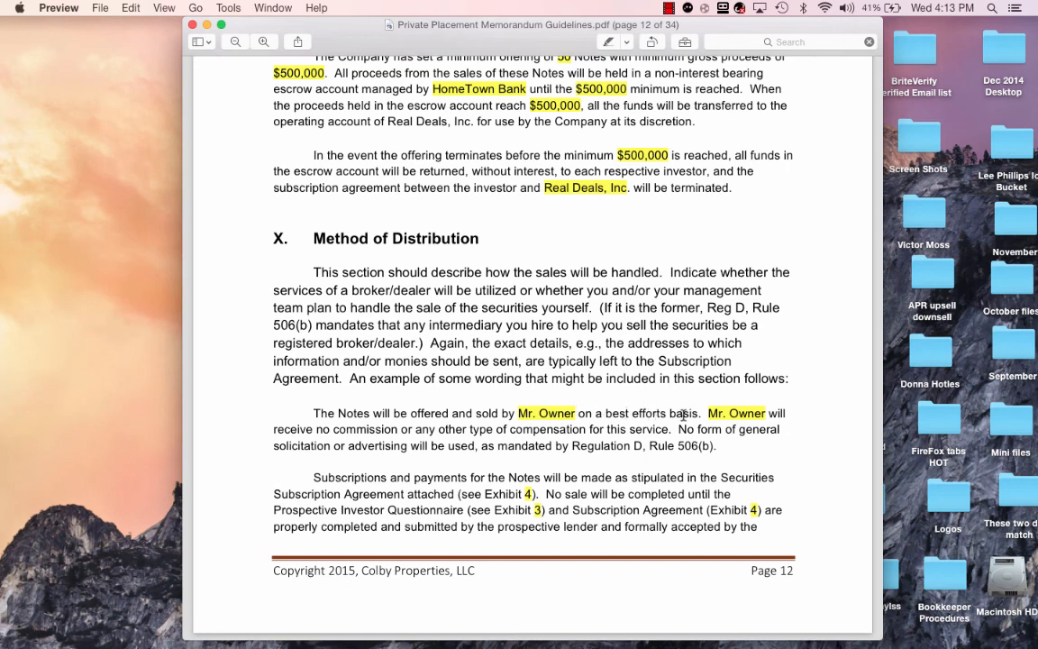
mouse_move(711, 413)
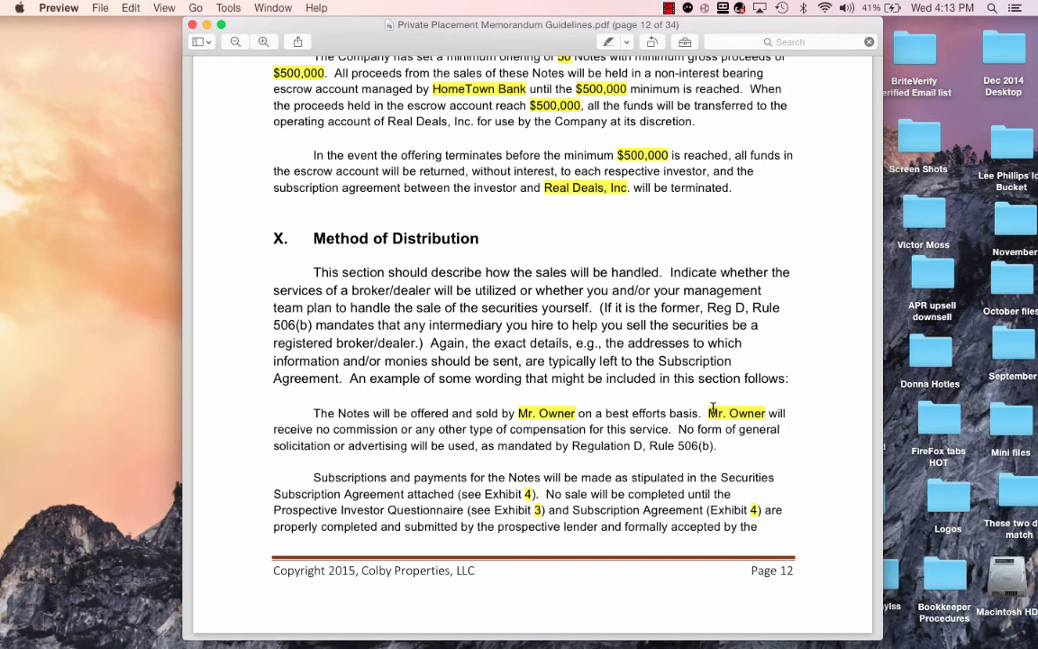
scroll(down, 3)
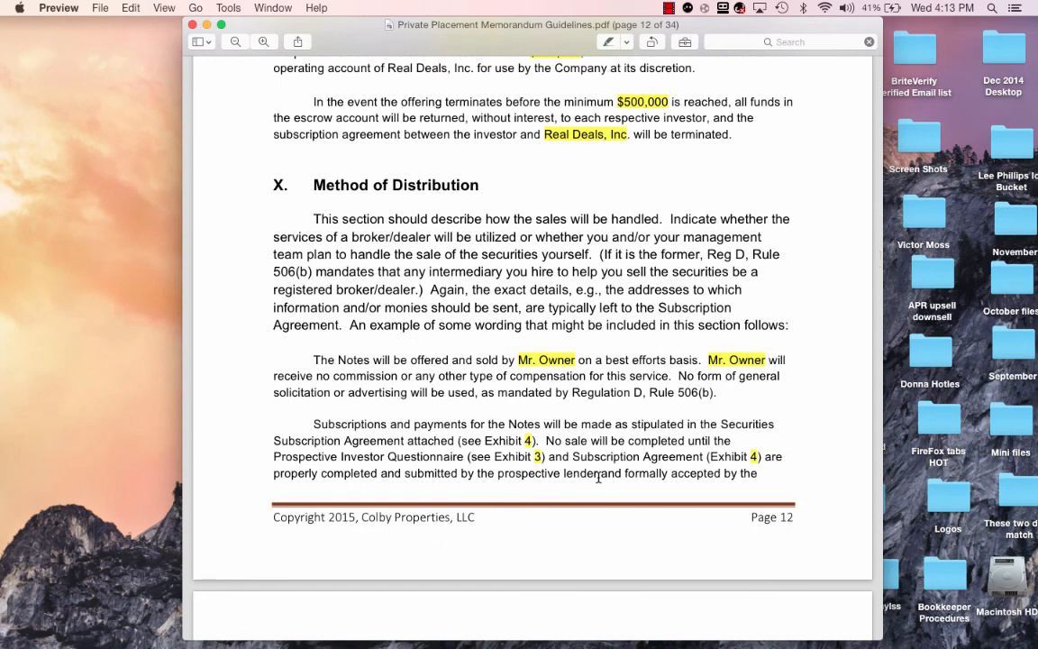
mouse_move(622, 463)
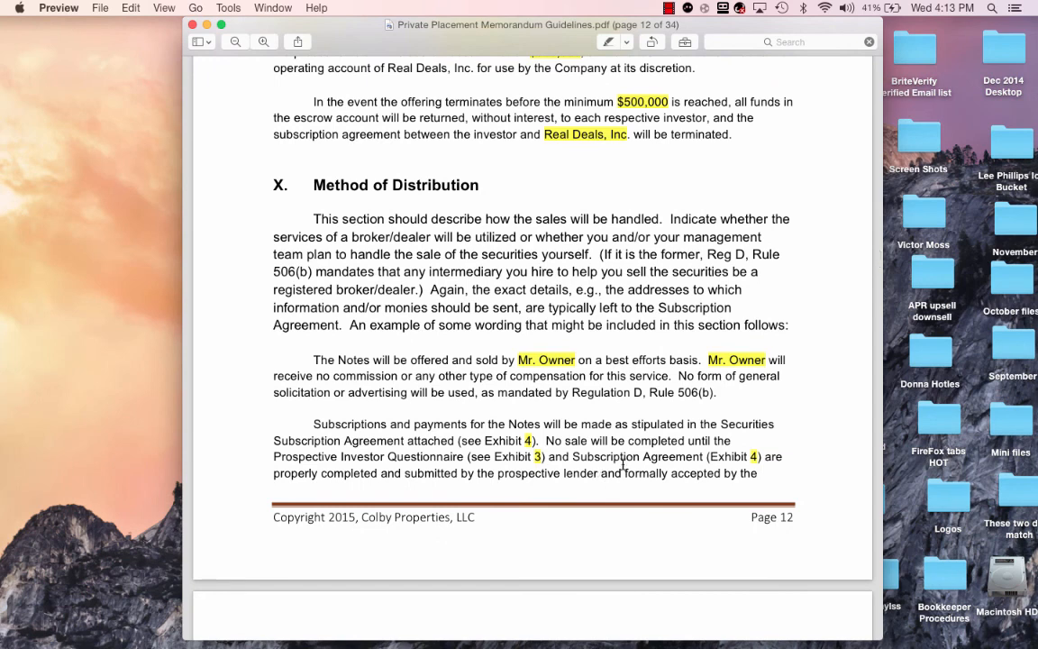
mouse_move(631, 455)
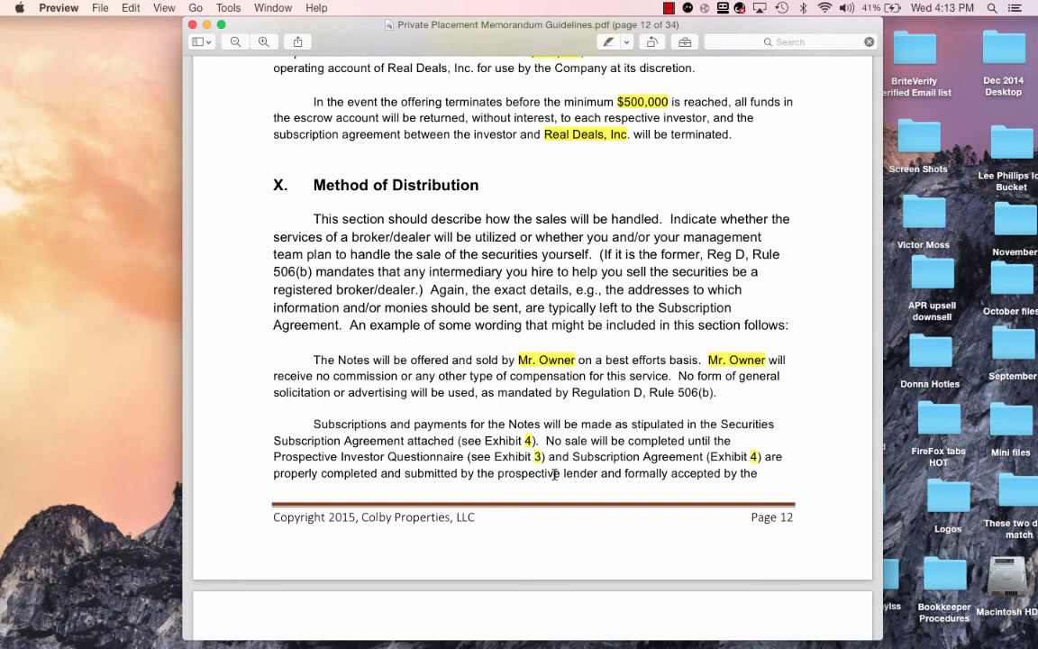
mouse_move(563, 472)
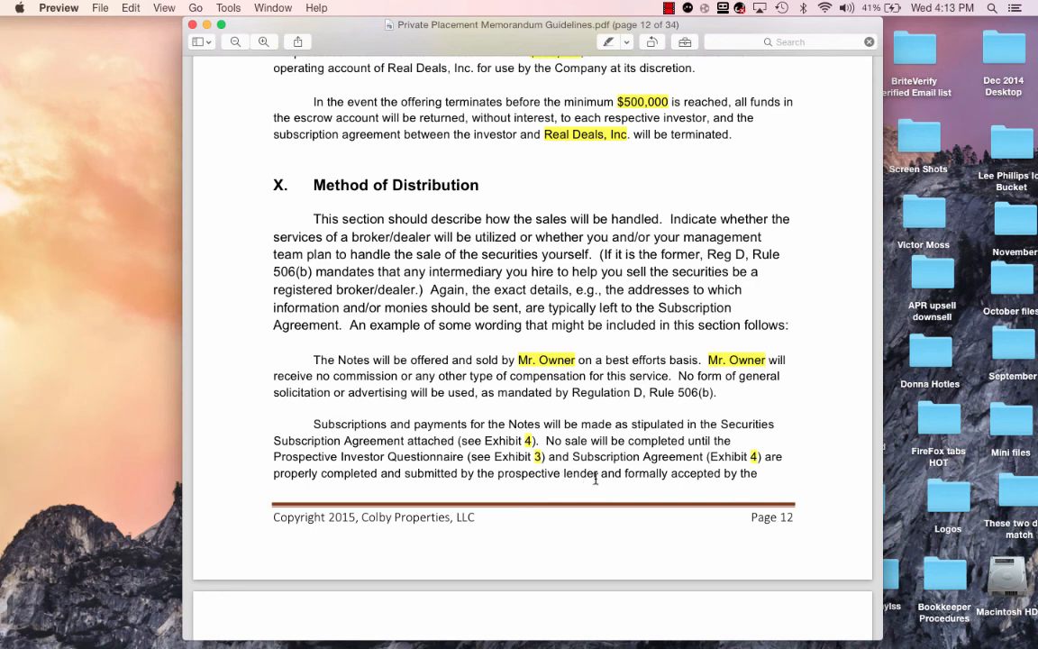
mouse_move(594, 476)
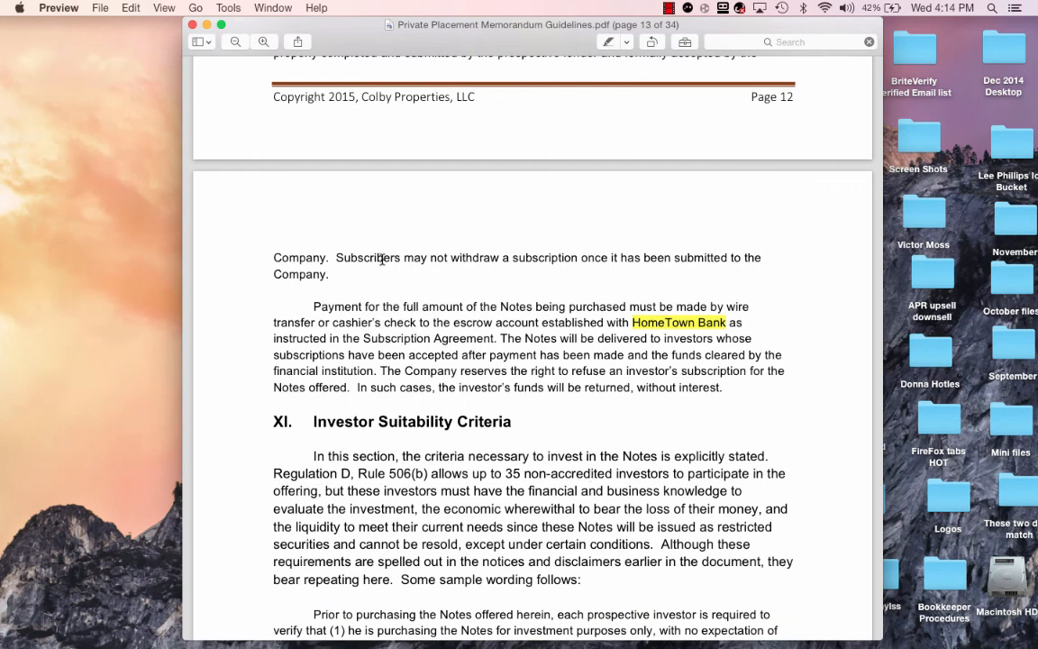
mouse_move(663, 325)
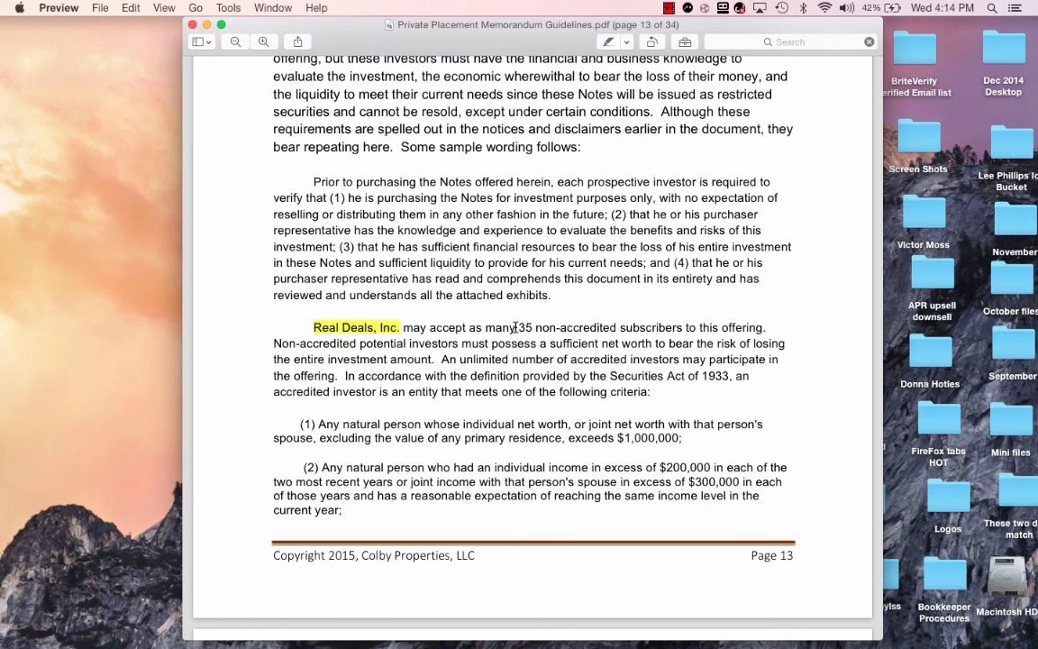
mouse_move(516, 326)
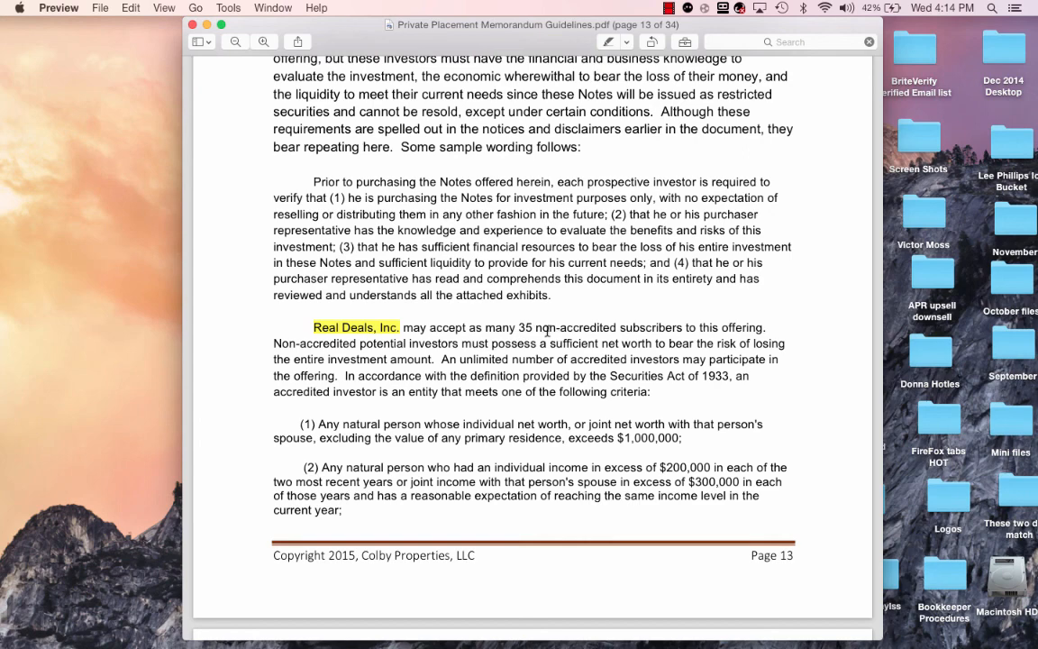
scroll(down, 3)
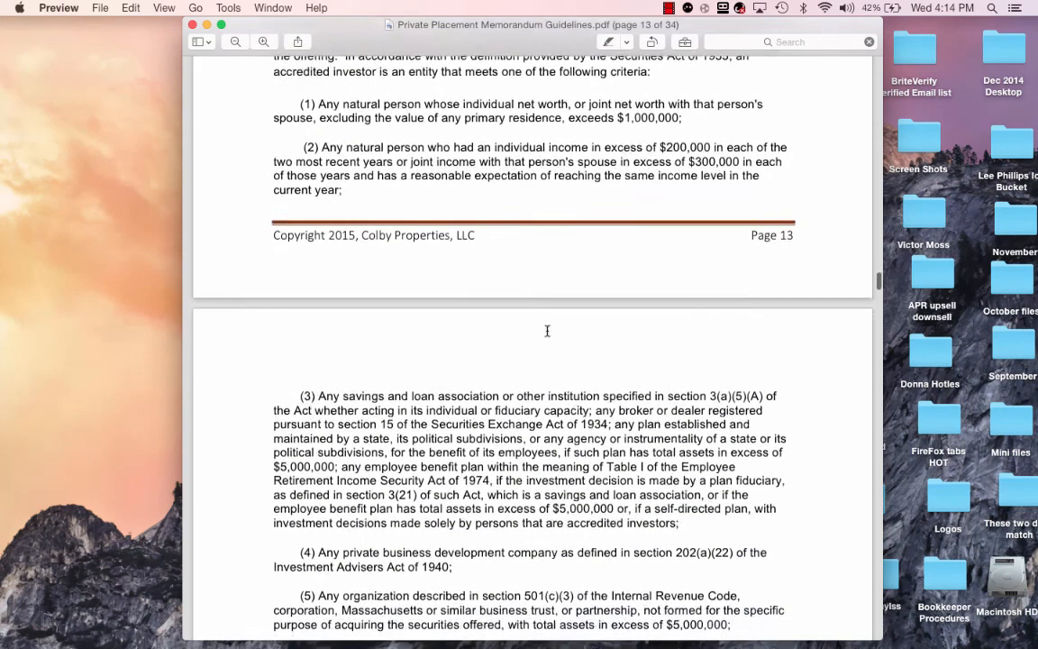
scroll(down, 3)
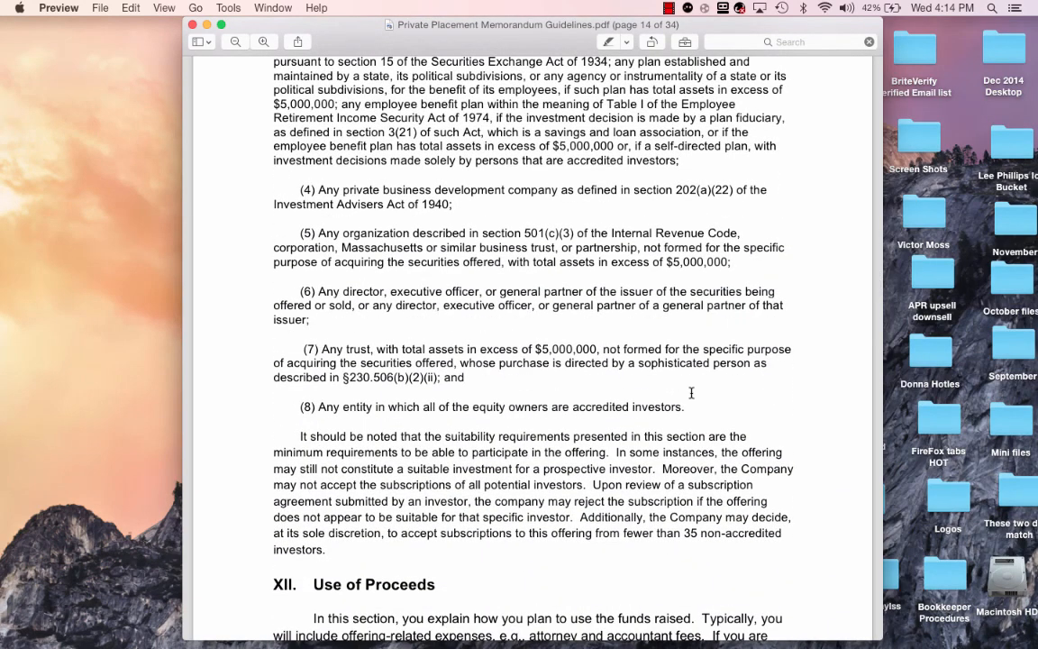
scroll(down, 3)
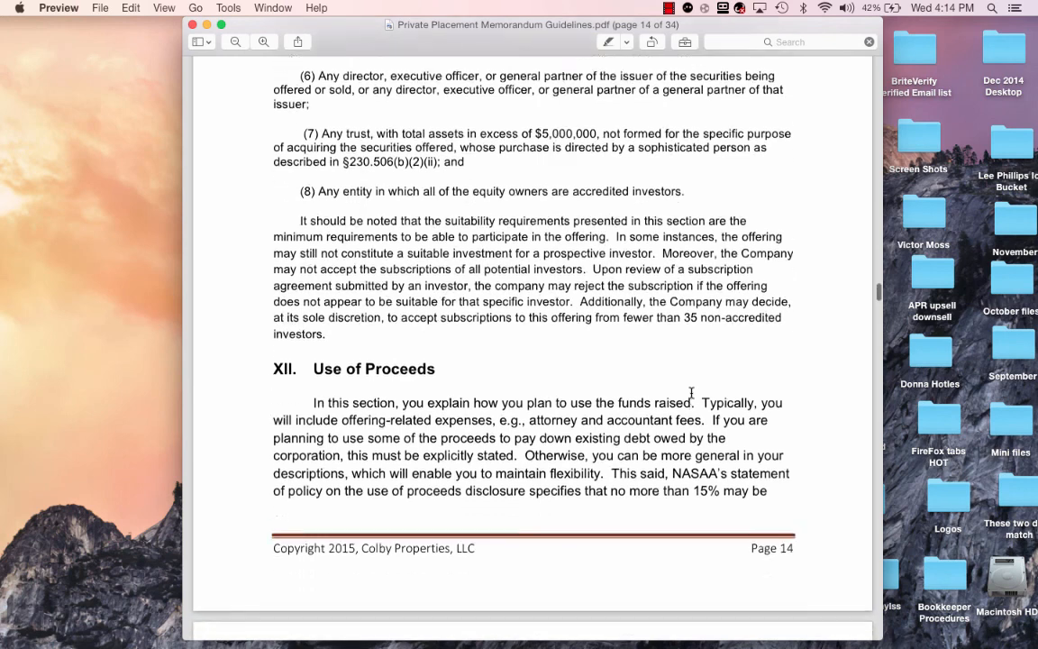
scroll(down, 3)
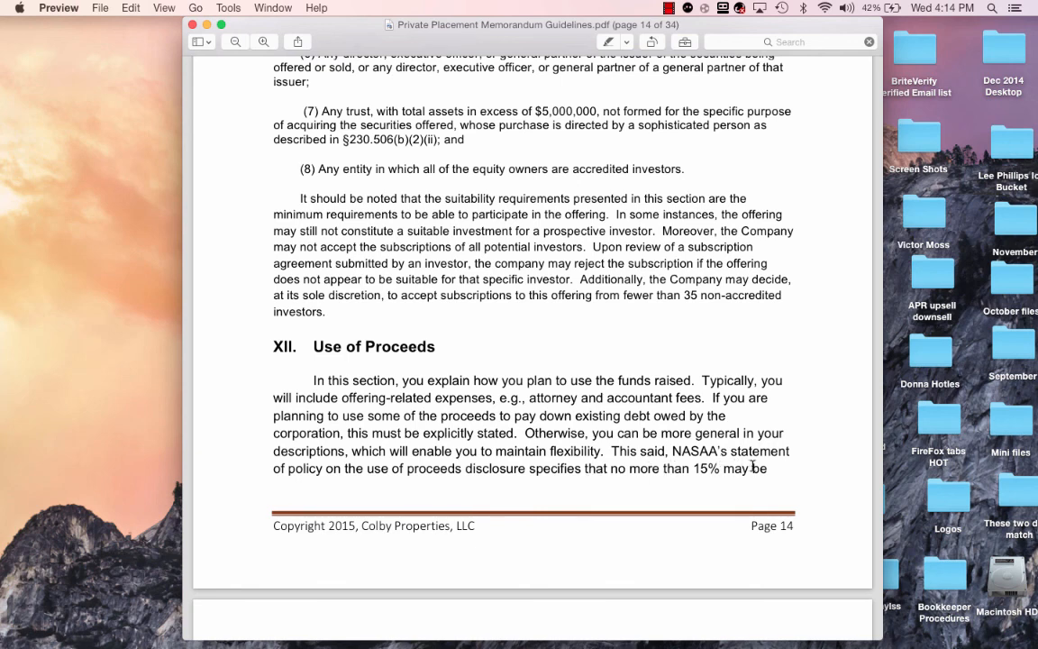
scroll(down, 3)
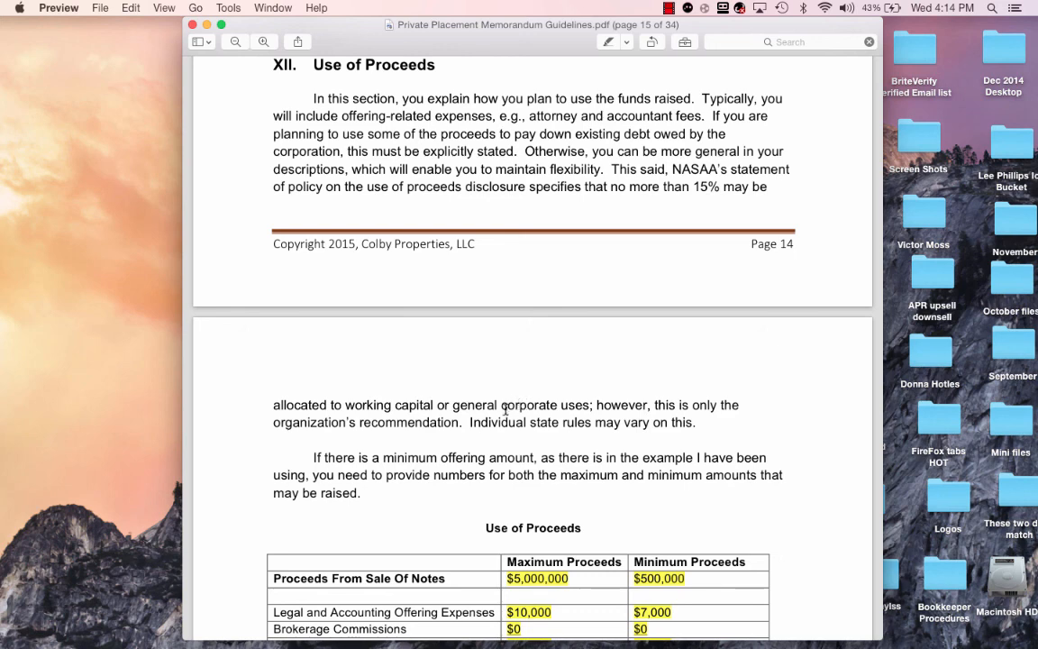
mouse_move(552, 401)
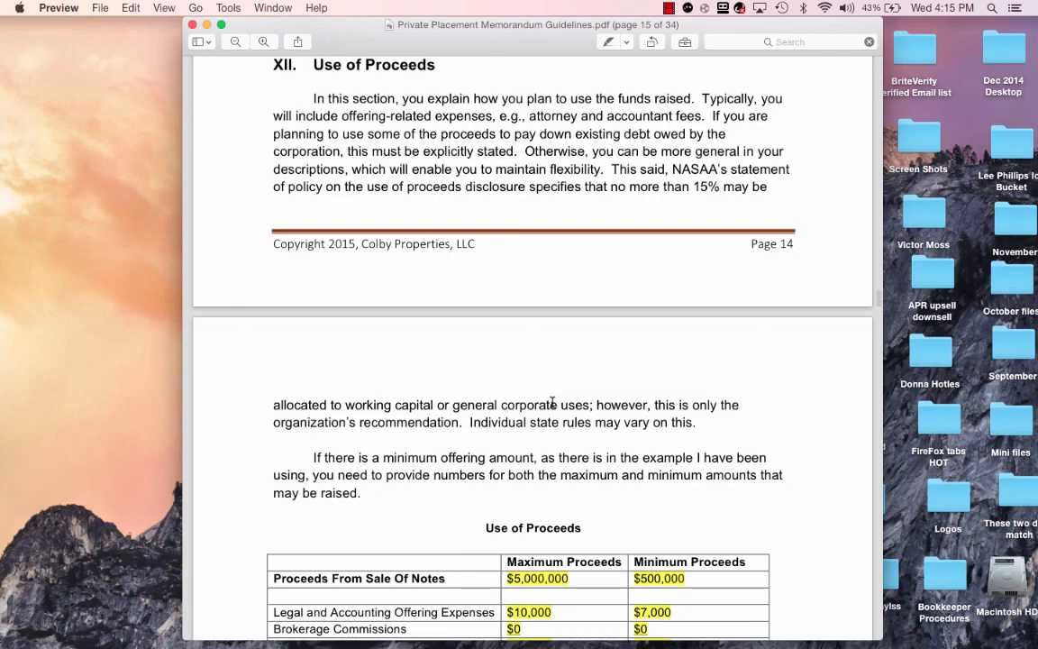
scroll(down, 3)
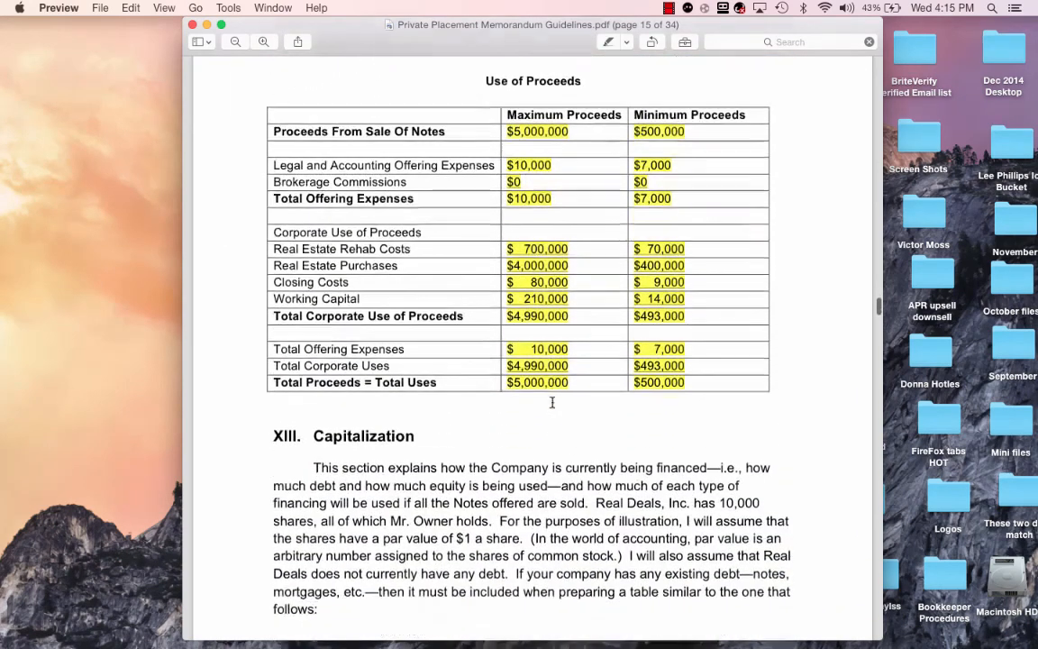
scroll(down, 3)
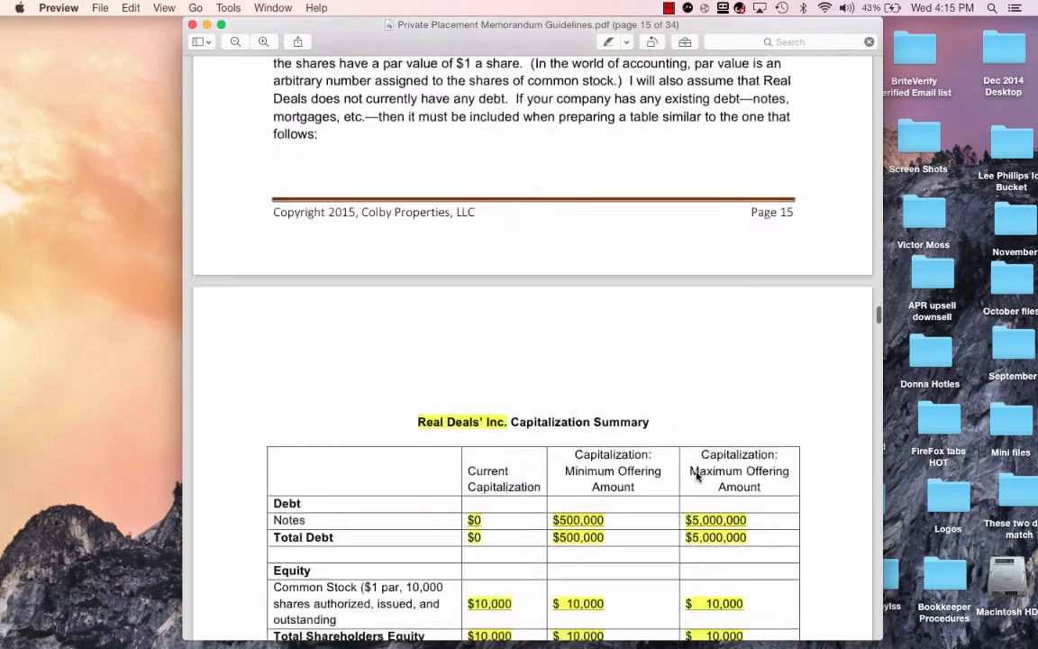
scroll(down, 3)
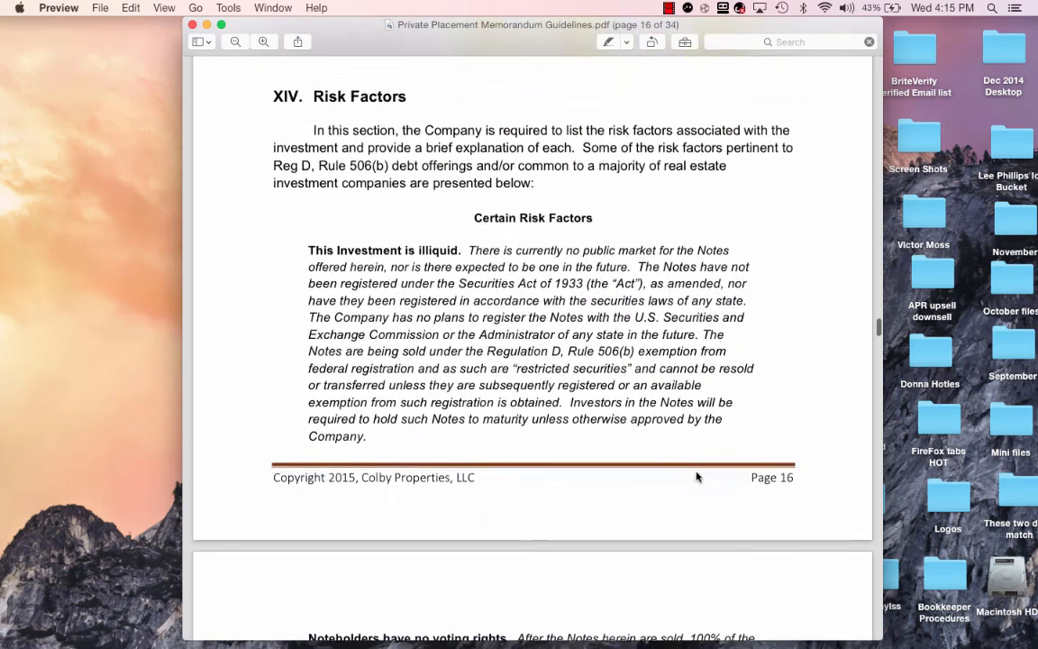
mouse_move(504, 291)
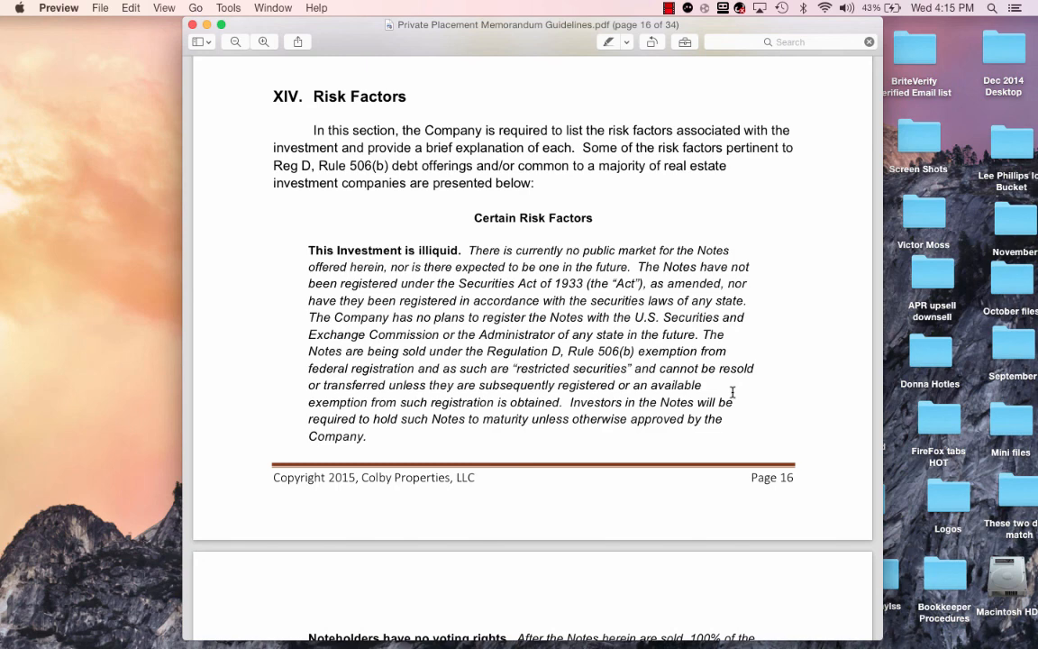
mouse_move(715, 378)
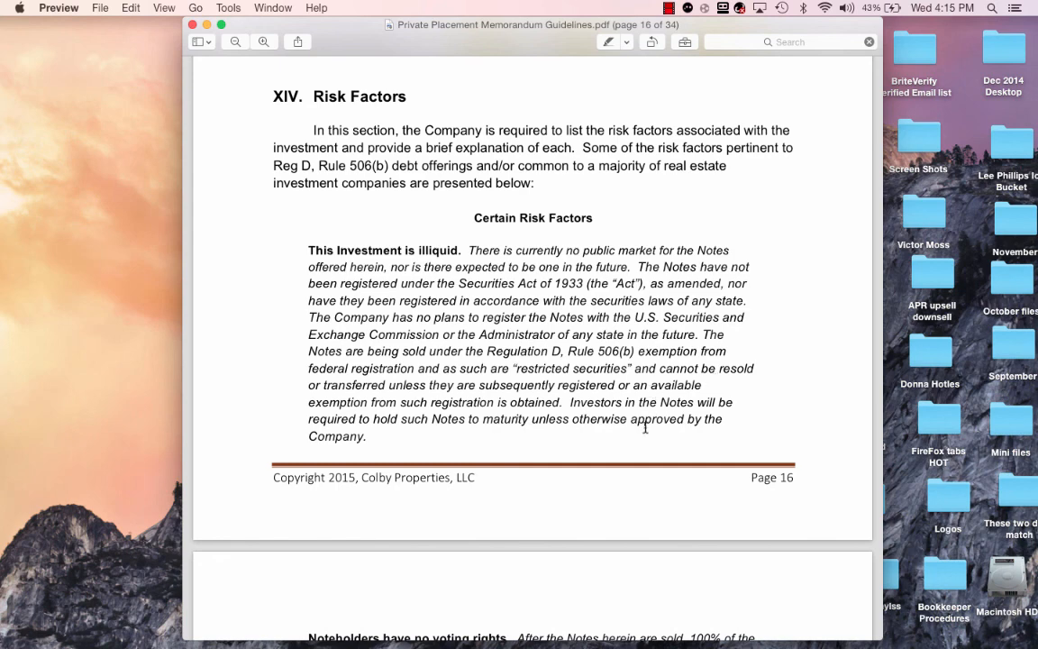
mouse_move(618, 406)
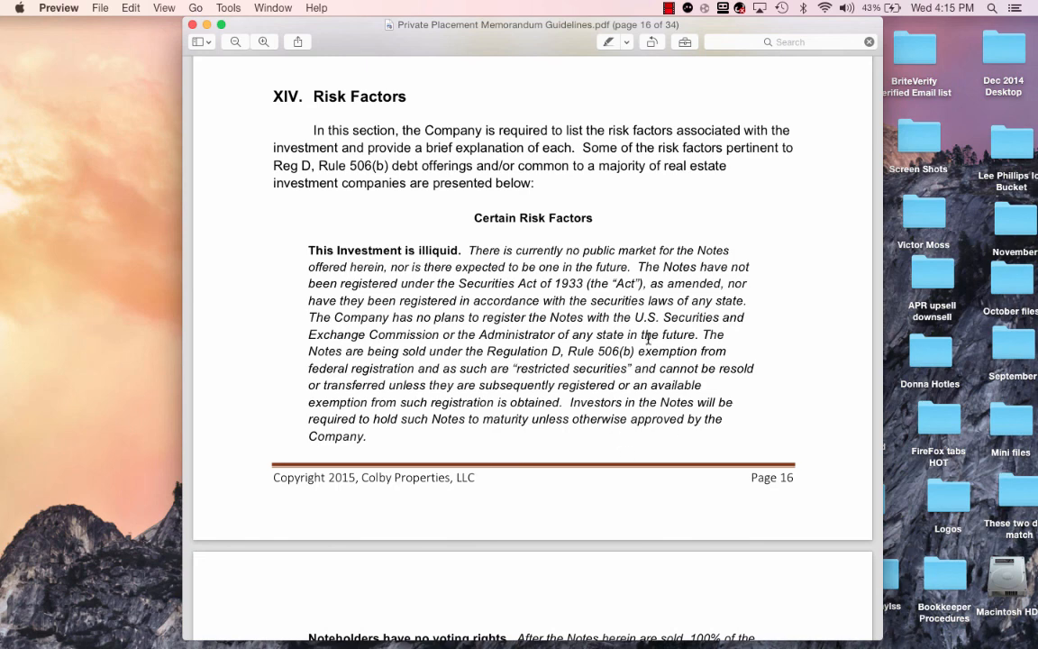
scroll(down, 3)
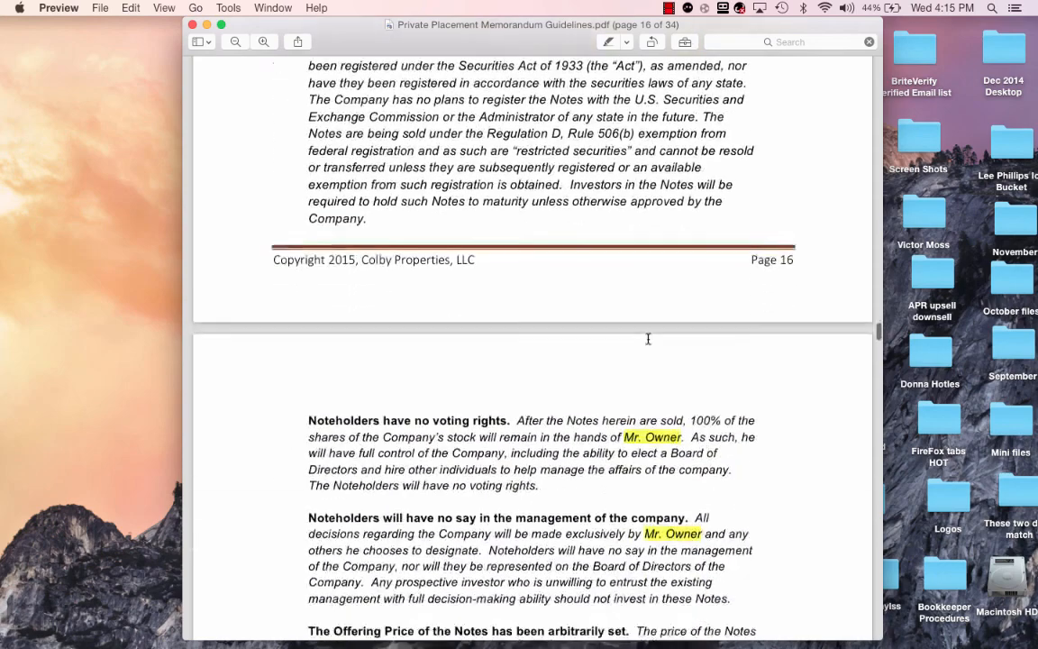
scroll(down, 3)
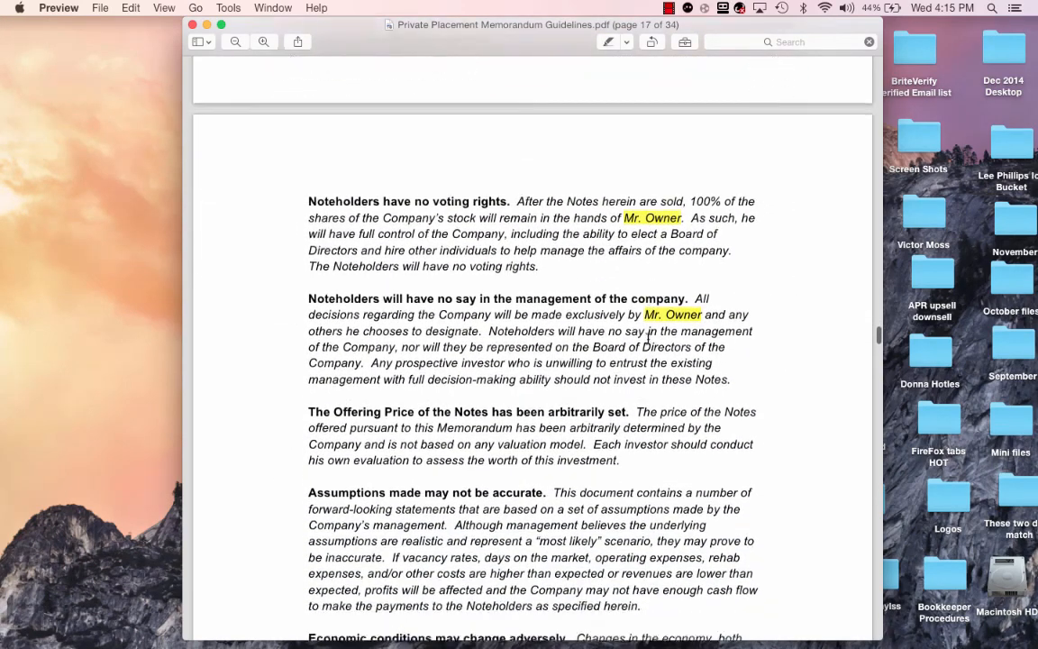
scroll(down, 3)
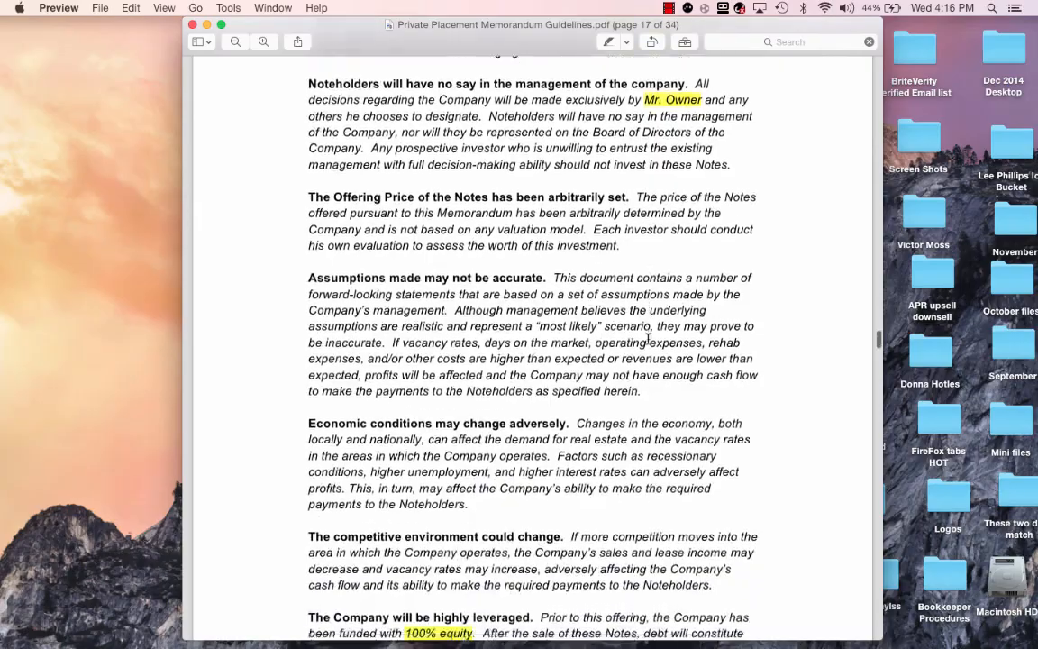
scroll(down, 3)
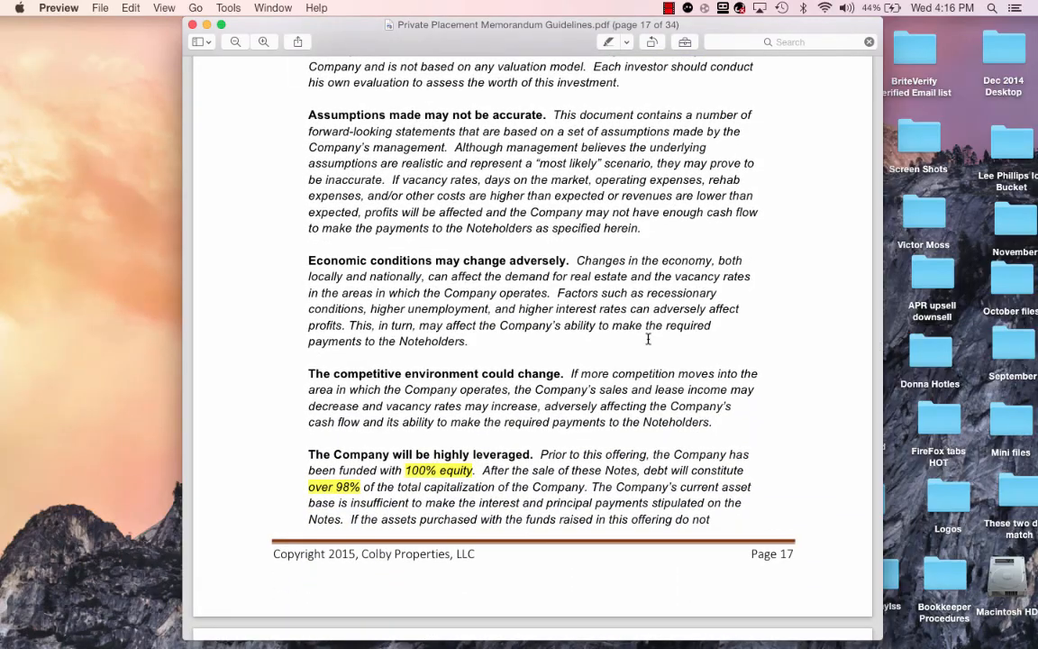
scroll(down, 3)
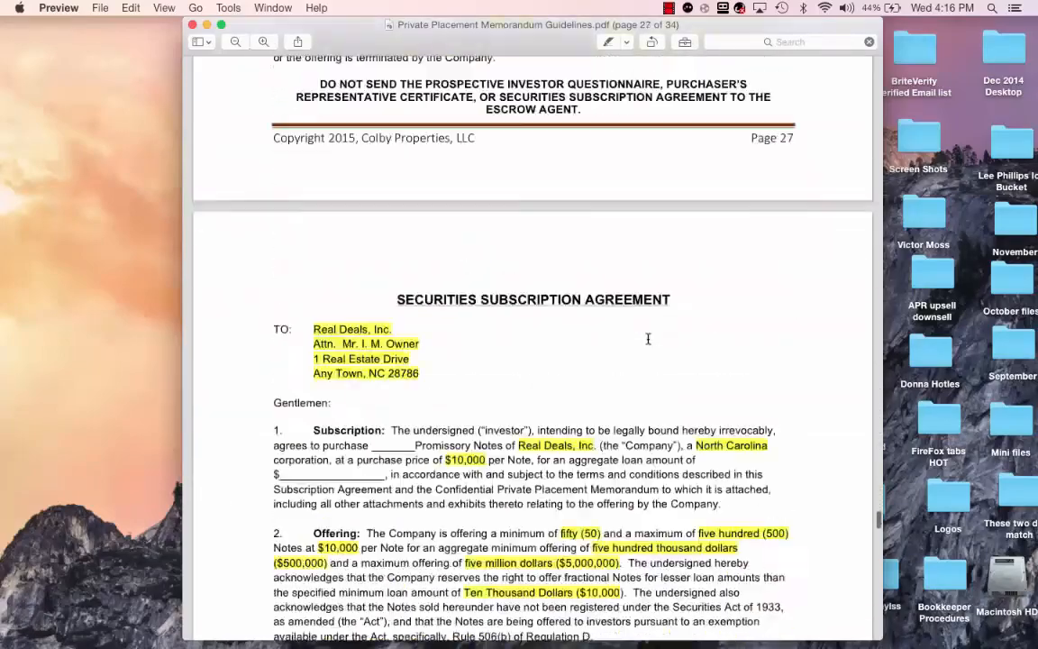
scroll(down, 3)
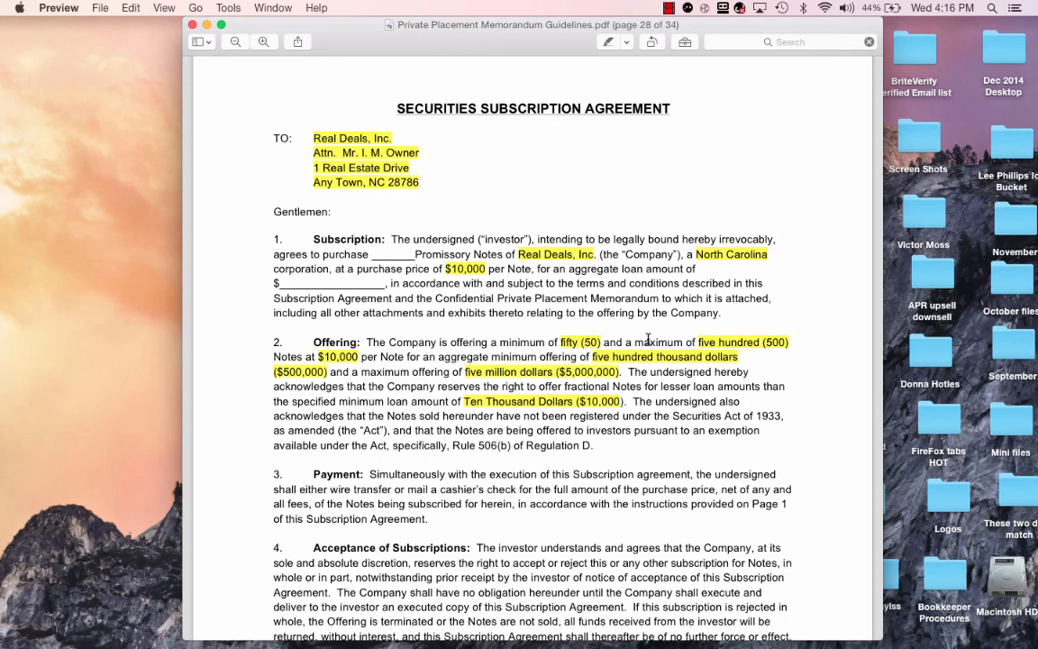
scroll(down, 3)
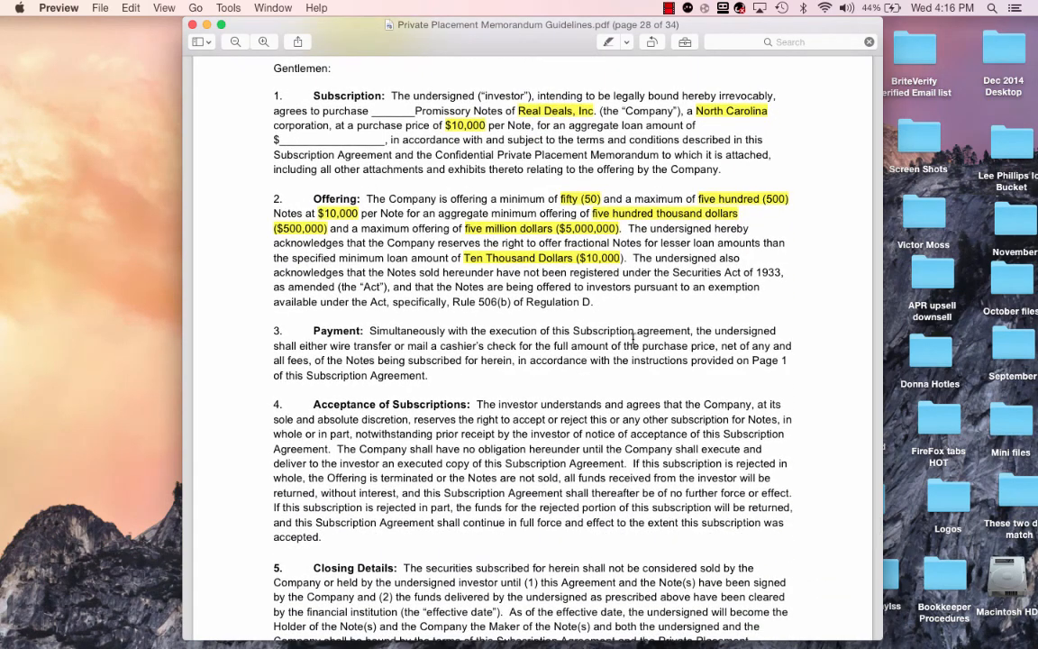
scroll(down, 3)
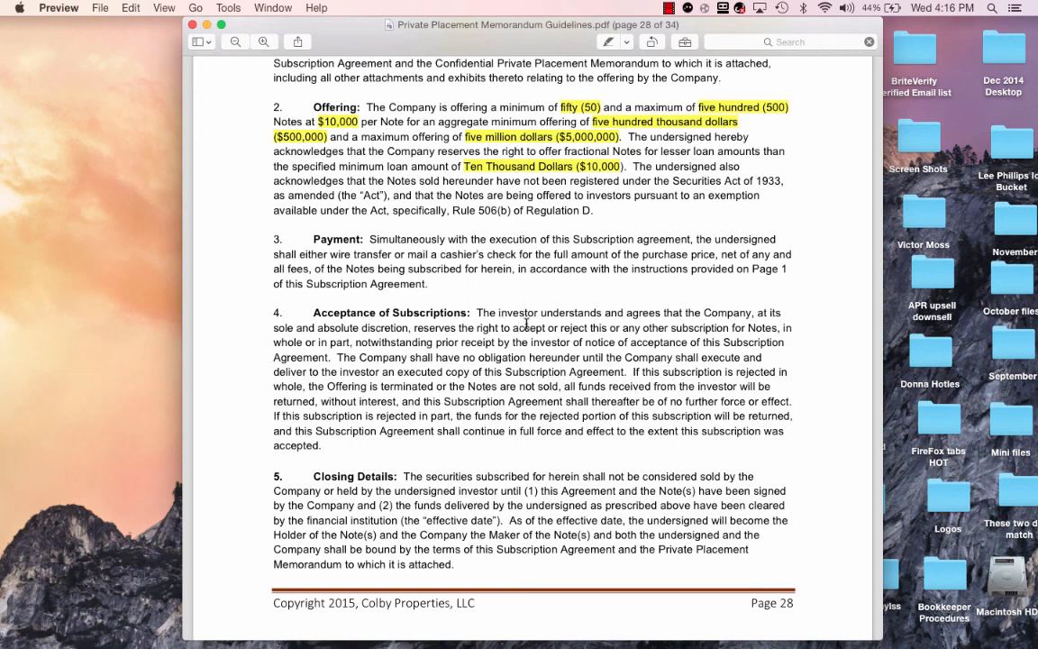
mouse_move(657, 344)
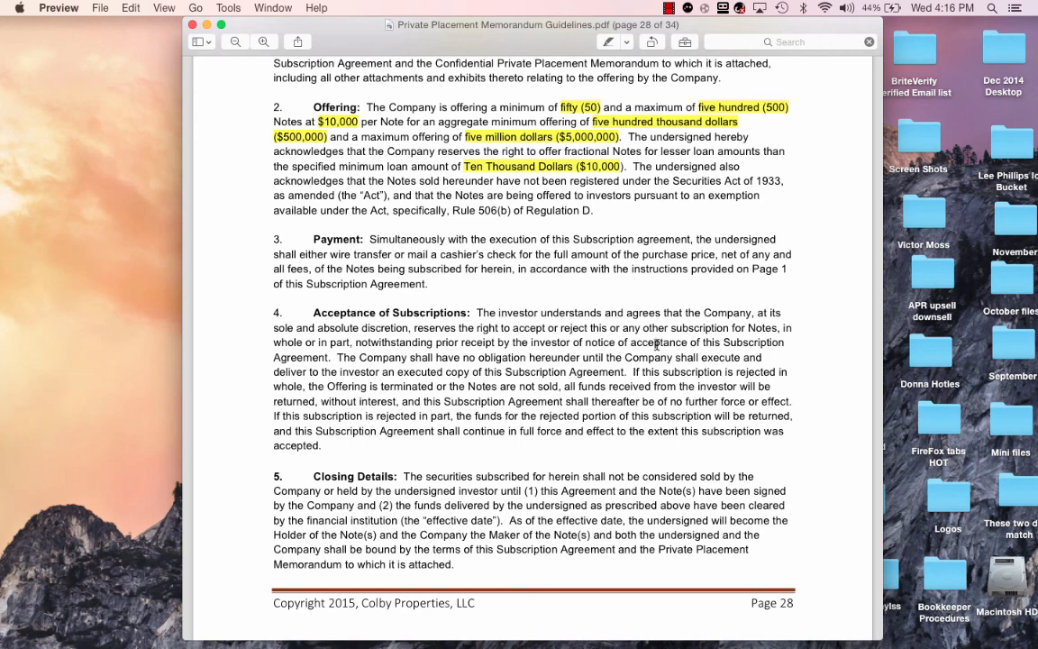
mouse_move(705, 327)
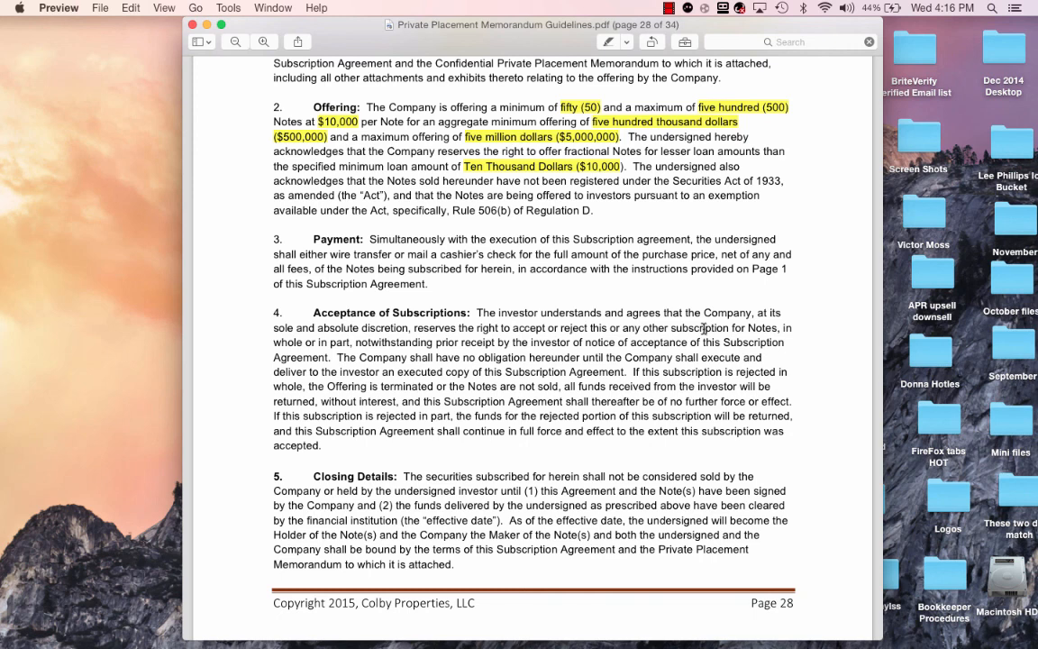
mouse_move(560, 343)
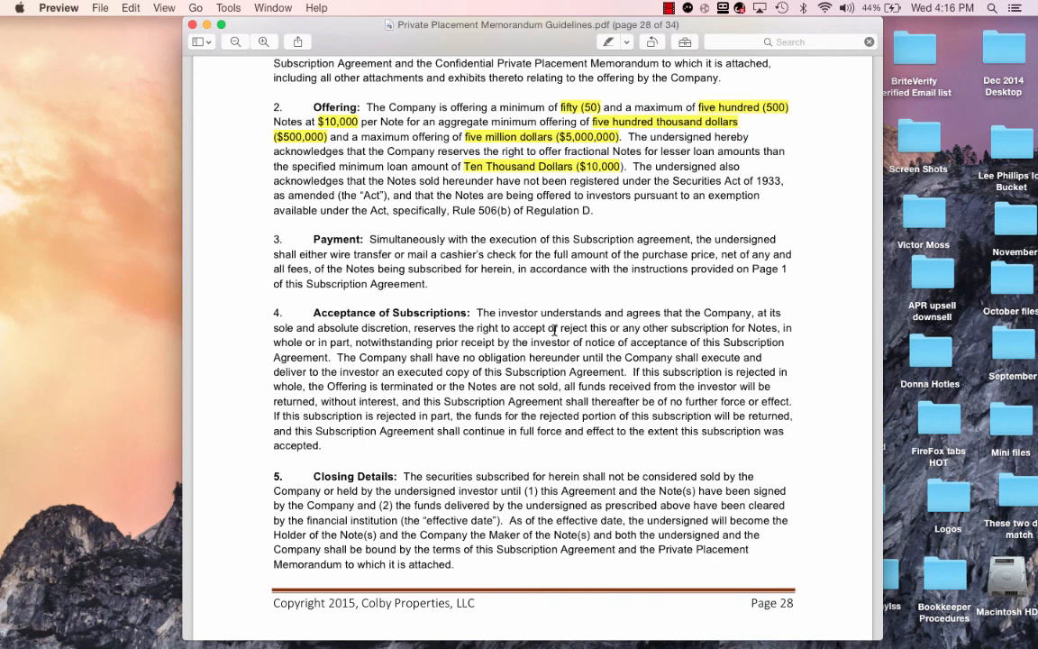
mouse_move(721, 398)
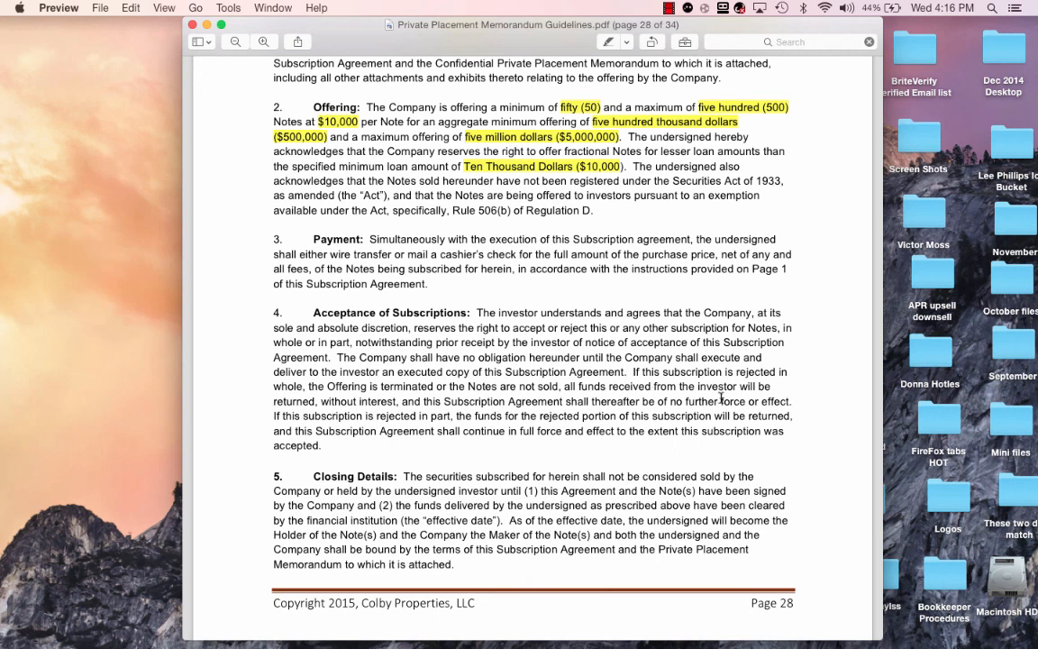
mouse_move(501, 484)
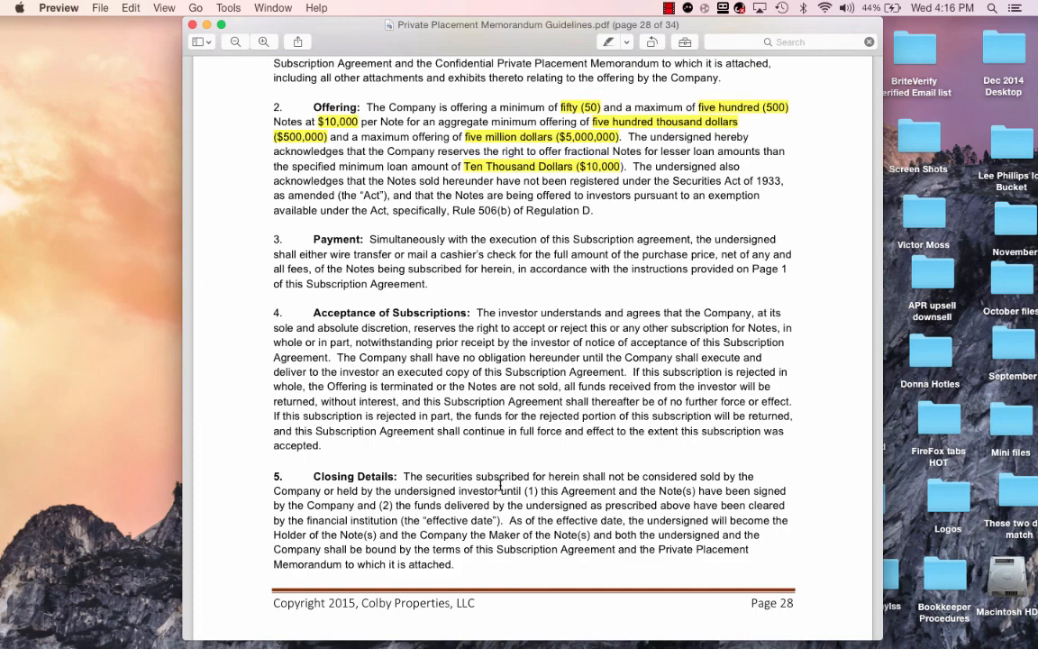
scroll(down, 3)
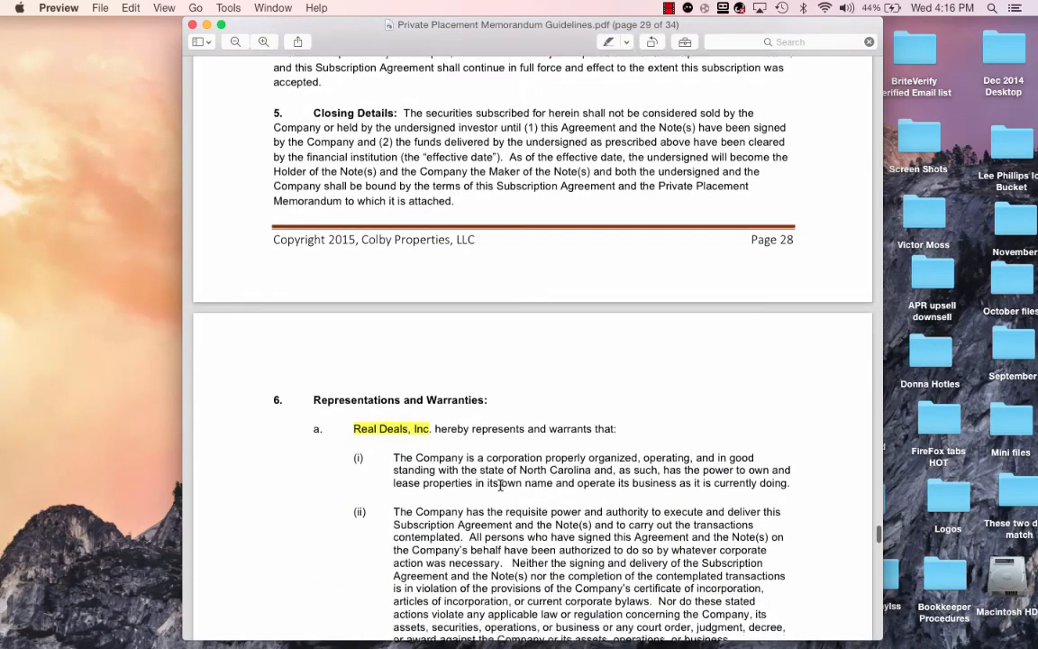
scroll(down, 3)
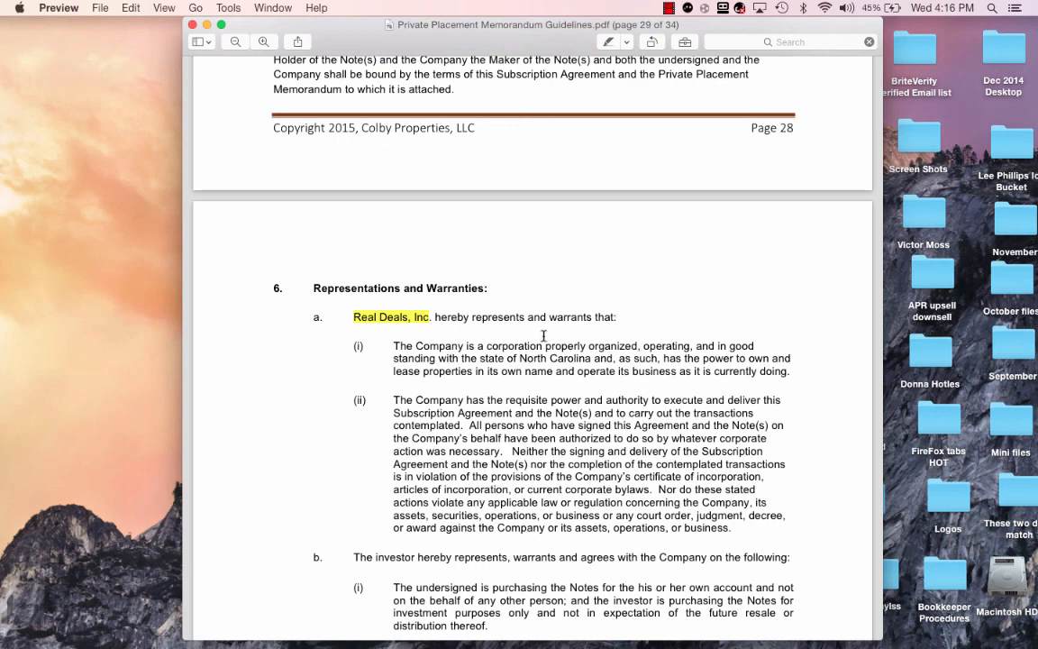
mouse_move(416, 456)
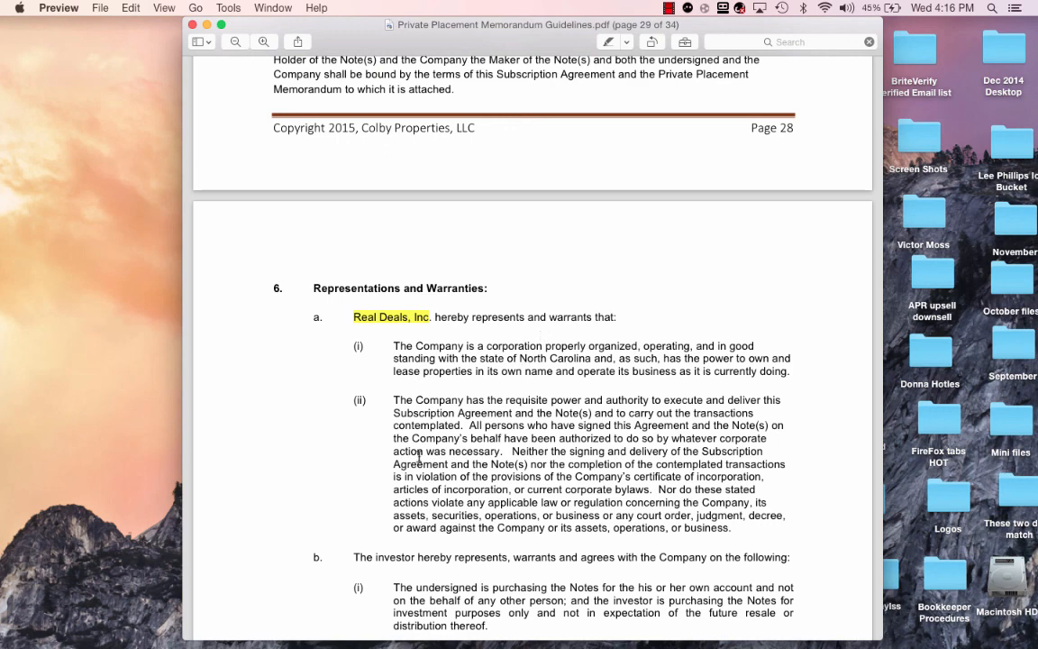
scroll(down, 3)
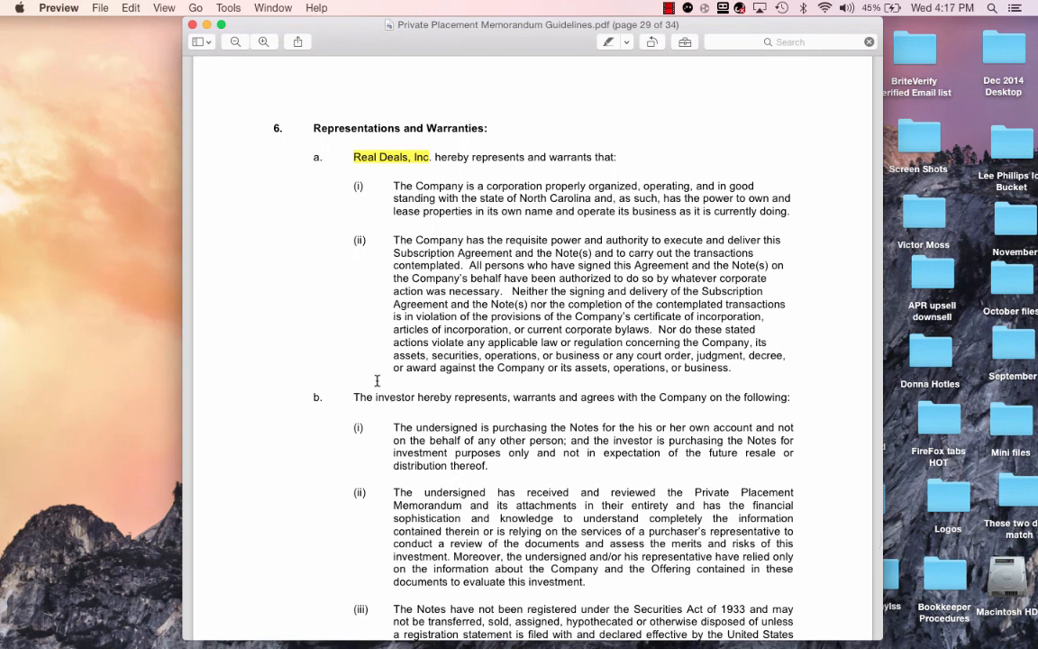
mouse_move(385, 394)
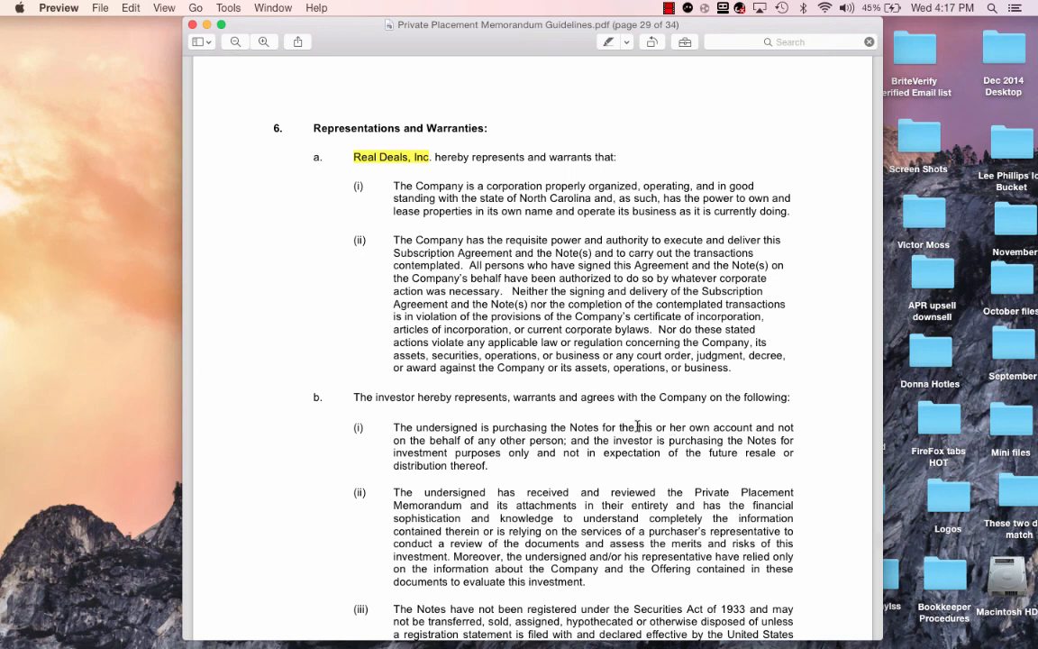
mouse_move(635, 437)
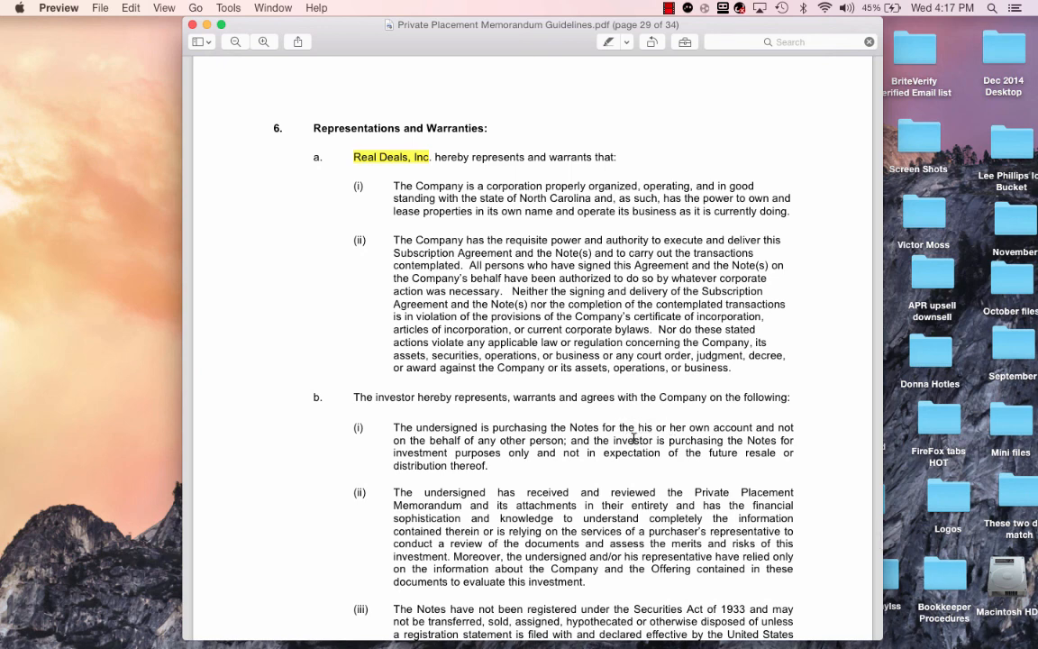
scroll(down, 3)
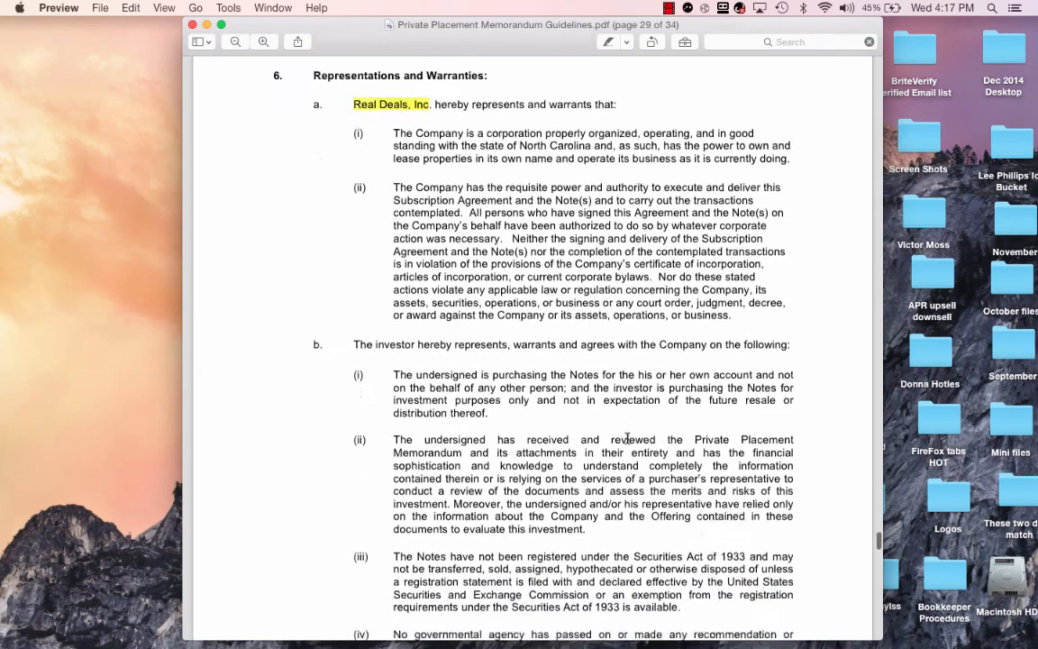
scroll(down, 3)
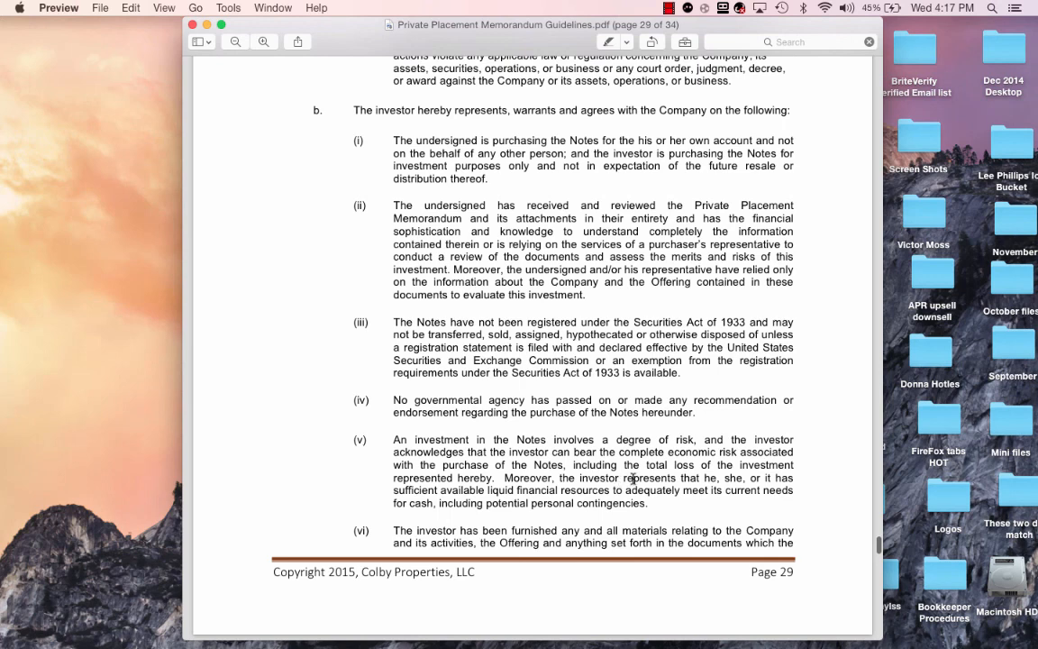
mouse_move(435, 529)
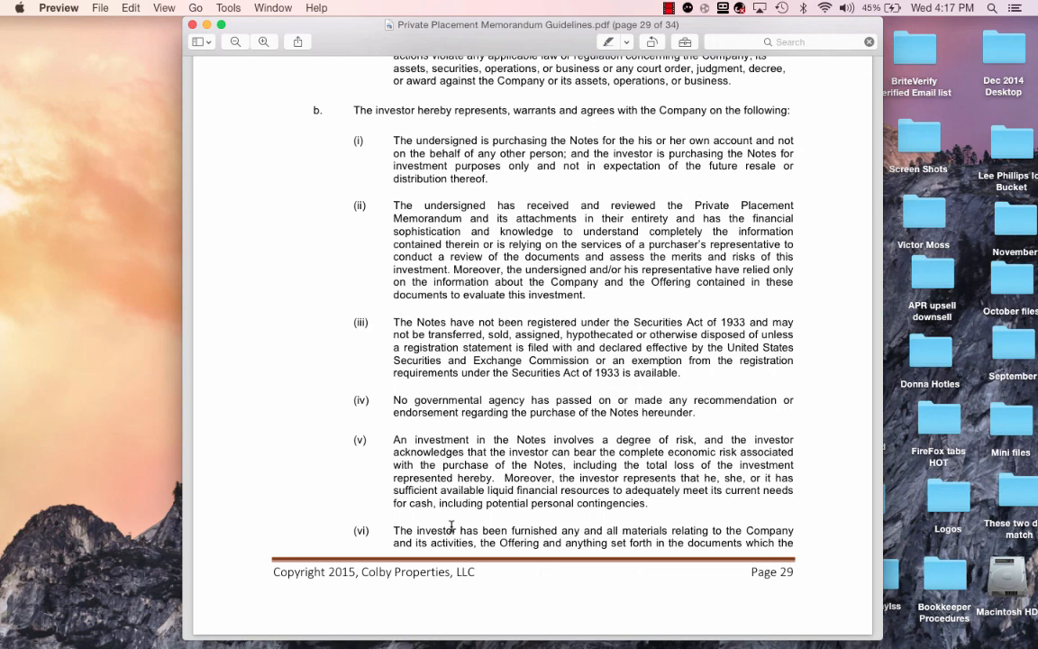
scroll(down, 3)
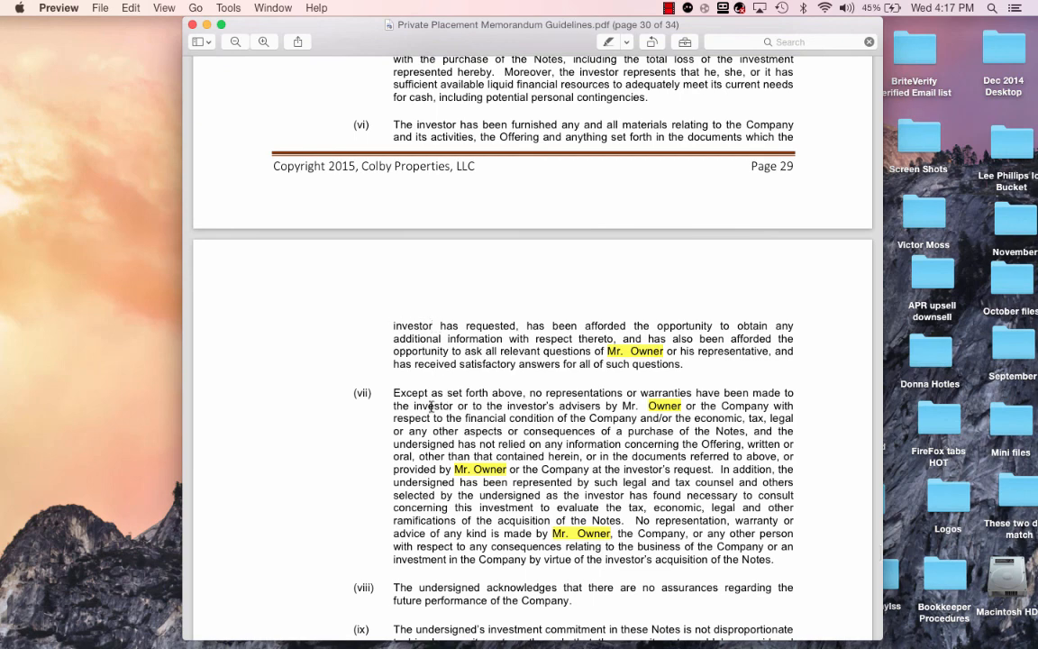
mouse_move(520, 407)
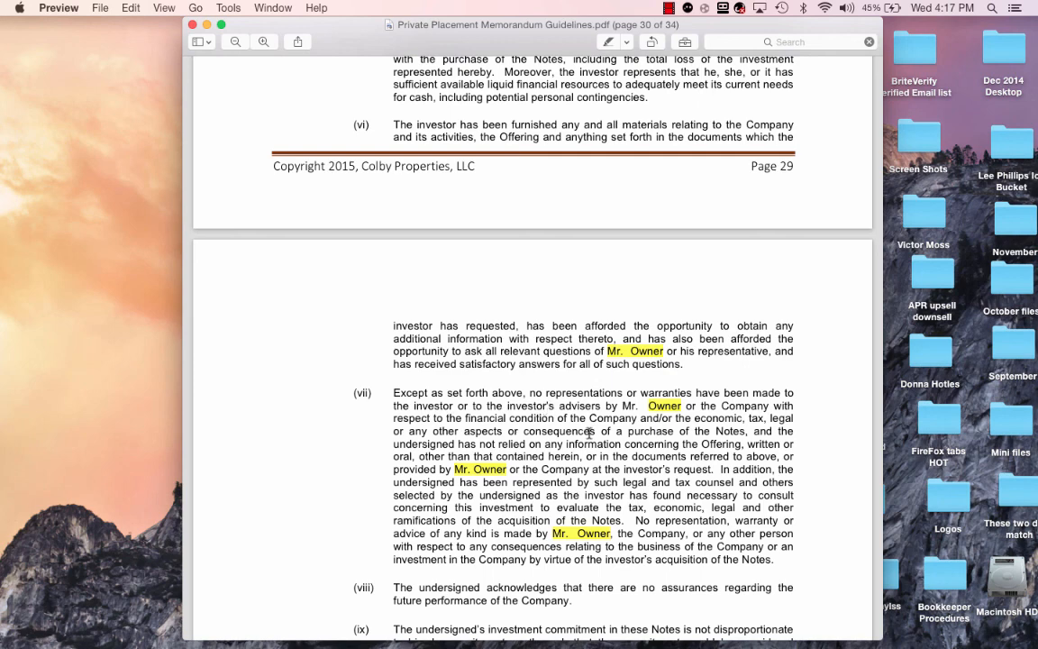
mouse_move(667, 469)
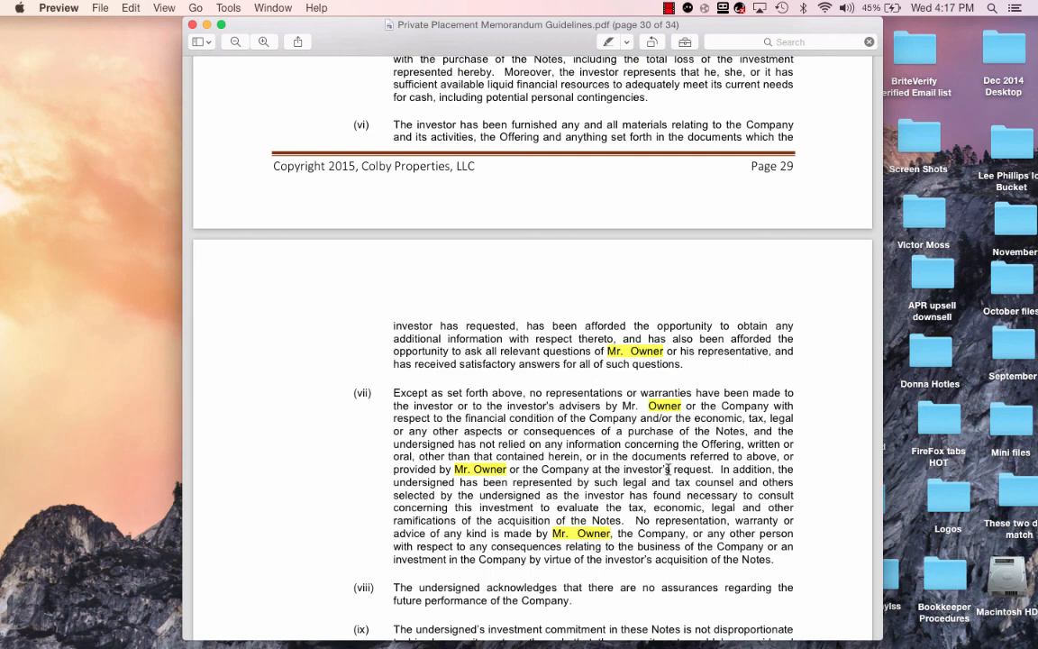
mouse_move(615, 482)
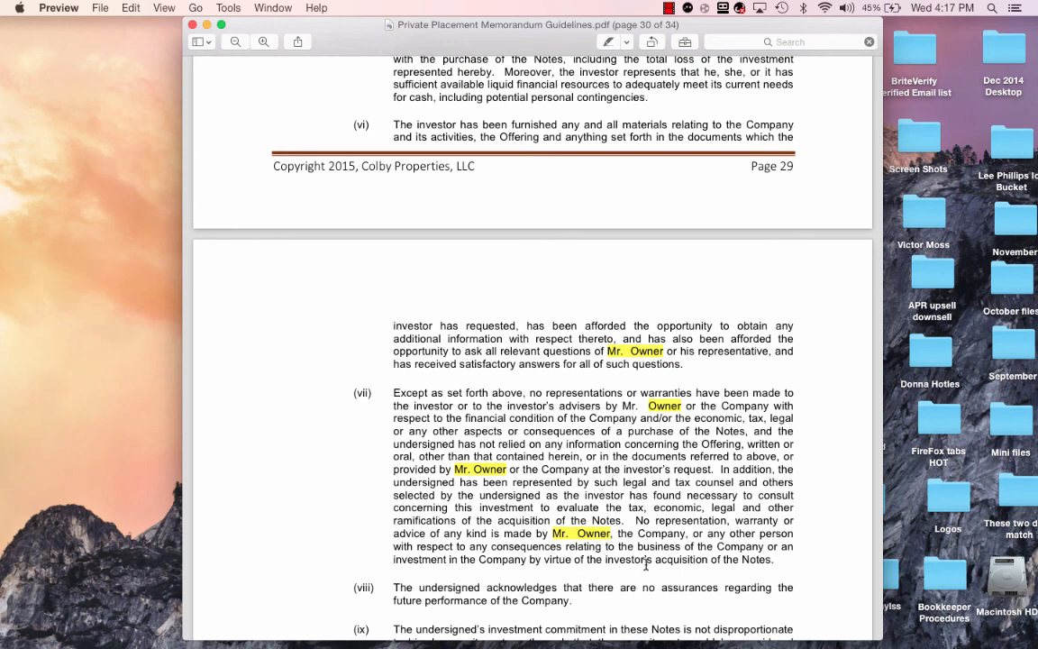
scroll(down, 3)
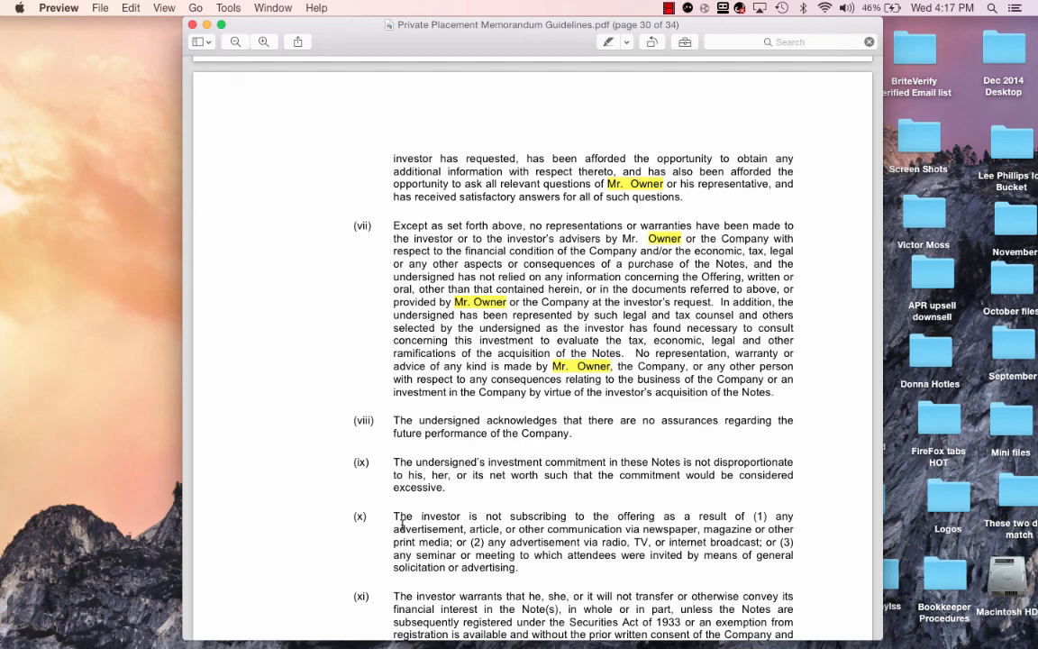
scroll(down, 3)
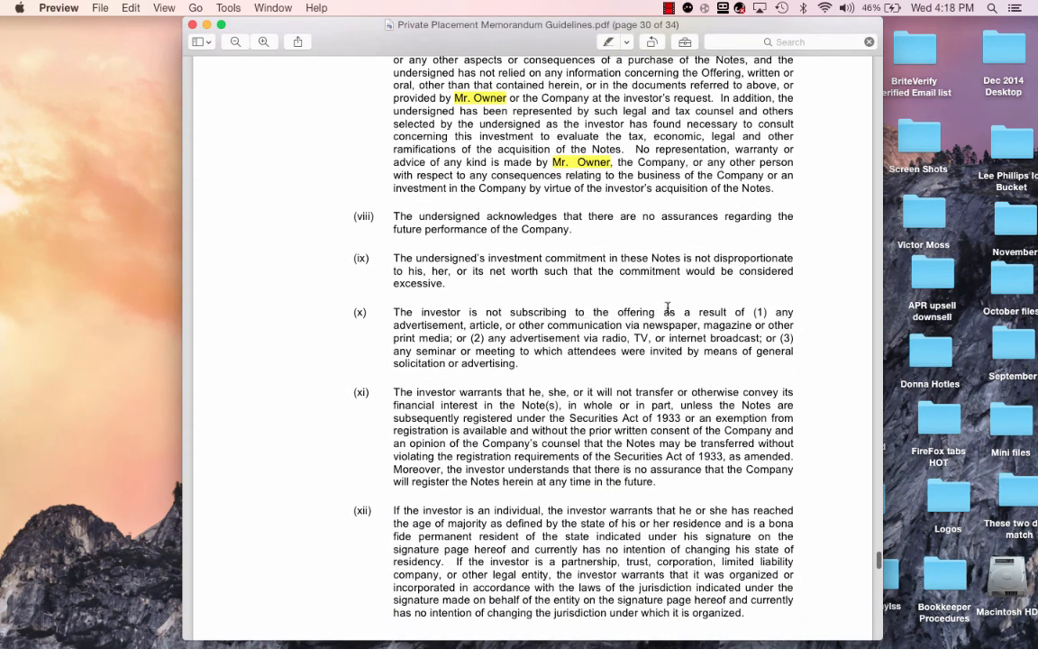
mouse_move(541, 327)
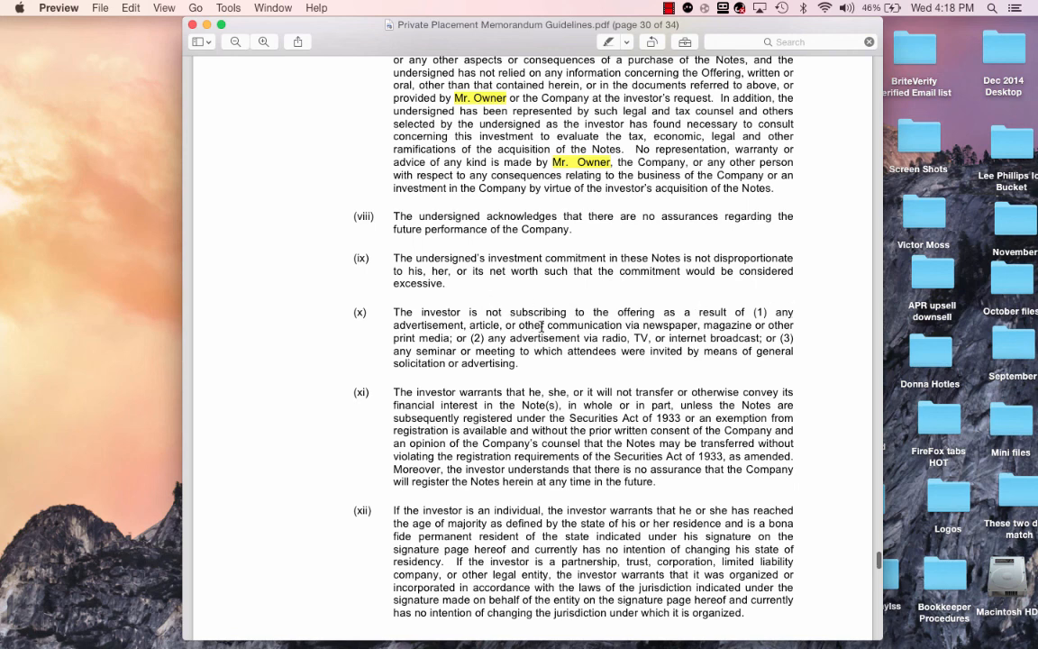
mouse_move(656, 325)
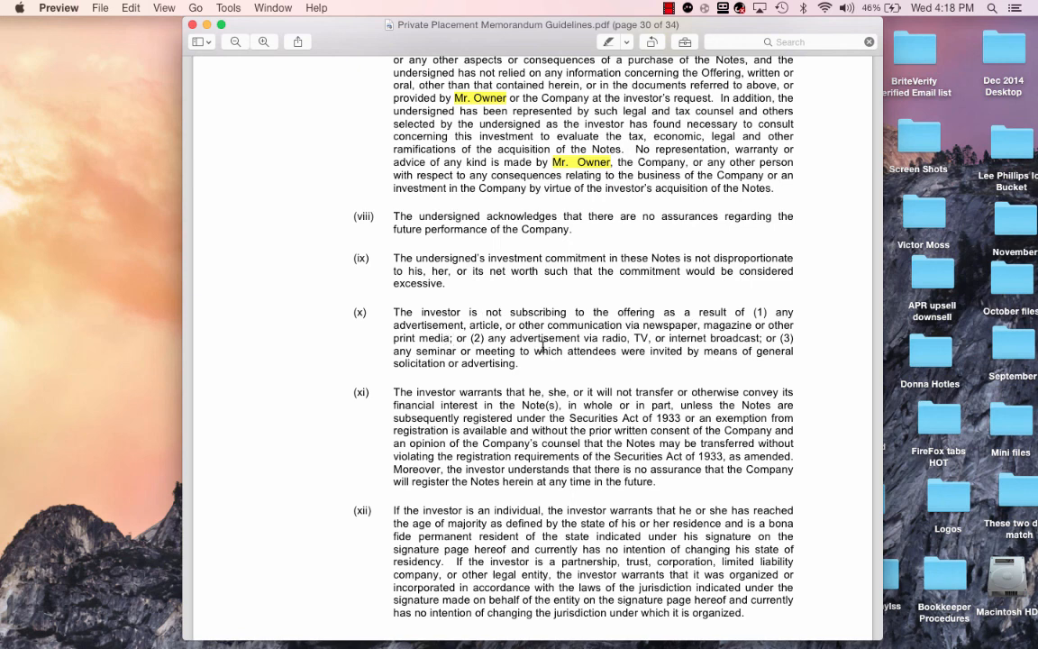
mouse_move(581, 350)
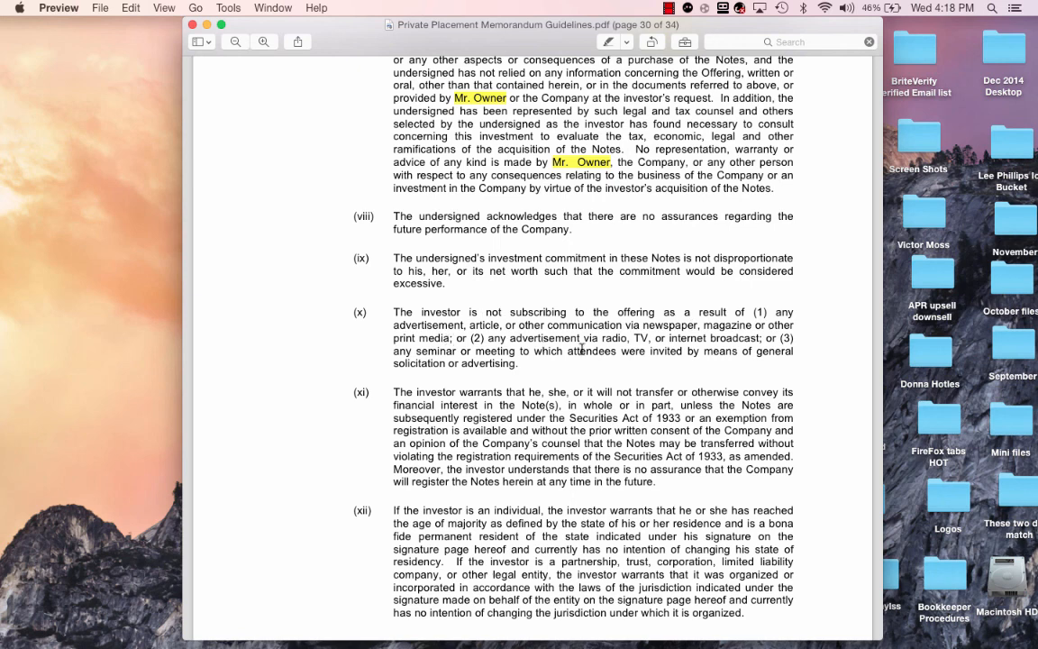
mouse_move(773, 345)
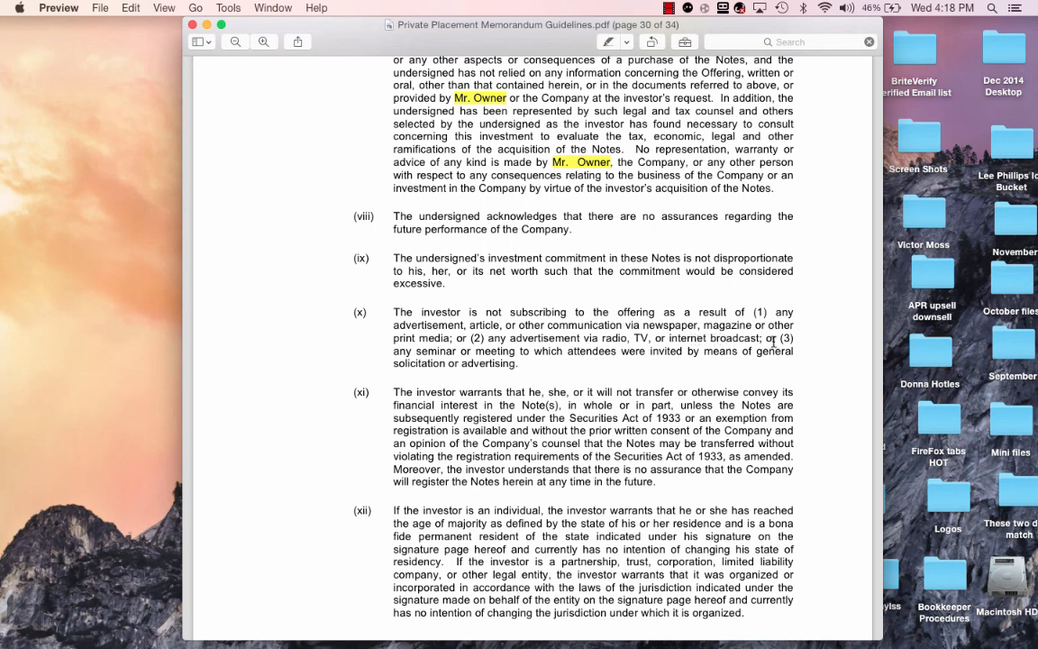
mouse_move(554, 358)
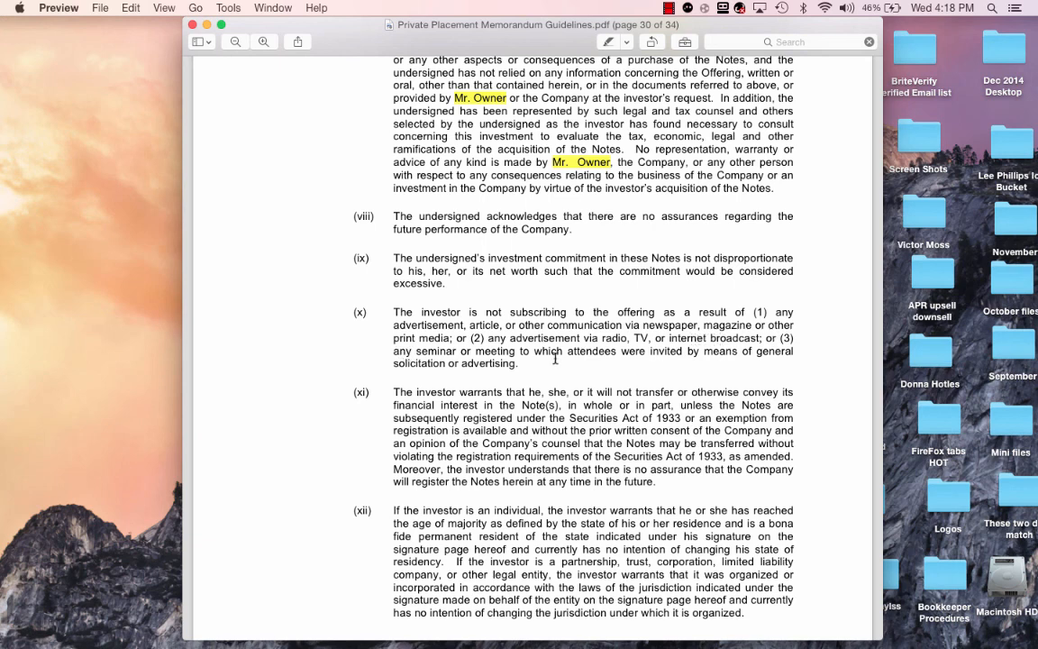
mouse_move(628, 348)
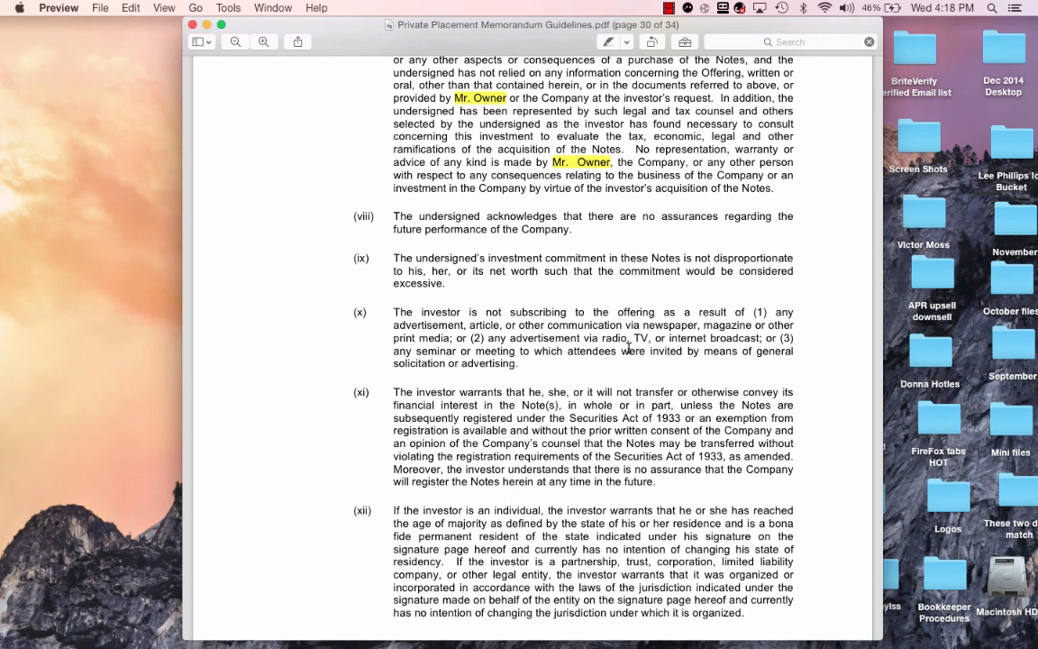
mouse_move(644, 289)
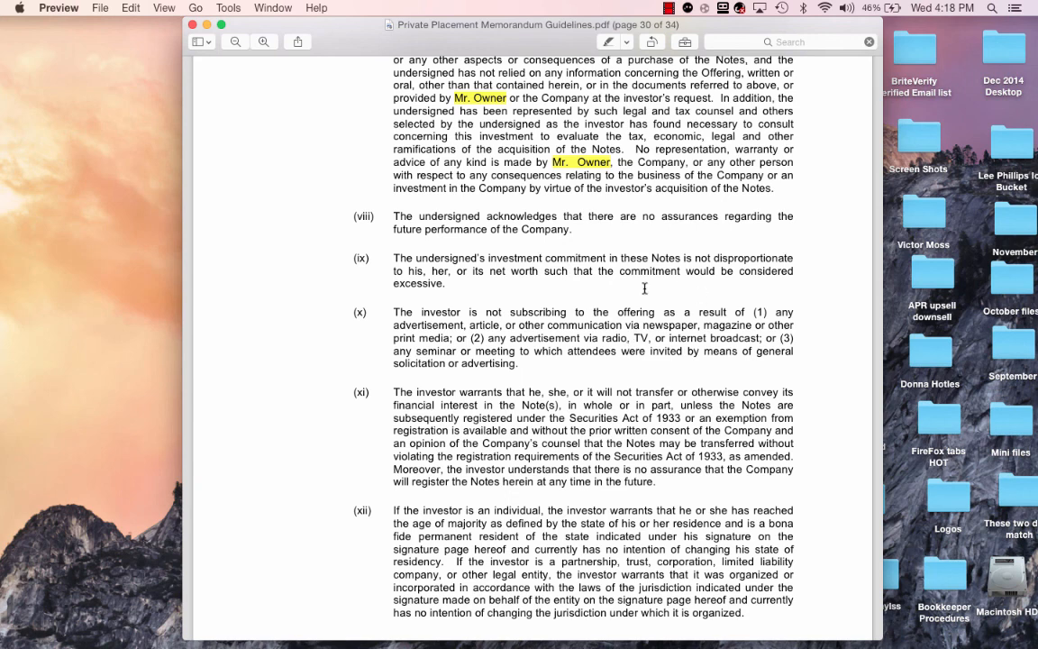
mouse_move(597, 321)
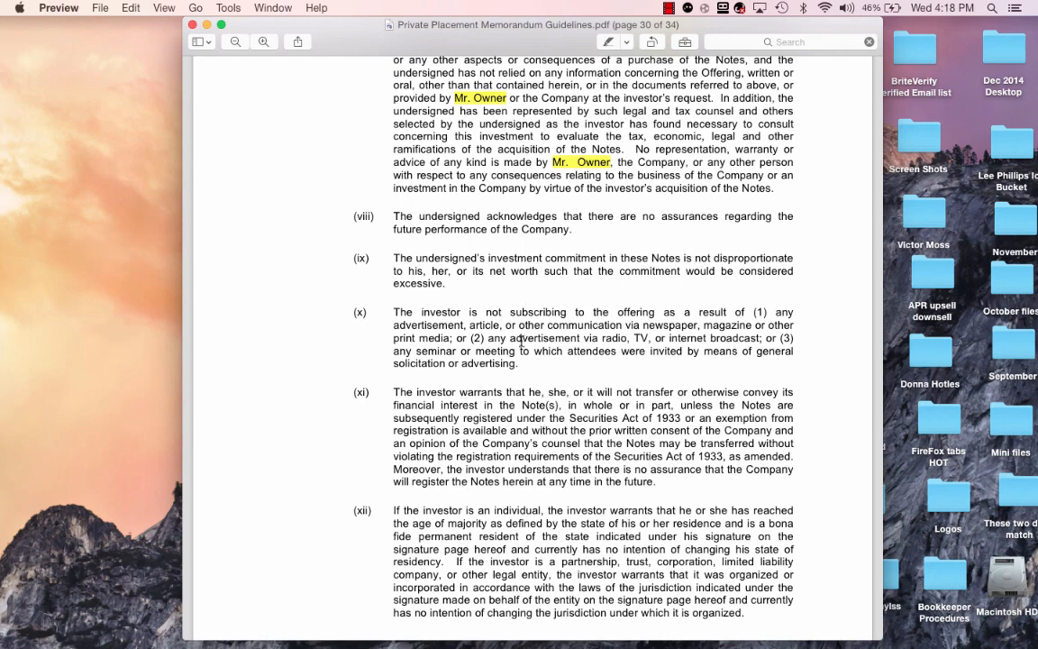
scroll(down, 3)
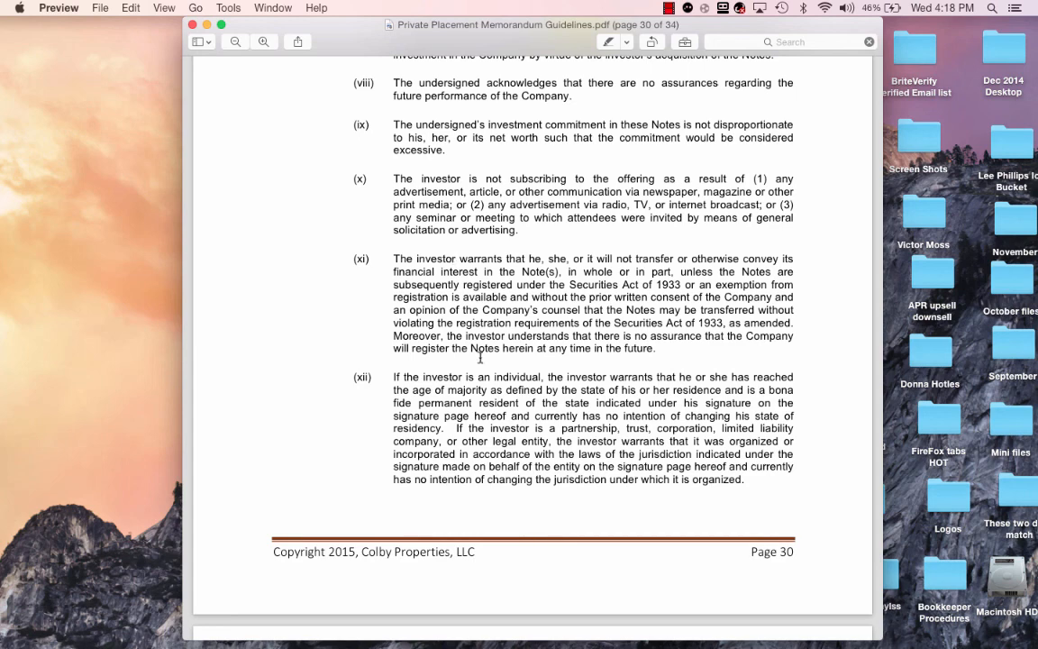
mouse_move(586, 425)
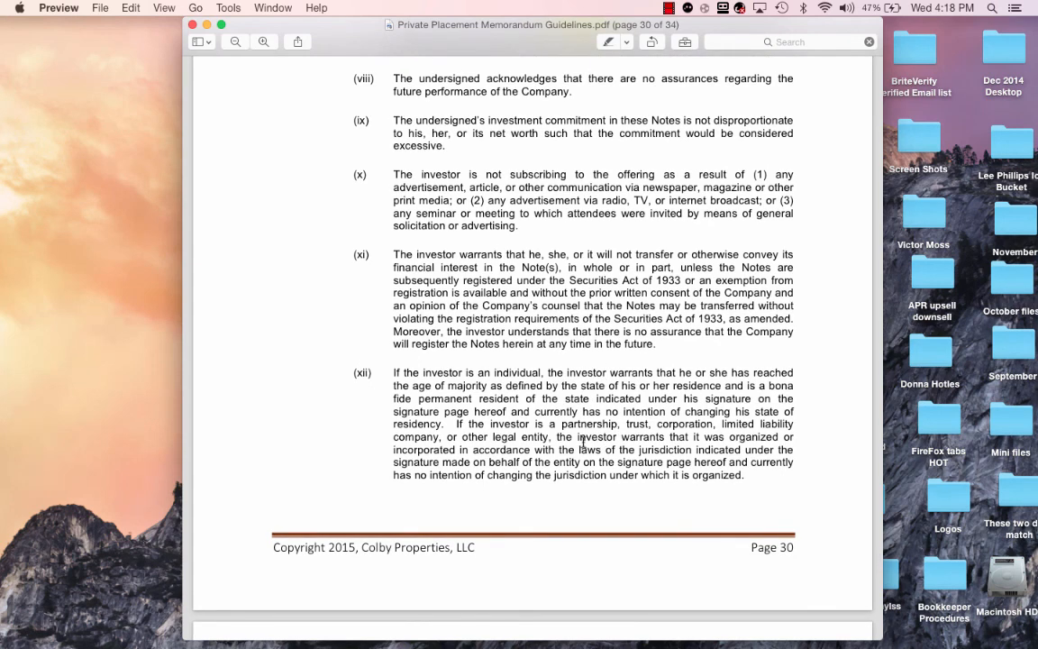
scroll(down, 3)
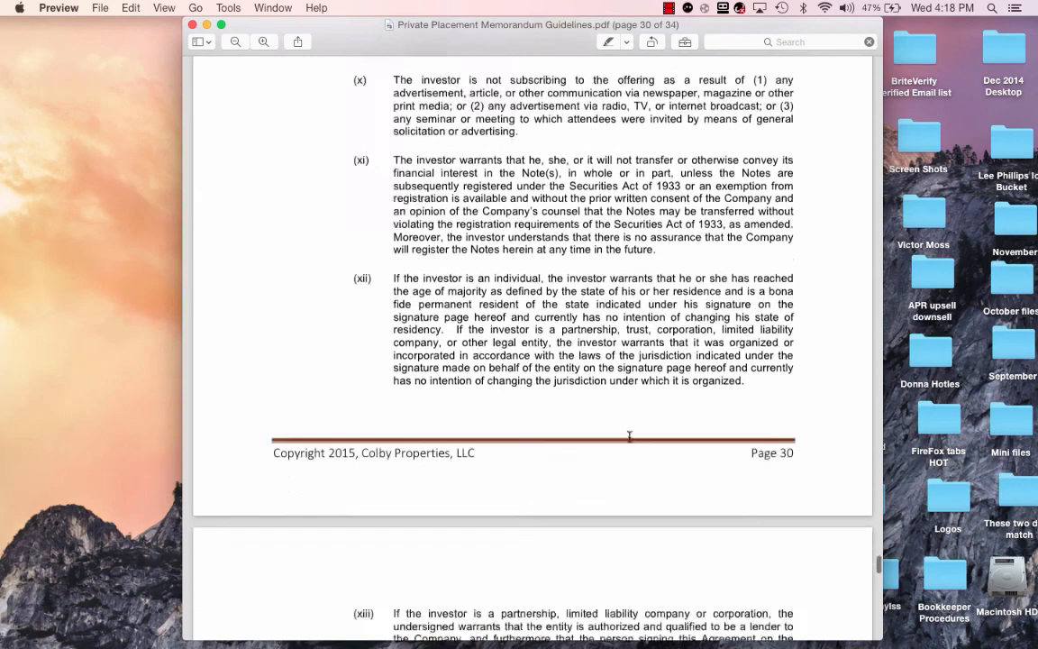
scroll(down, 3)
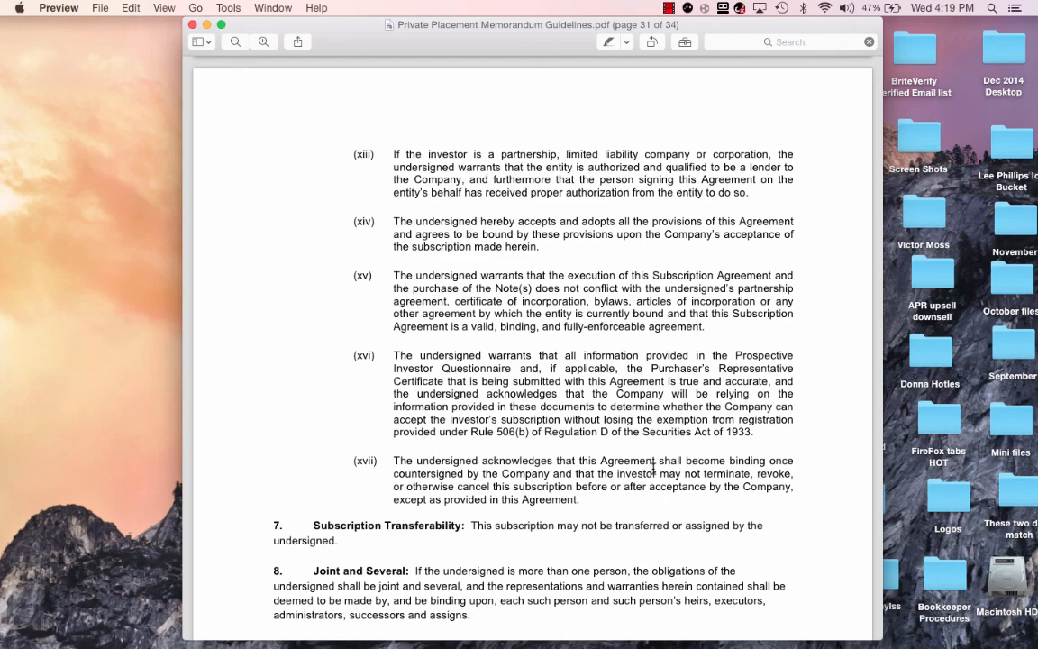
scroll(down, 3)
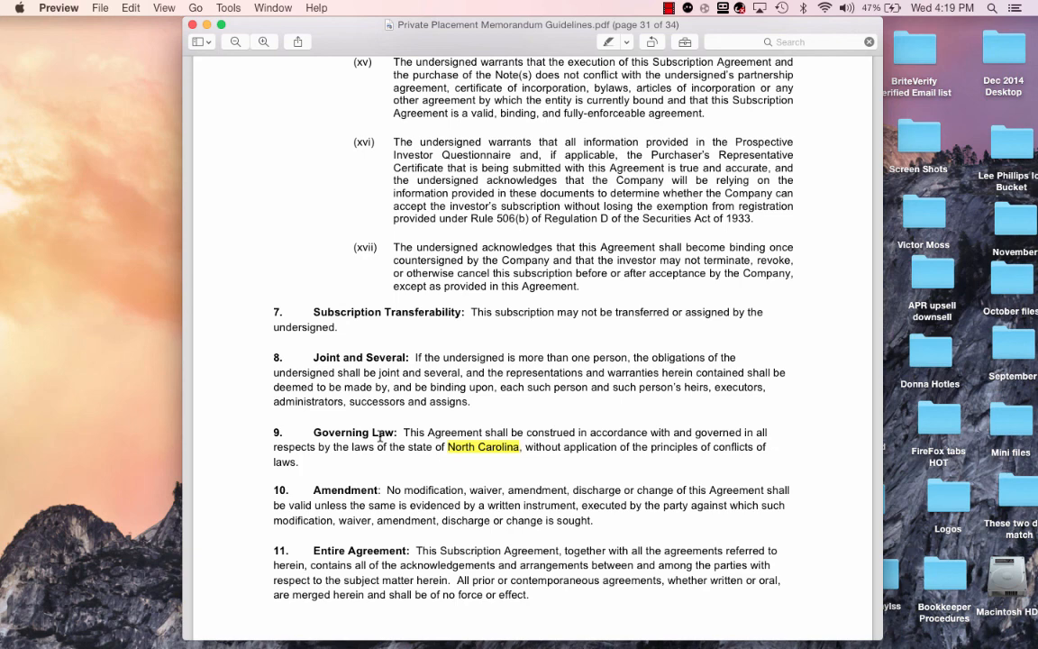
scroll(down, 3)
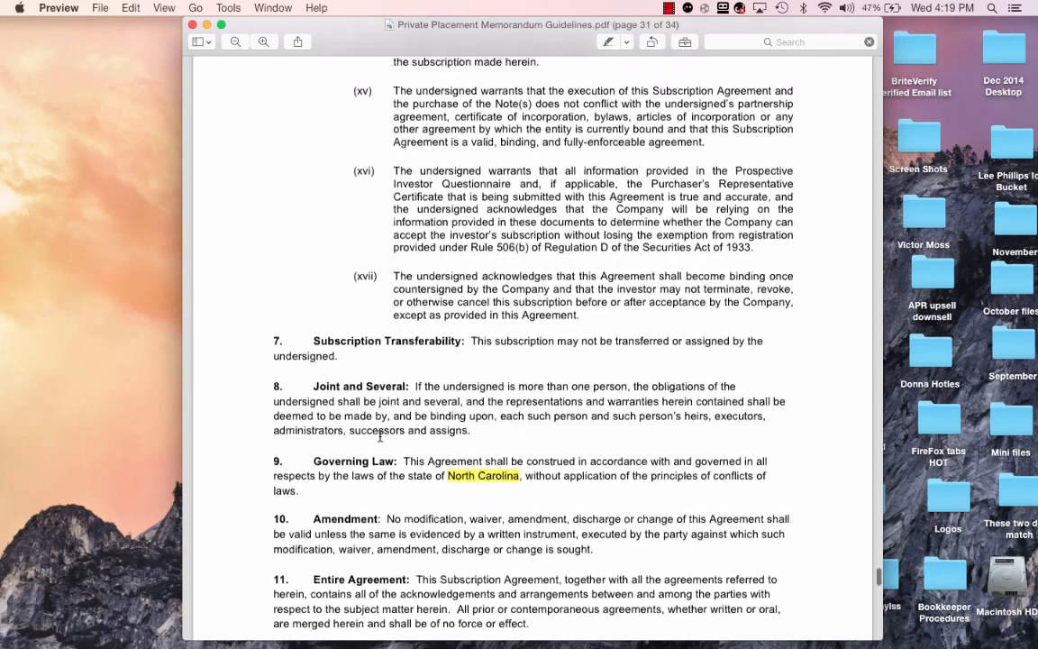